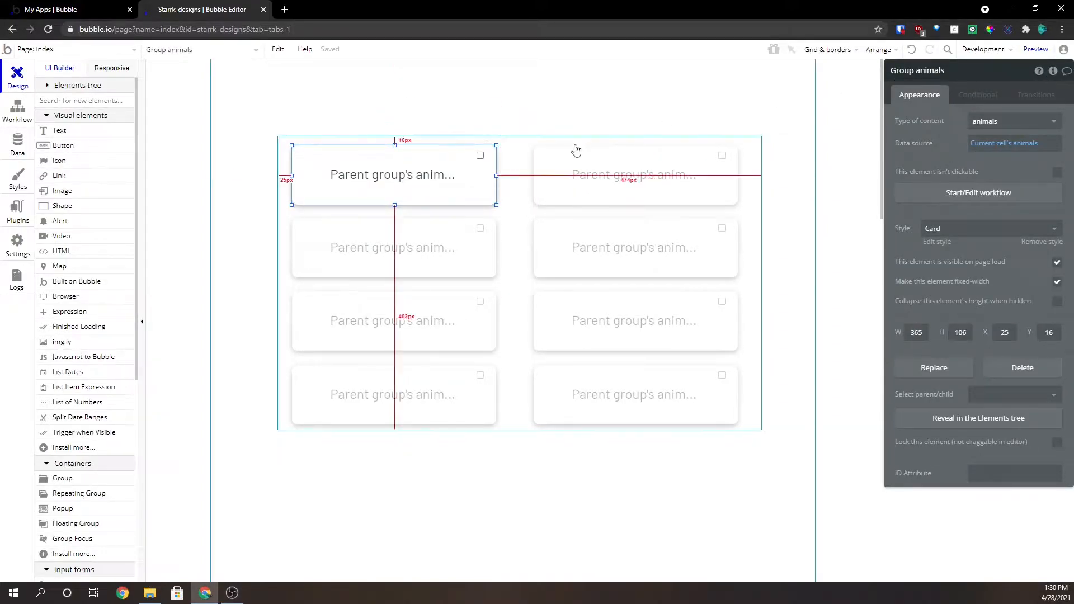
pyautogui.moveTo(539, 242)
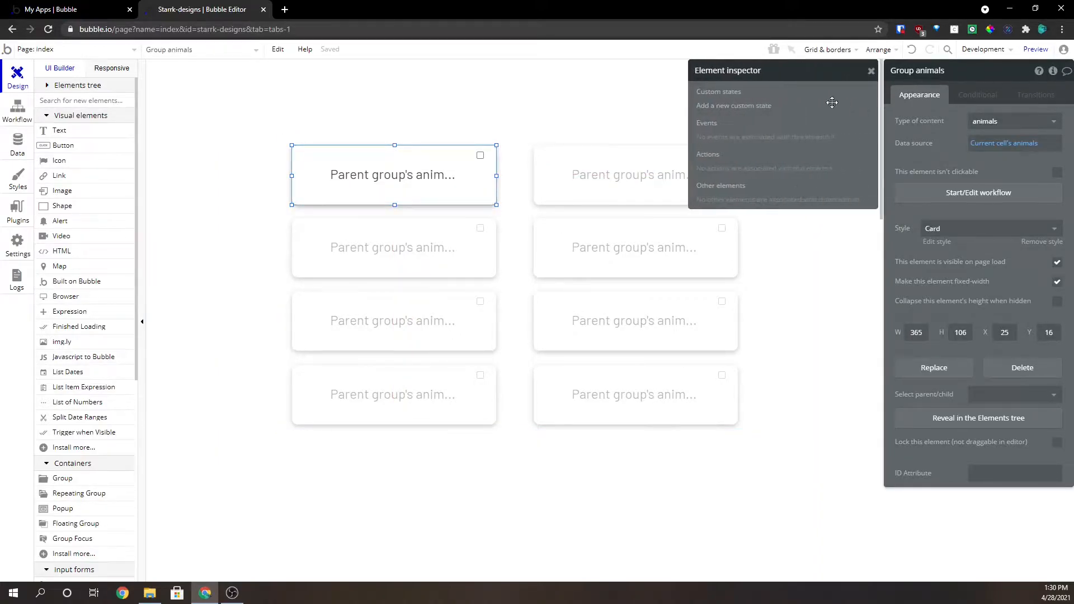
# Create custom state 'checked' of type yes / no on Group animals with default value no
pyautogui.click(733, 105)
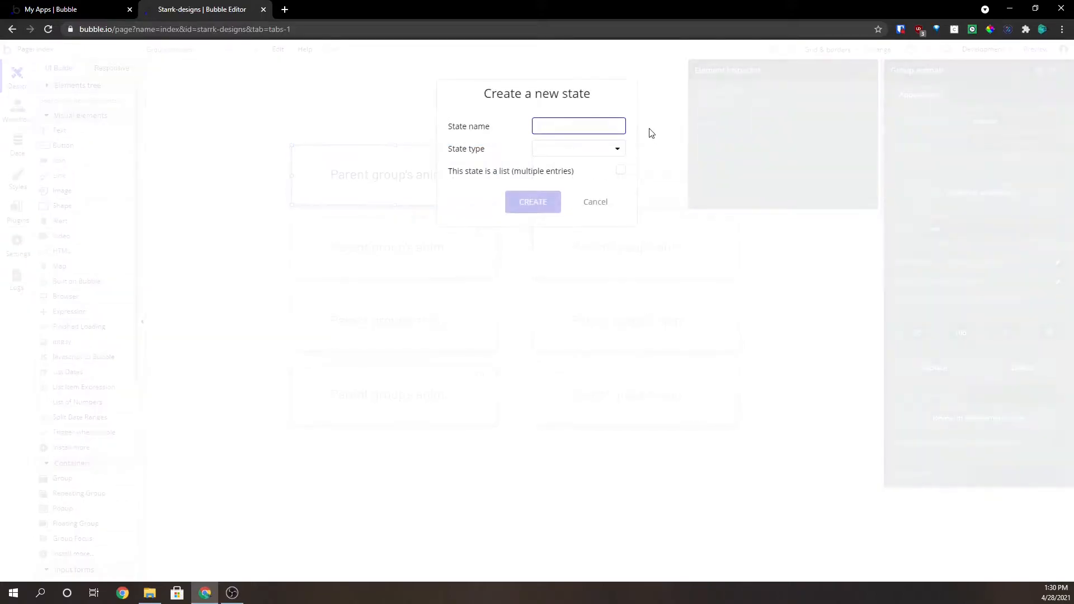
pyautogui.write('checked')
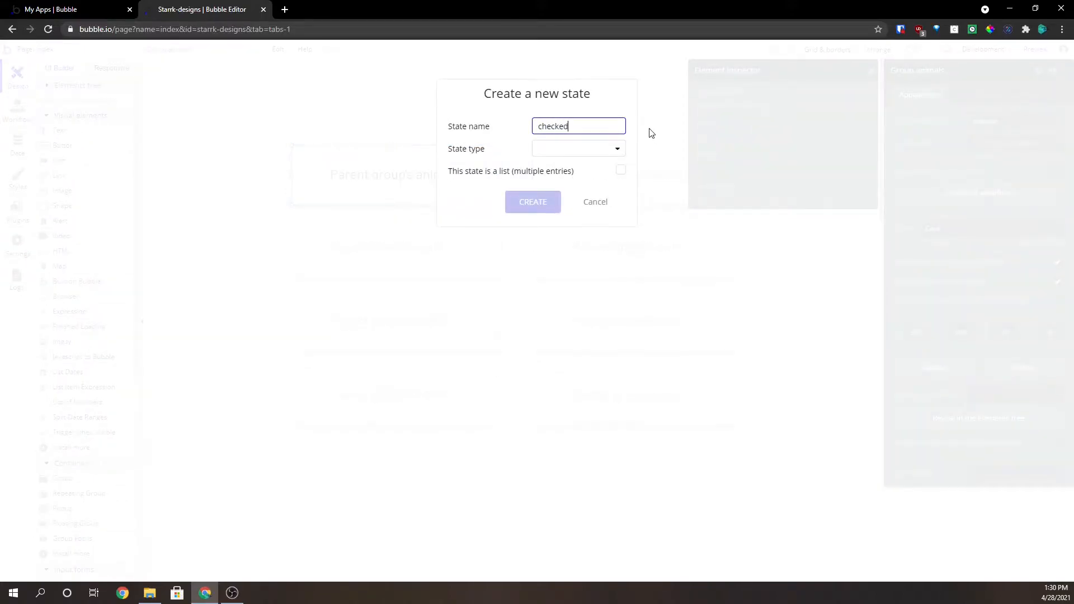
pyautogui.click(578, 148)
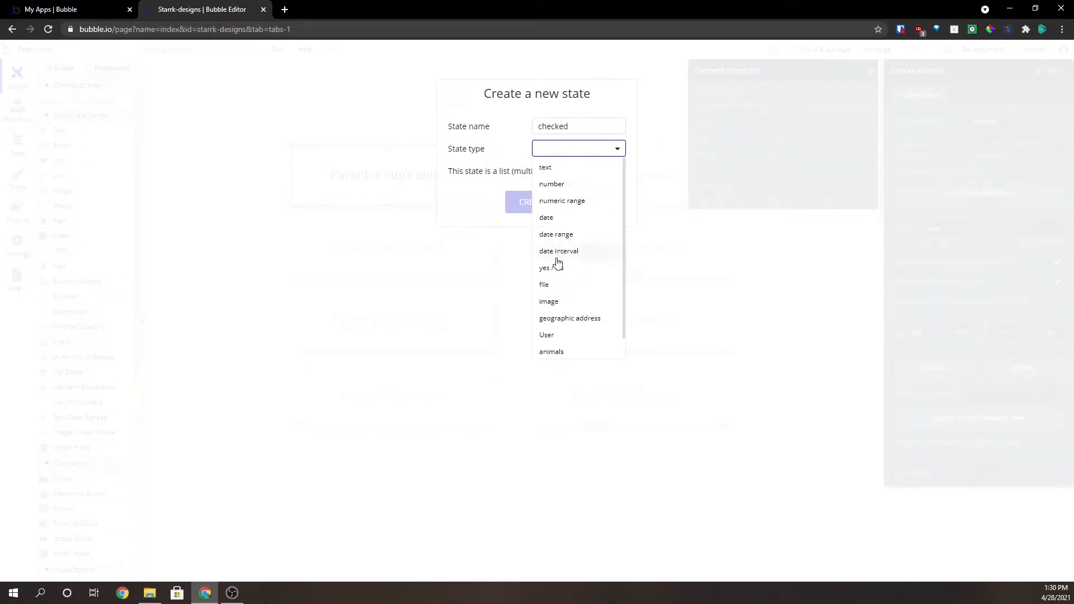
pyautogui.click(558, 251)
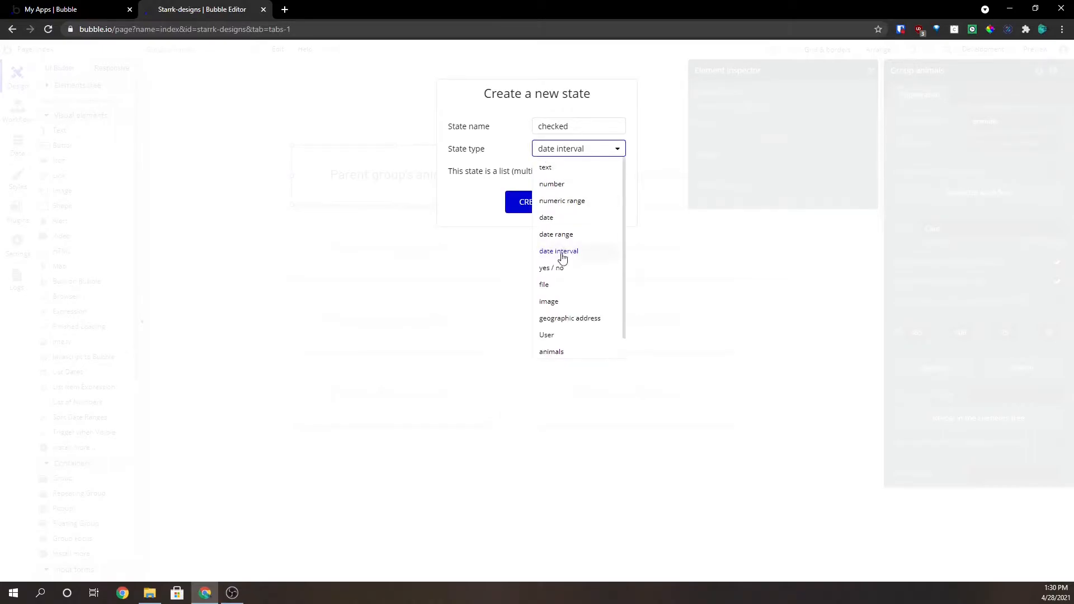
pyautogui.click(552, 268)
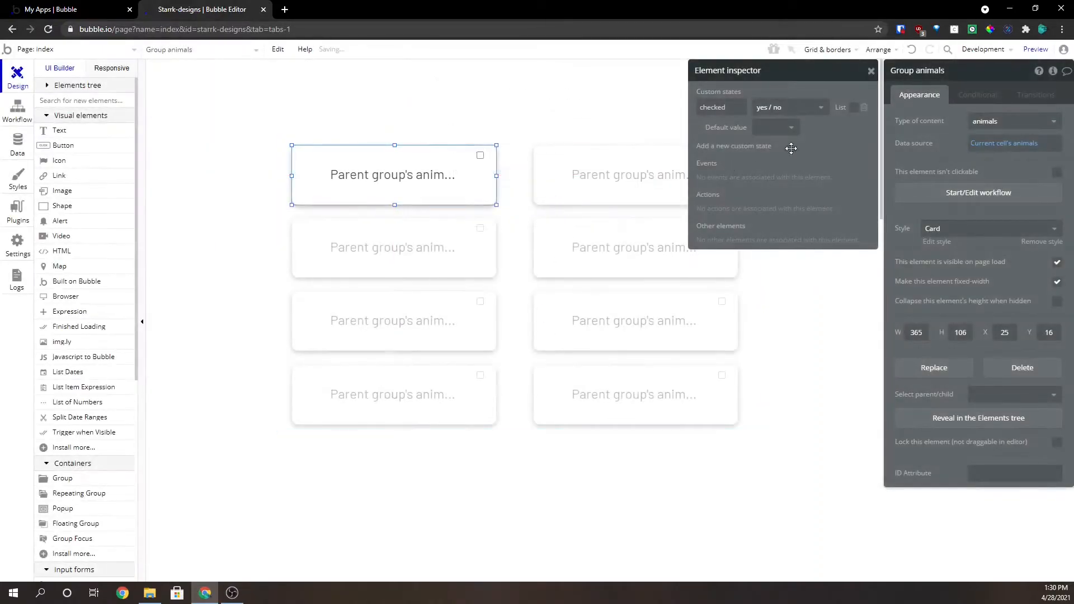
pyautogui.click(775, 126)
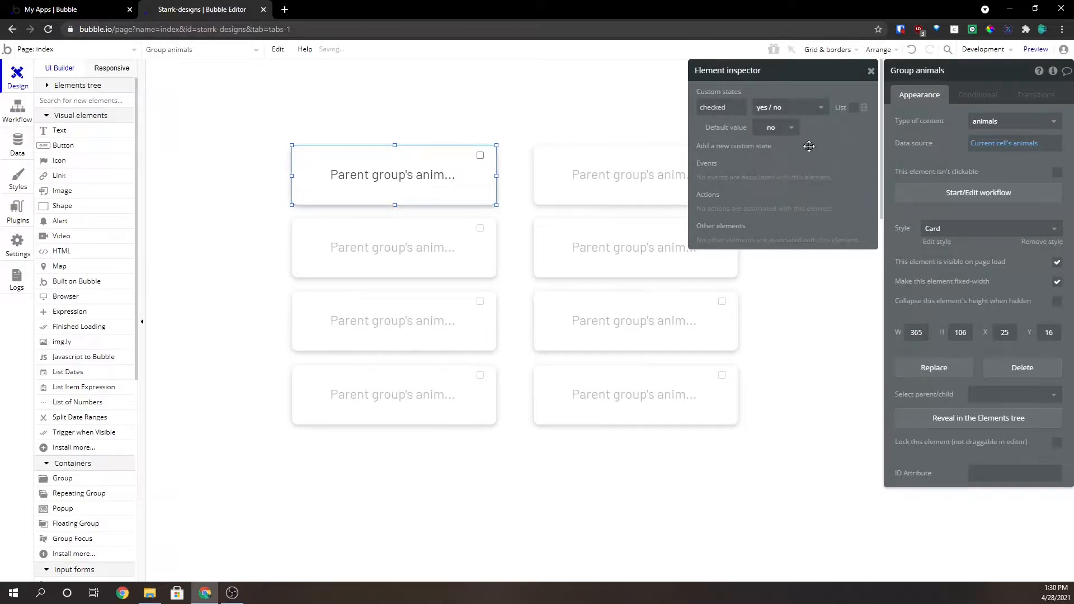
pyautogui.click(479, 156)
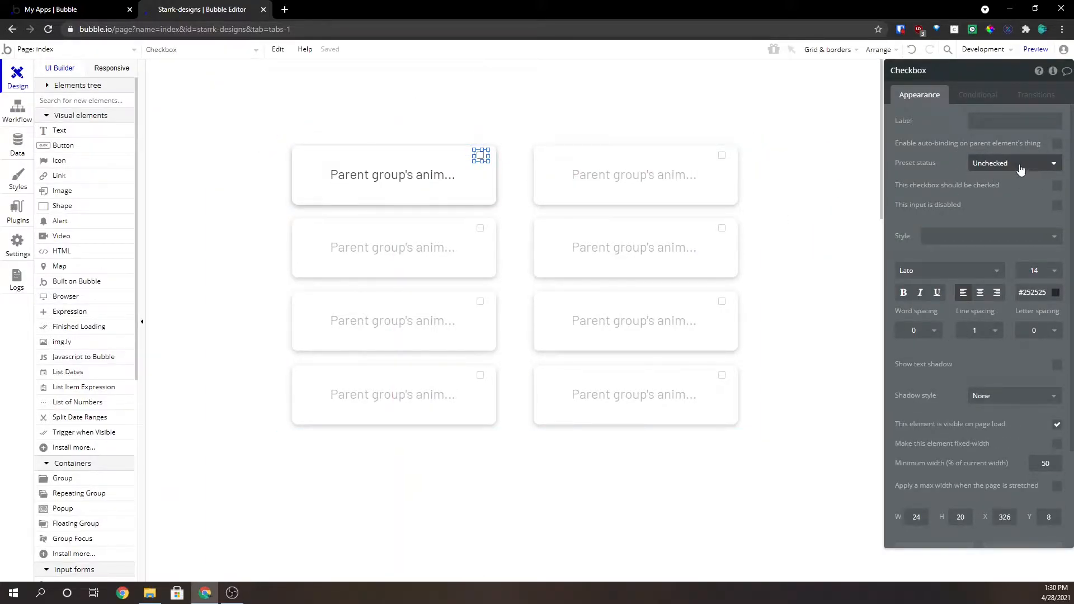
# Set the checkbox's Preset status to Dynamic, driven by Group animals's checked state
pyautogui.click(1014, 162)
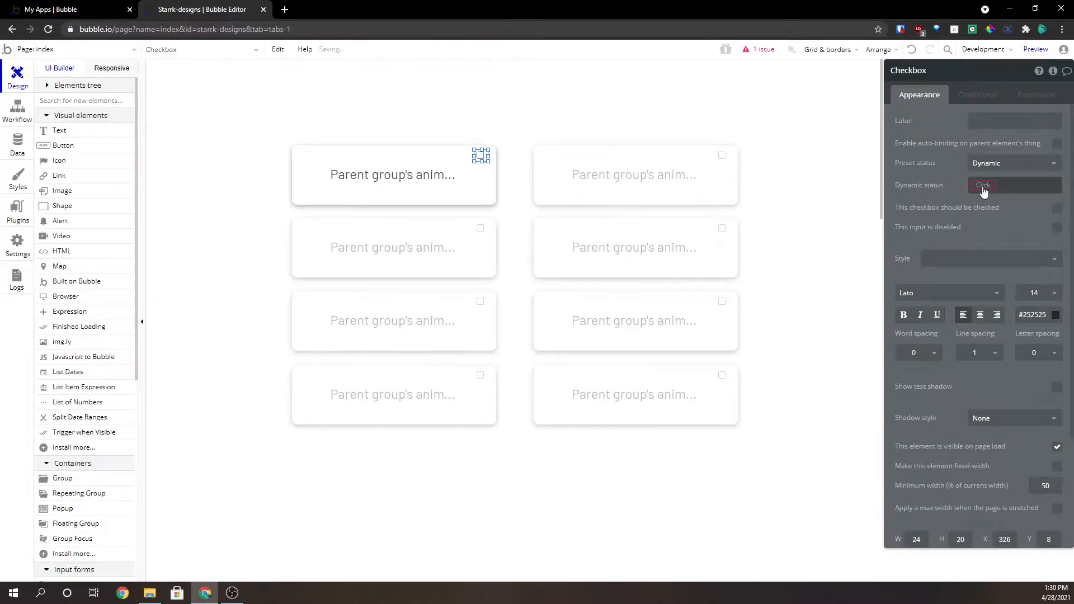
pyautogui.click(1014, 184)
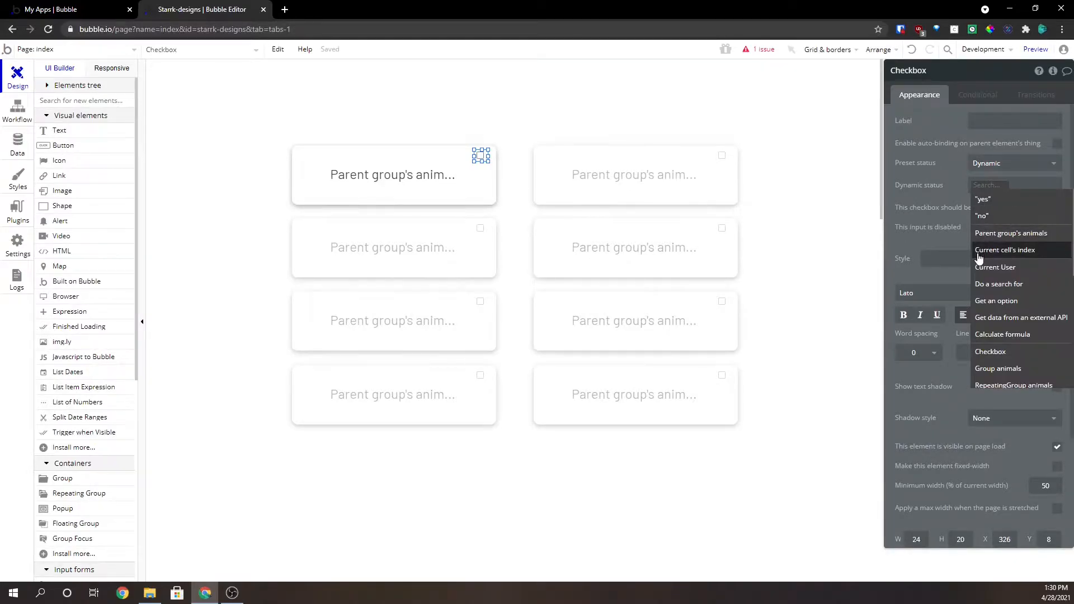
pyautogui.moveTo(998, 368)
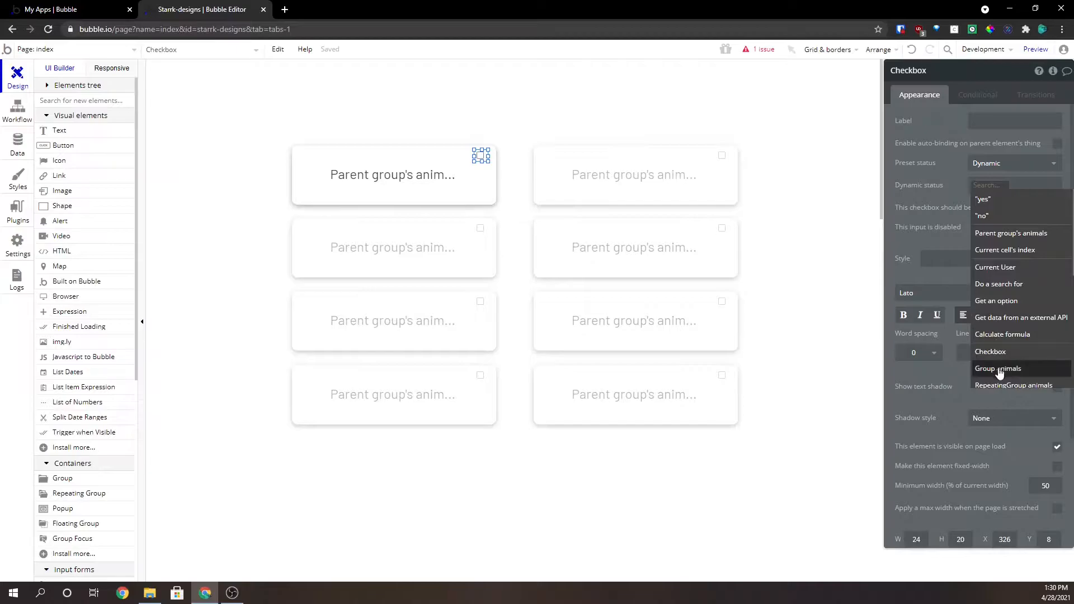
pyautogui.click(998, 368)
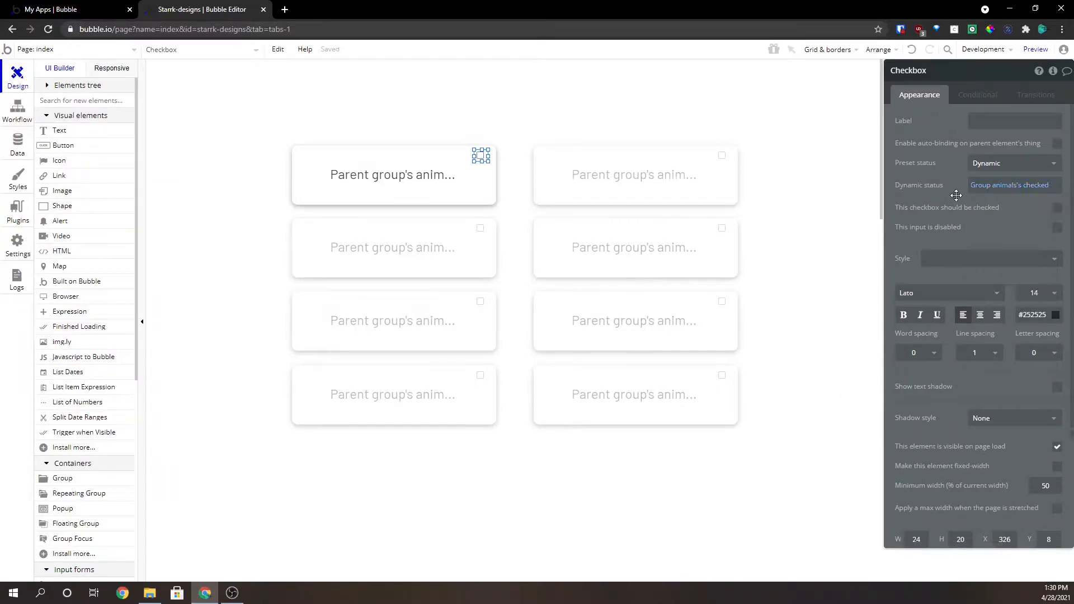
pyautogui.click(393, 175)
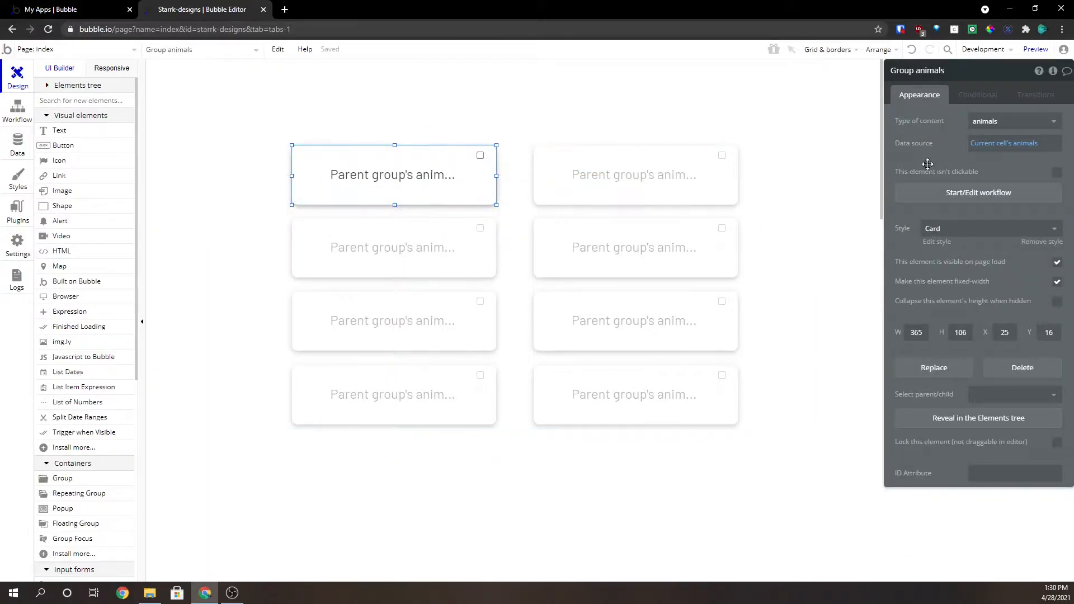
# Create a Group animals click workflow with a Set state action setting checked to "yes"
pyautogui.click(978, 192)
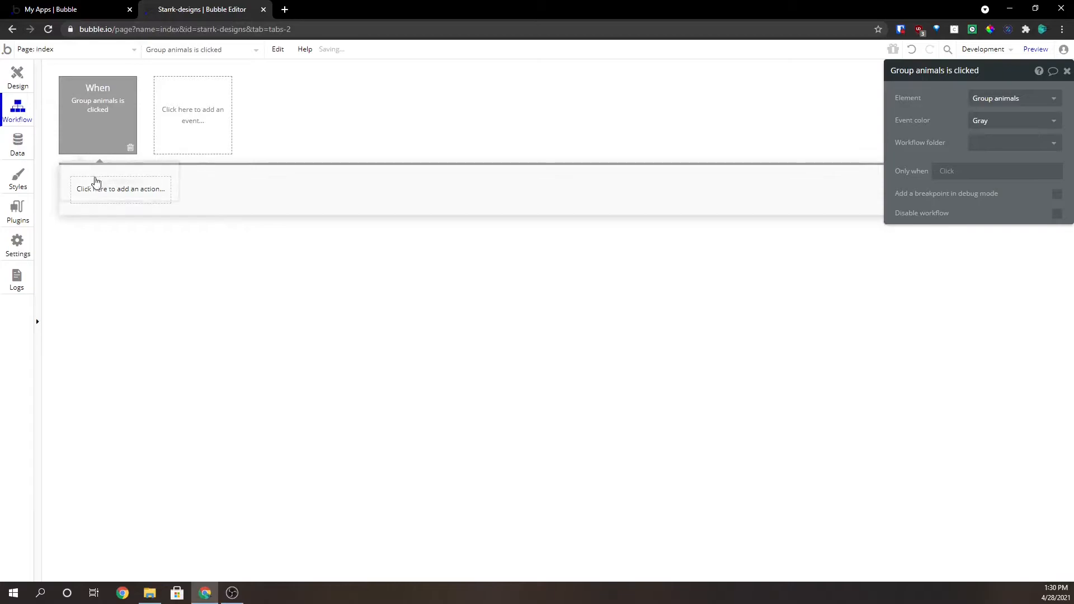
pyautogui.click(119, 188)
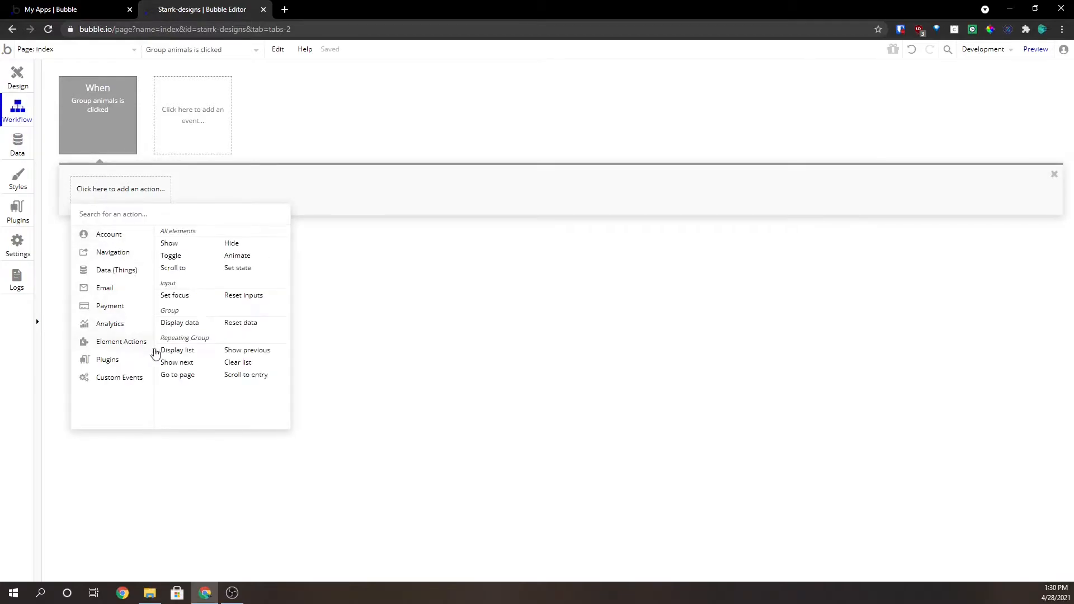
pyautogui.click(237, 267)
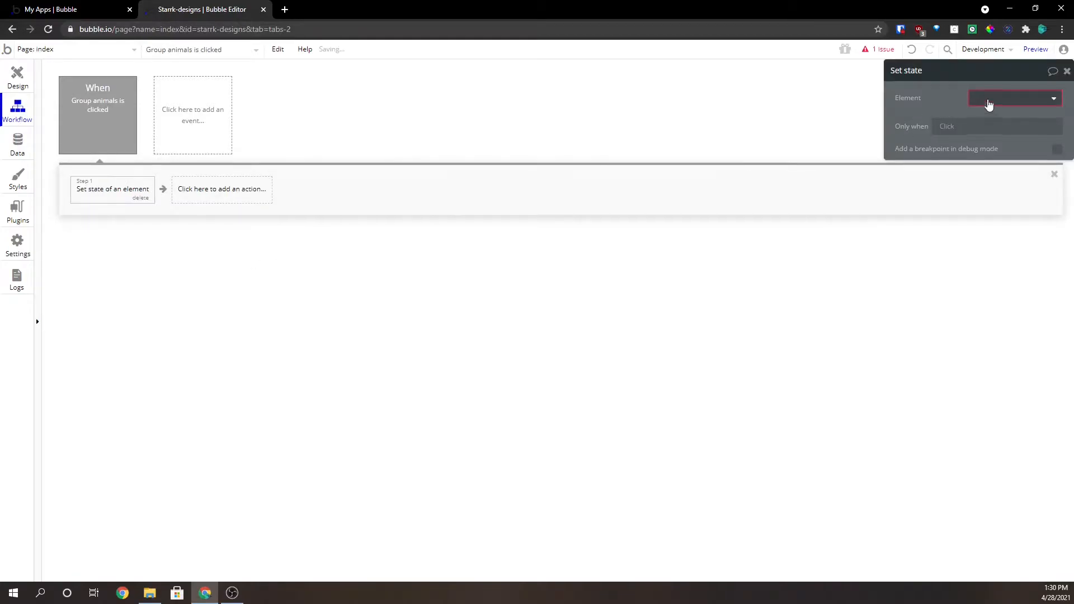
pyautogui.click(1012, 98)
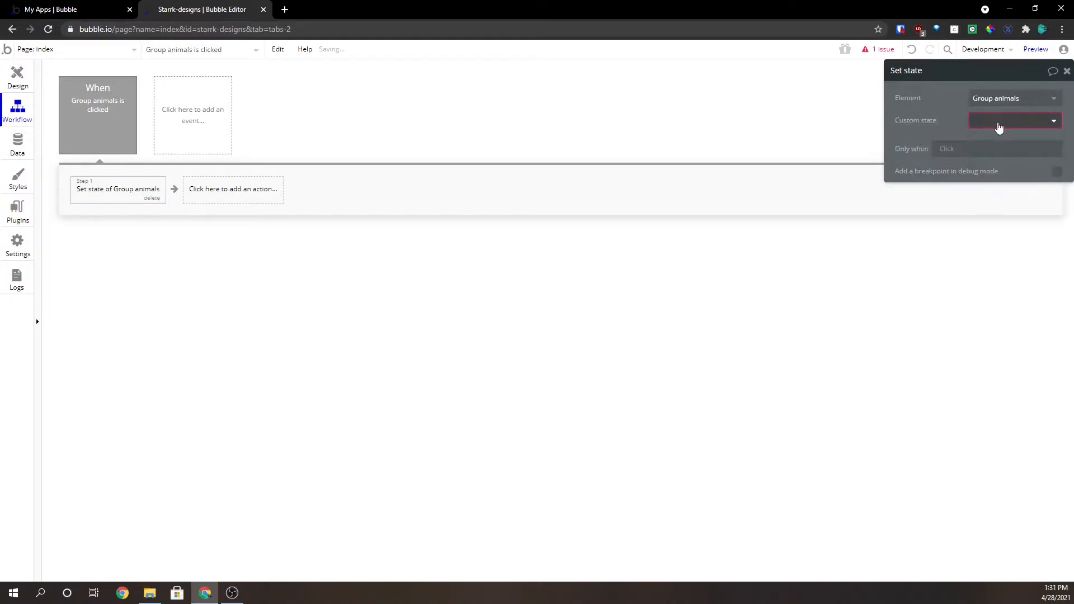
pyautogui.click(1014, 120)
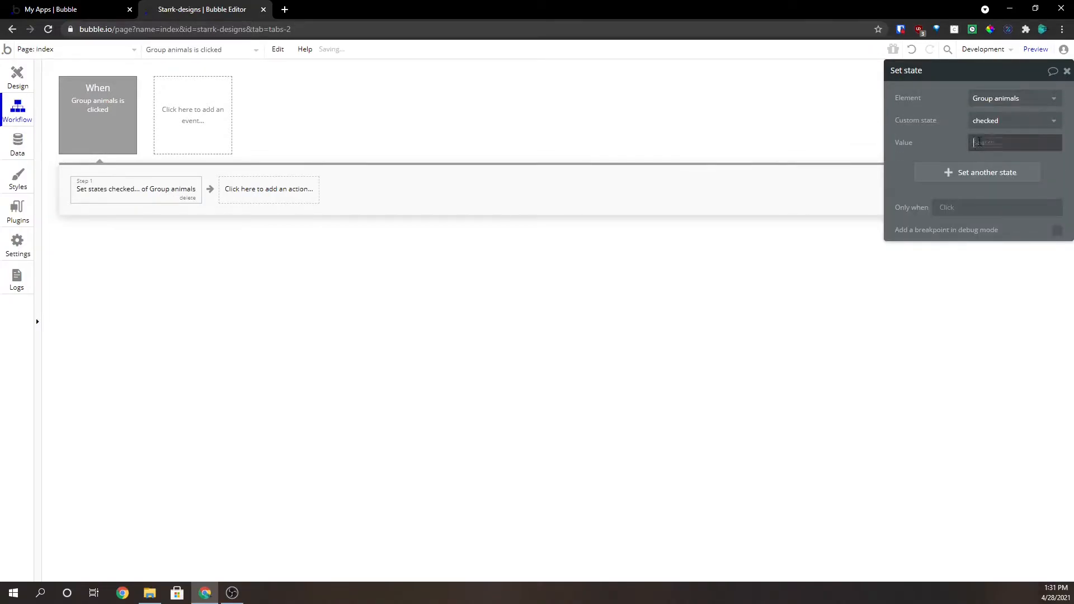
pyautogui.write('"yes"')
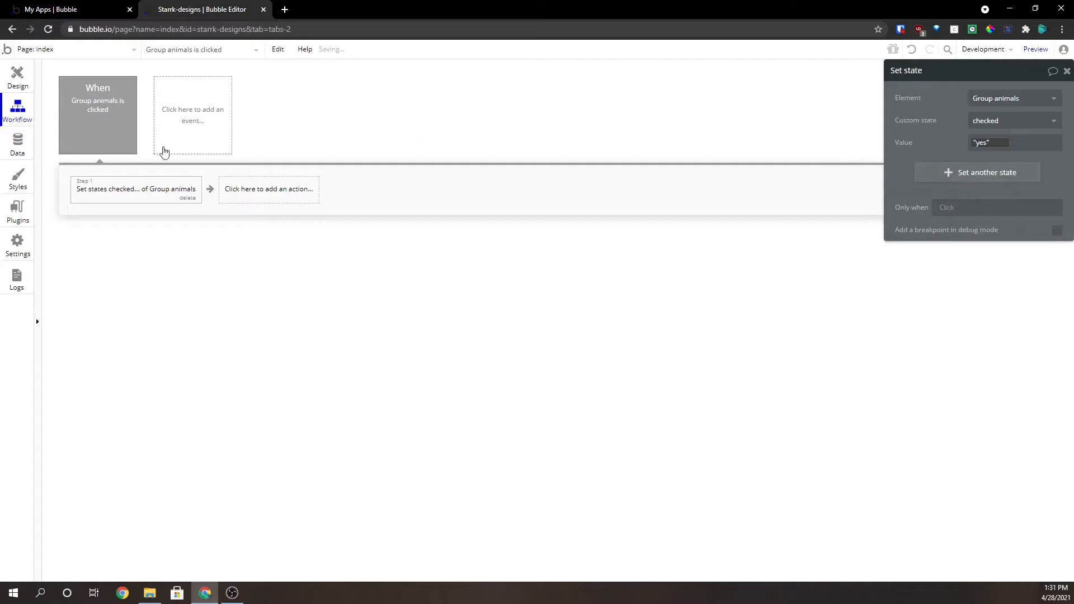
# Restrict the click event with Only when Group animals's checked is no
pyautogui.click(97, 114)
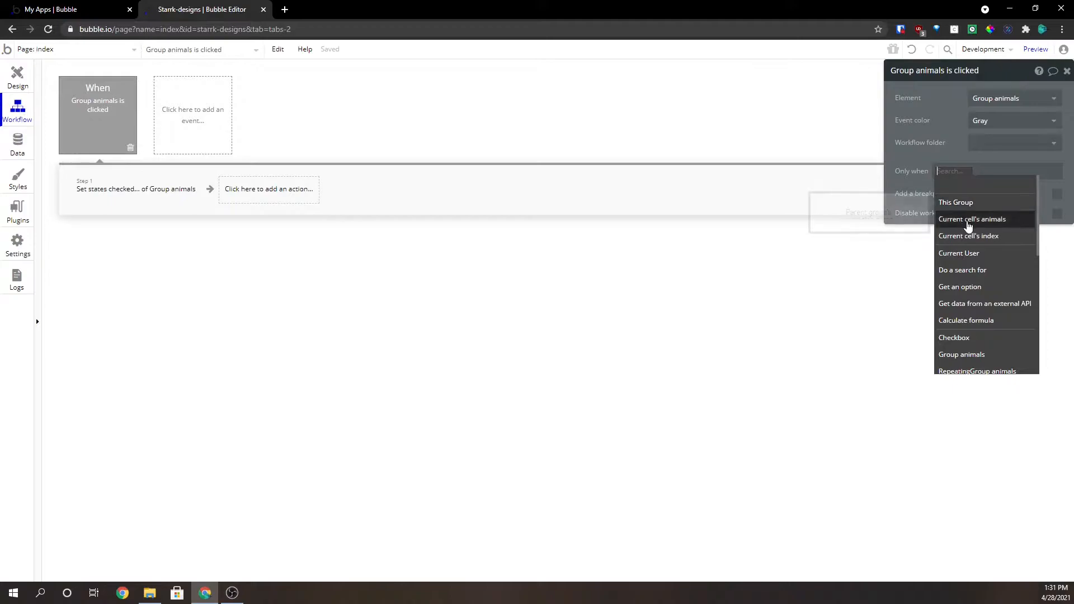
pyautogui.click(961, 354)
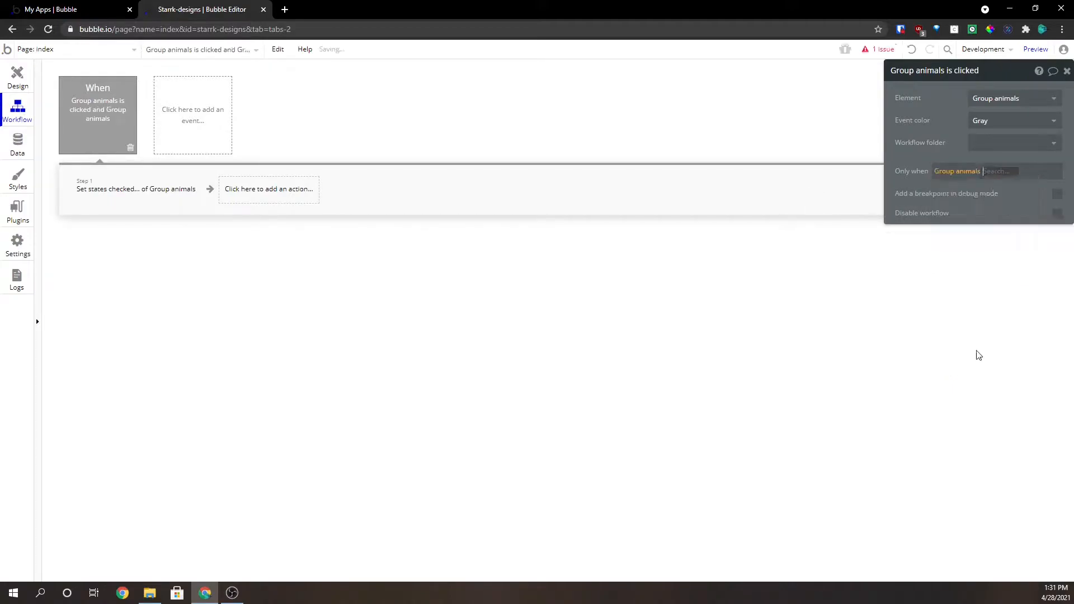
pyautogui.click(996, 171)
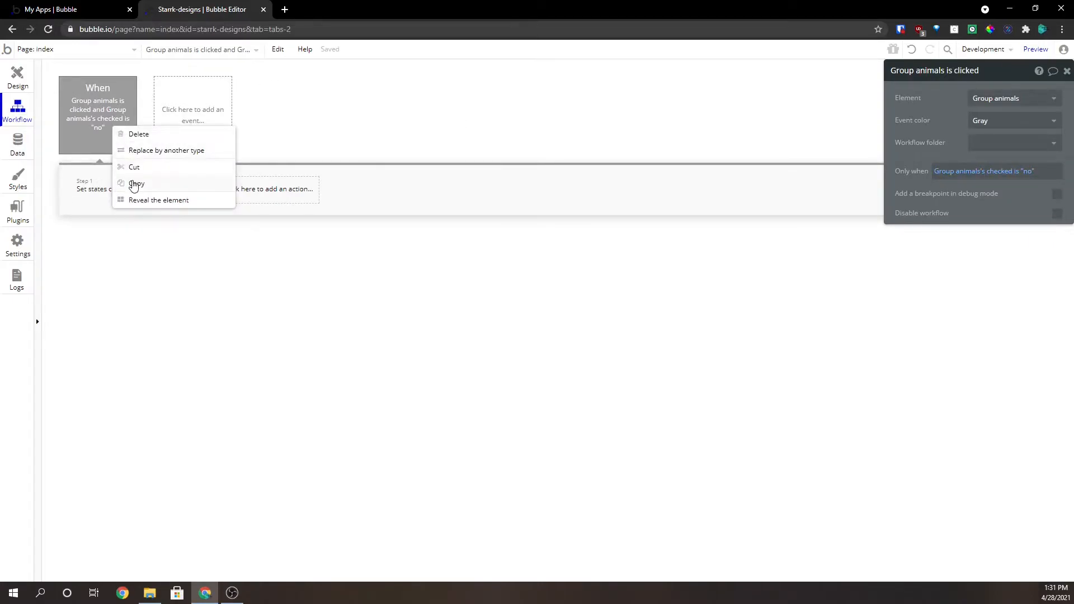
# Paste a copy of the click event whose Set state step assigns no instead of yes
pyautogui.click(137, 184)
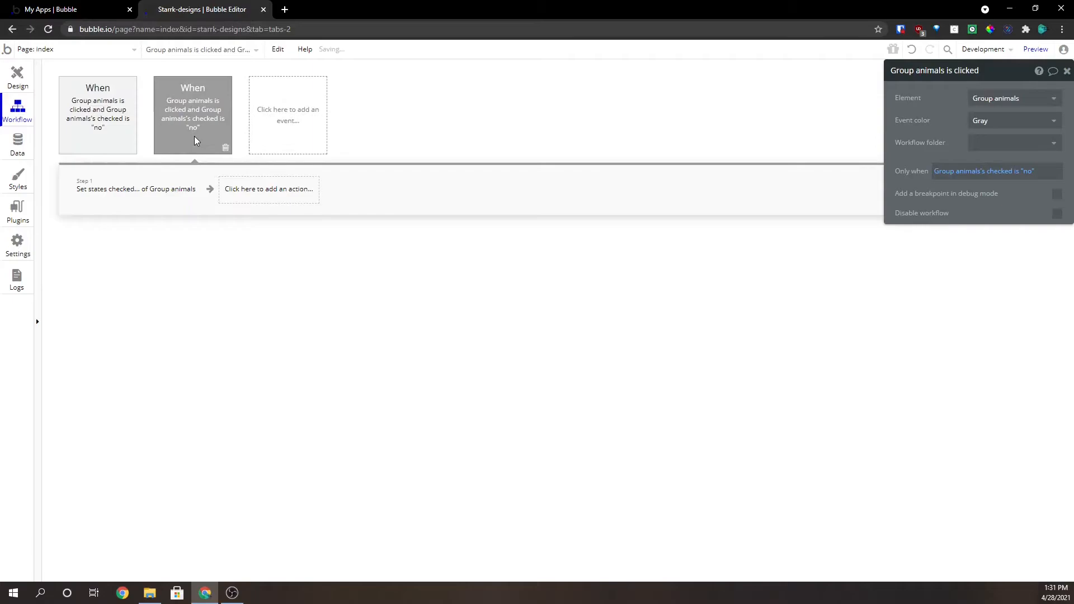
pyautogui.click(984, 170)
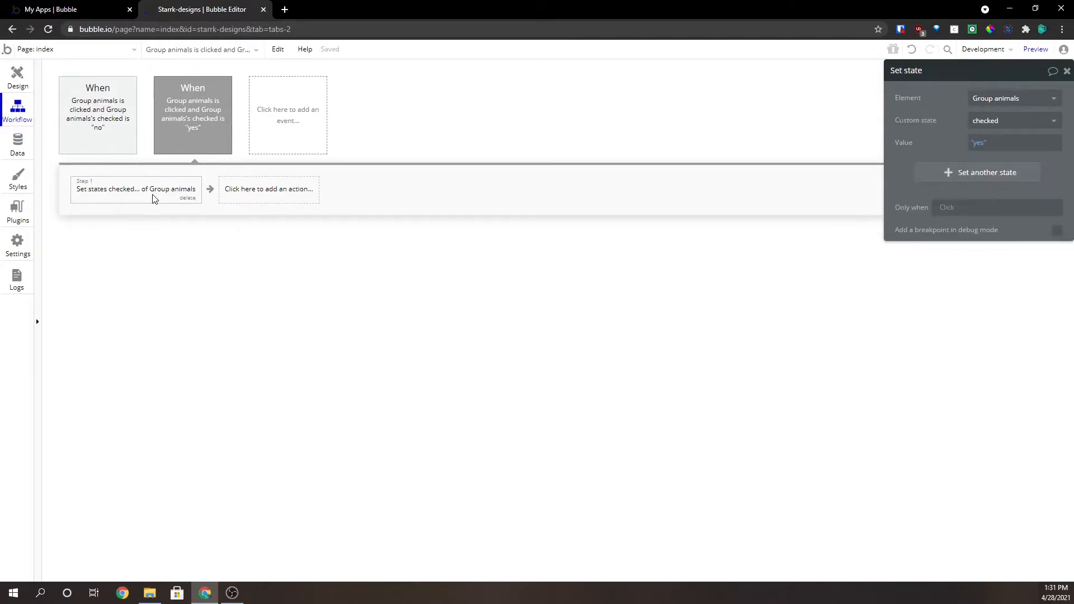
pyautogui.click(1014, 142)
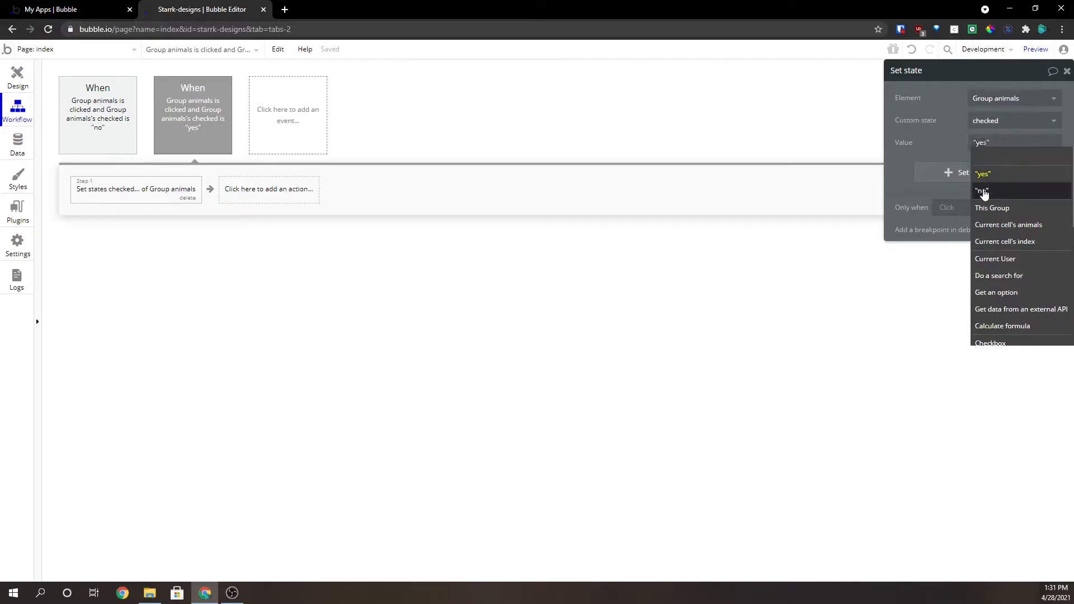
pyautogui.click(982, 192)
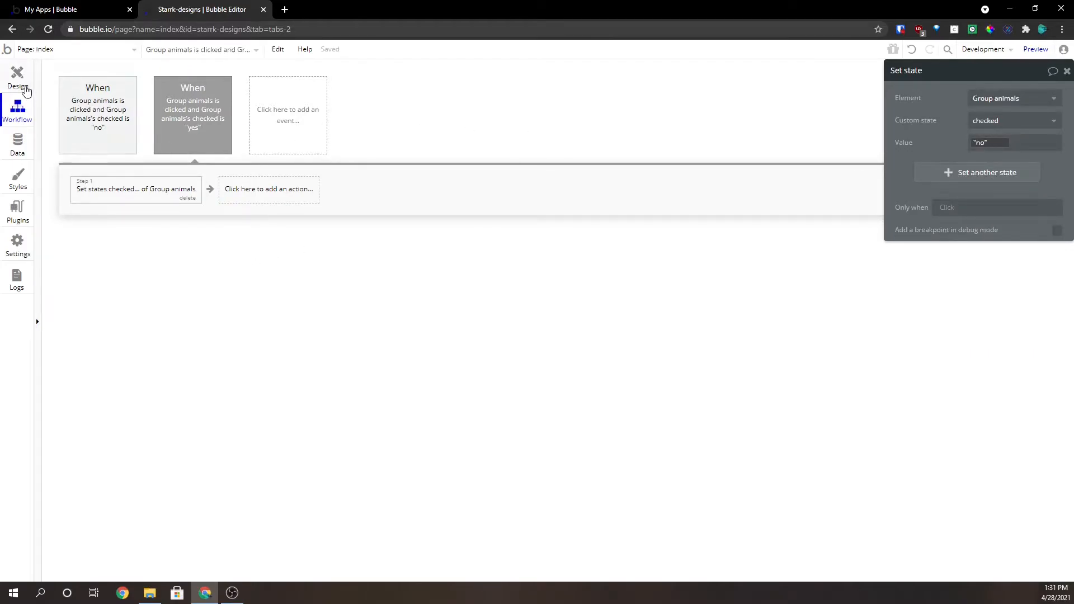
pyautogui.click(17, 75)
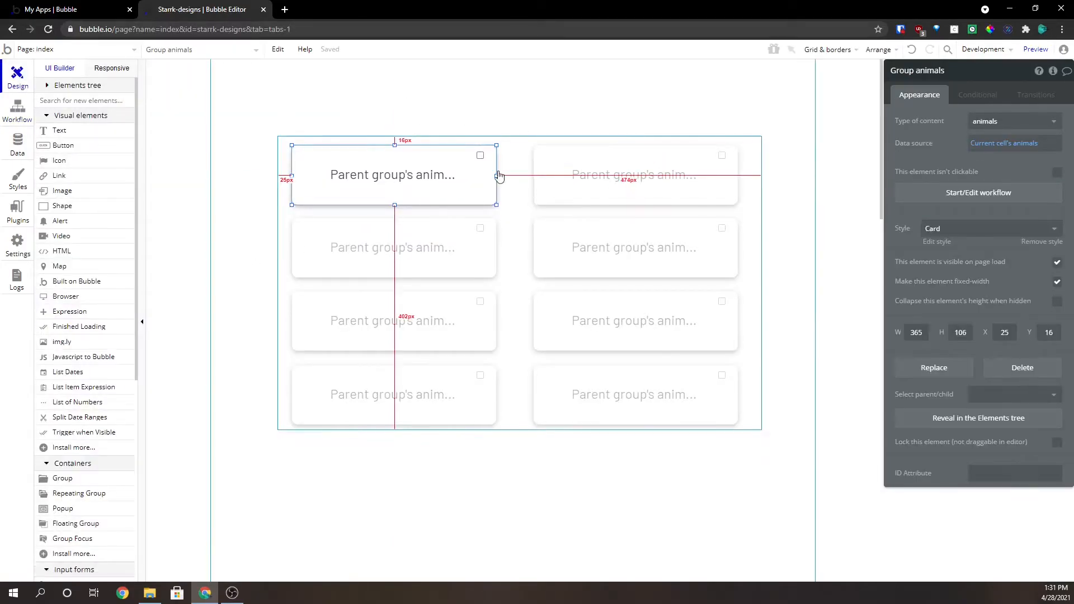
# Start a checkbox-change workflow and paste in the Set state step copied from the card click workflow
pyautogui.click(480, 155)
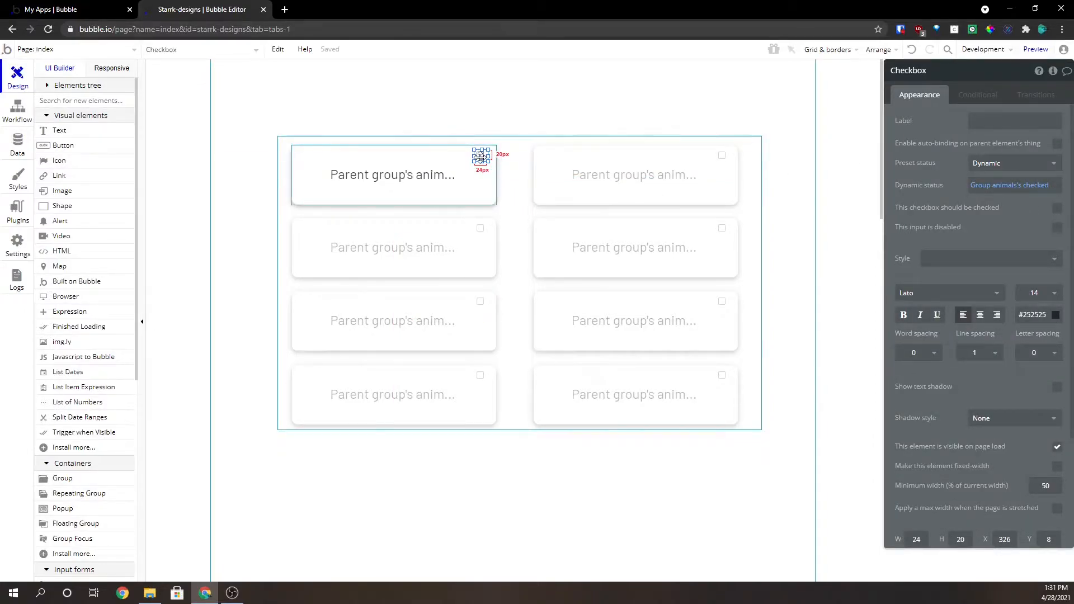
pyautogui.rightClick(481, 154)
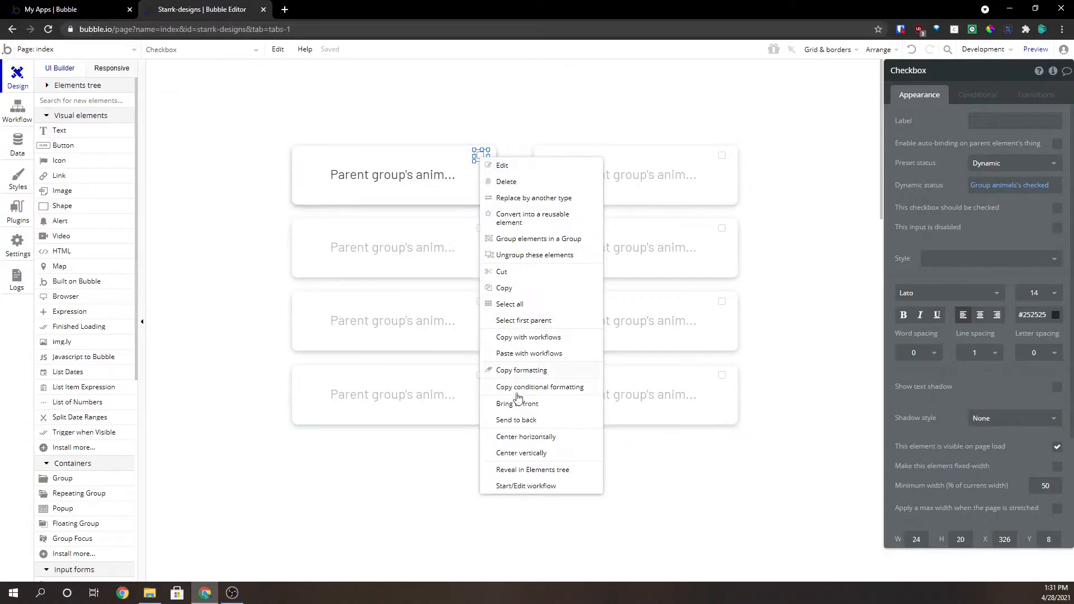
pyautogui.click(525, 486)
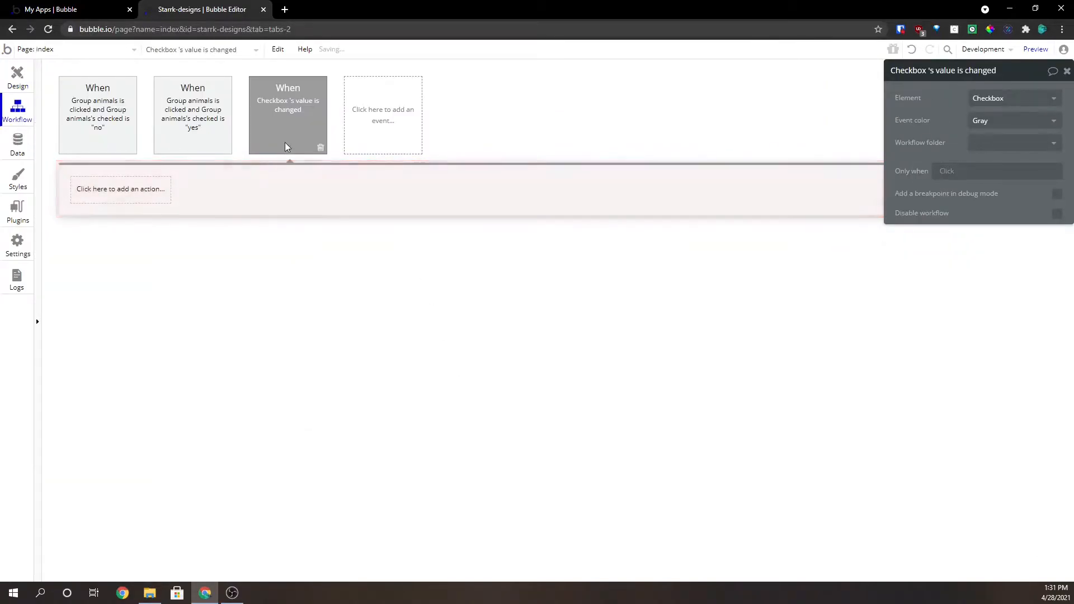
pyautogui.moveTo(129, 139)
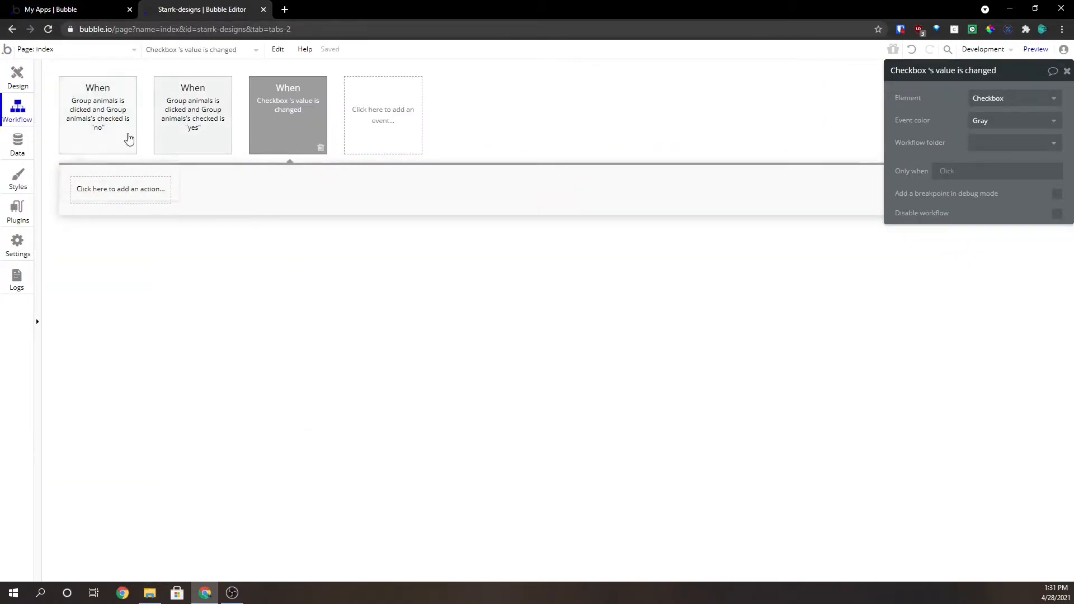
pyautogui.click(98, 114)
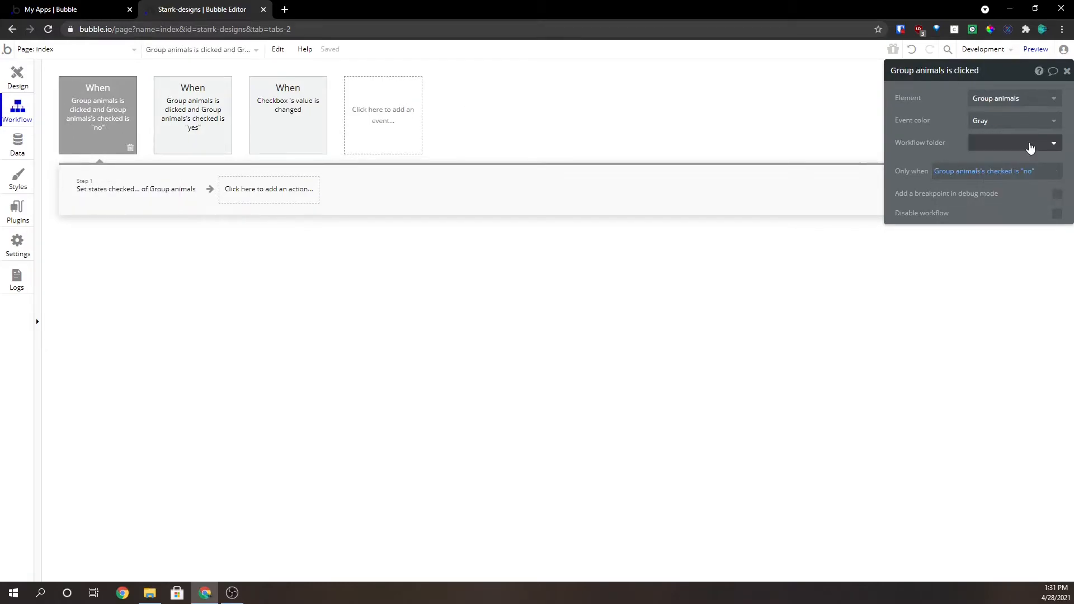
pyautogui.click(287, 114)
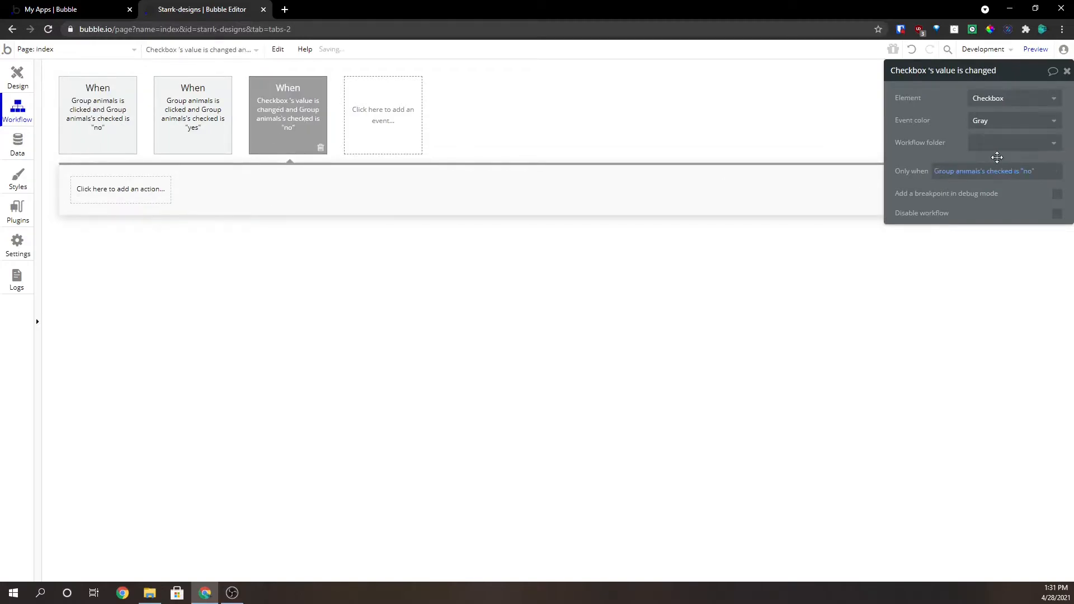
pyautogui.click(121, 189)
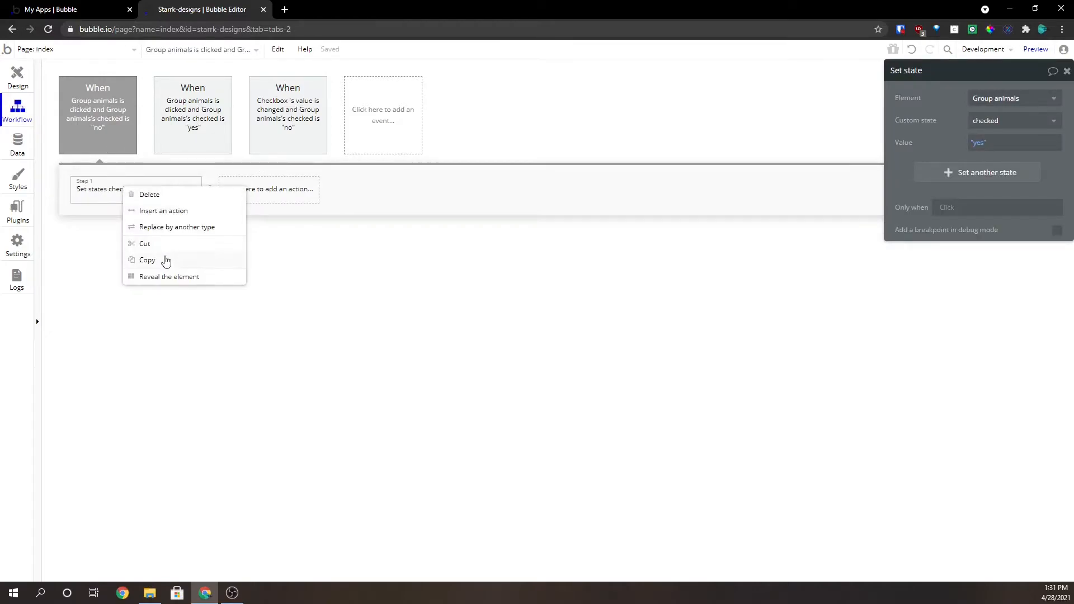
pyautogui.click(432, 175)
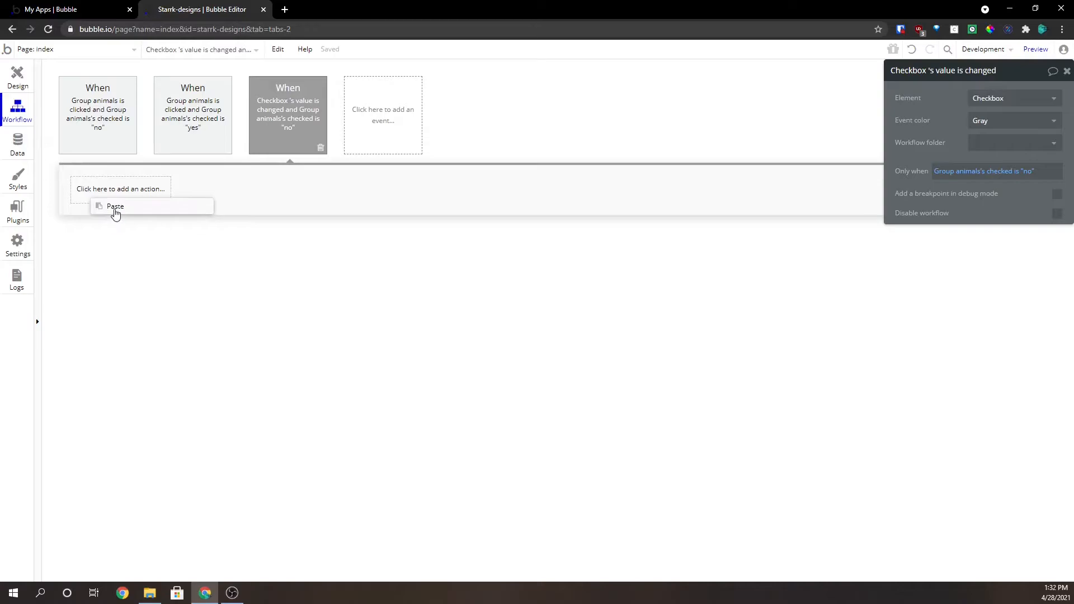
pyautogui.click(114, 206)
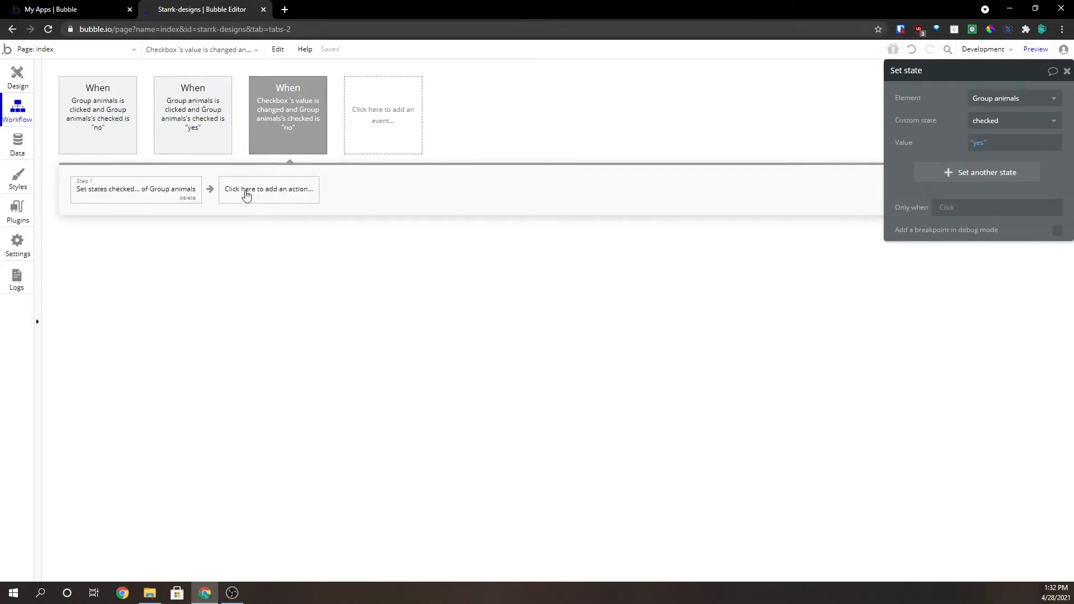
pyautogui.moveTo(177, 135)
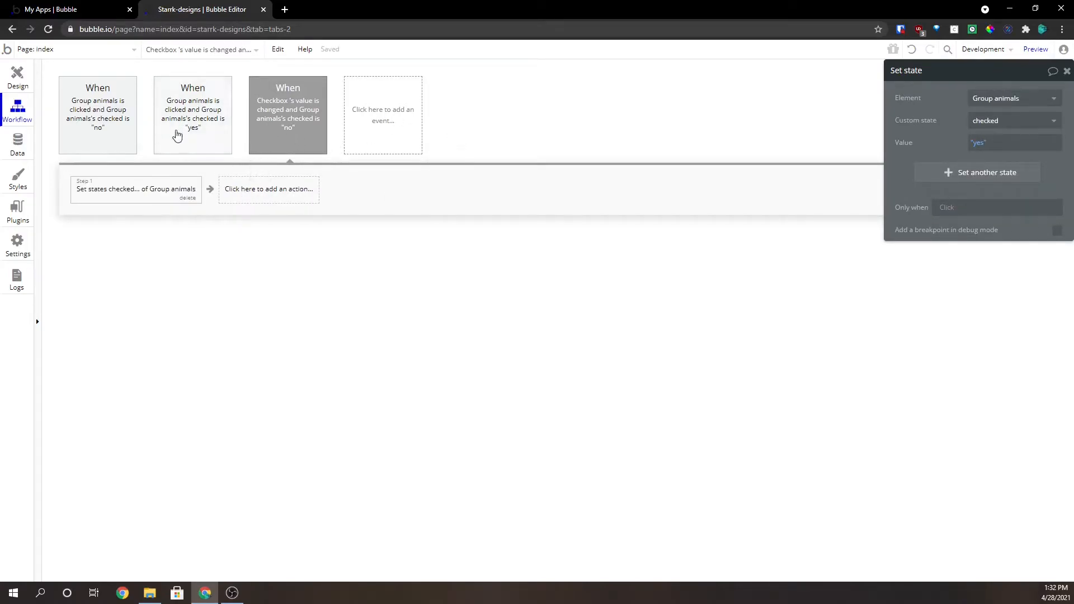
pyautogui.moveTo(302, 178)
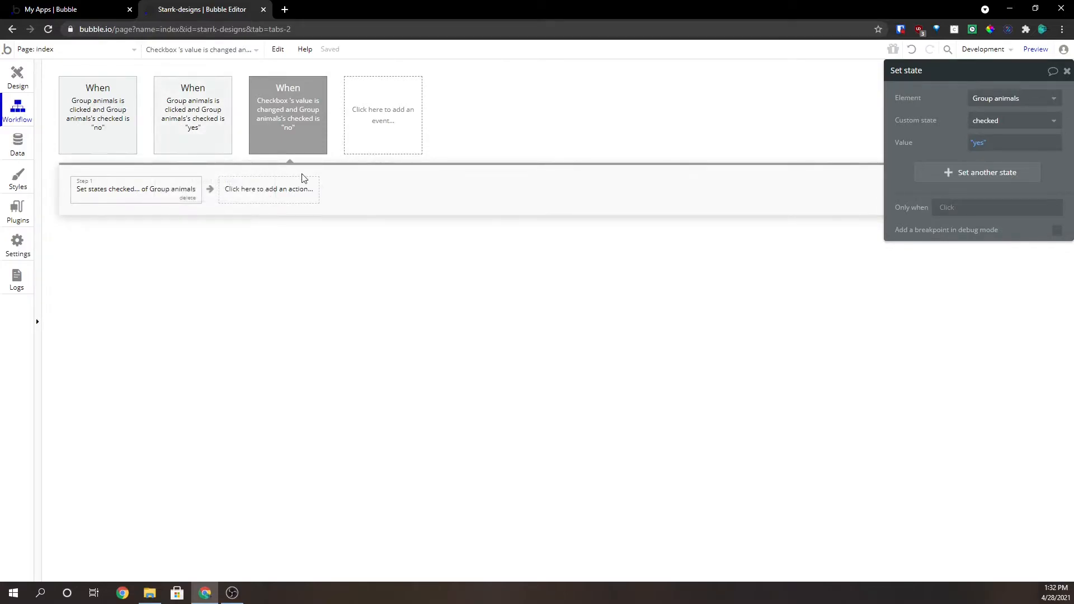
# Add an Element Actions > Reset data step for Group animals and duplicate the checkbox event
pyautogui.click(267, 189)
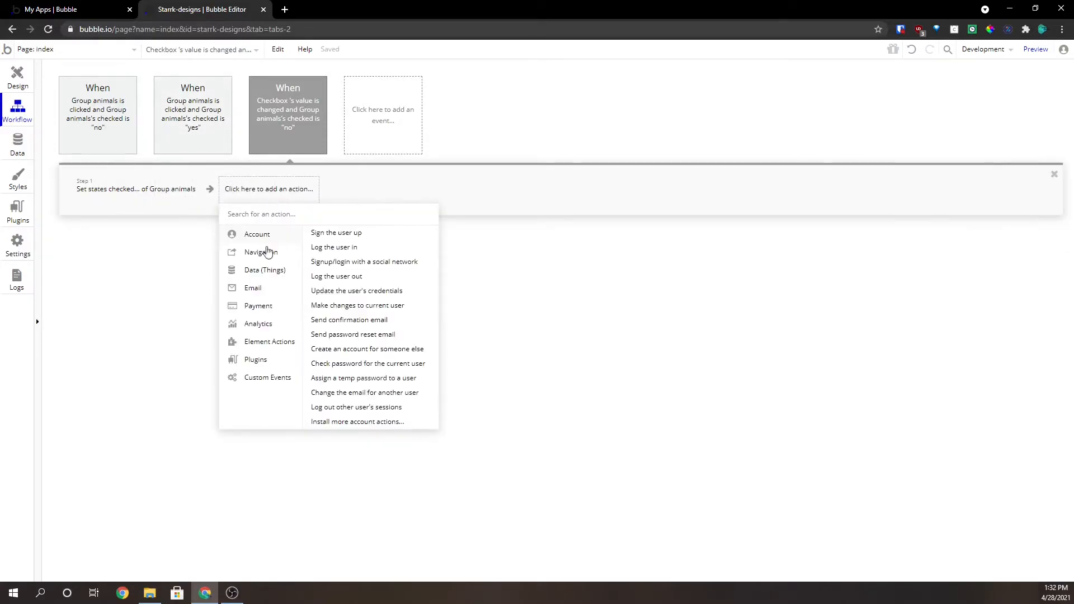
pyautogui.click(270, 341)
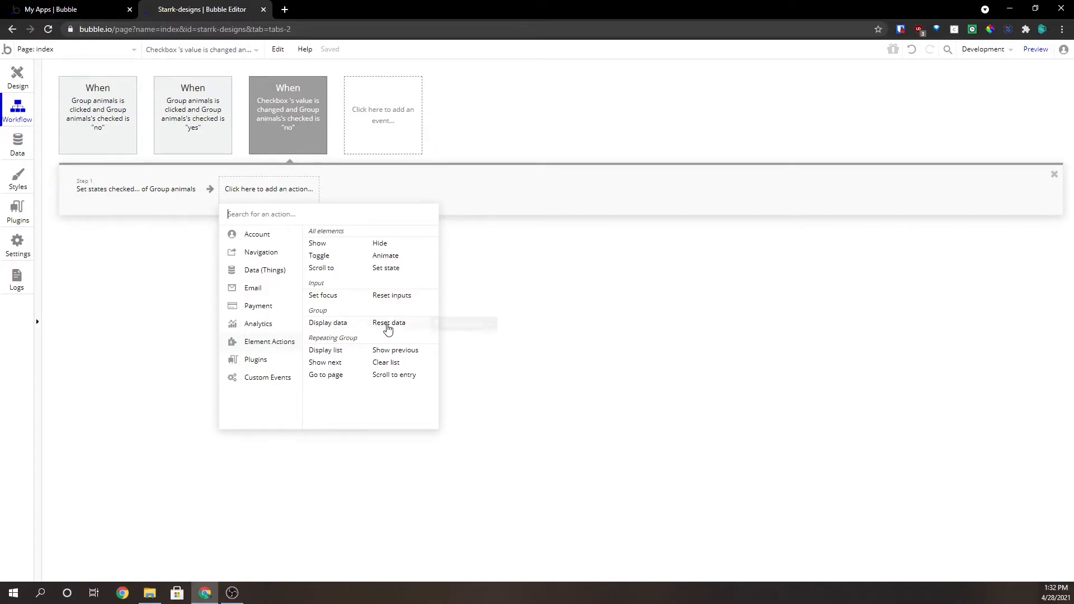
pyautogui.click(388, 322)
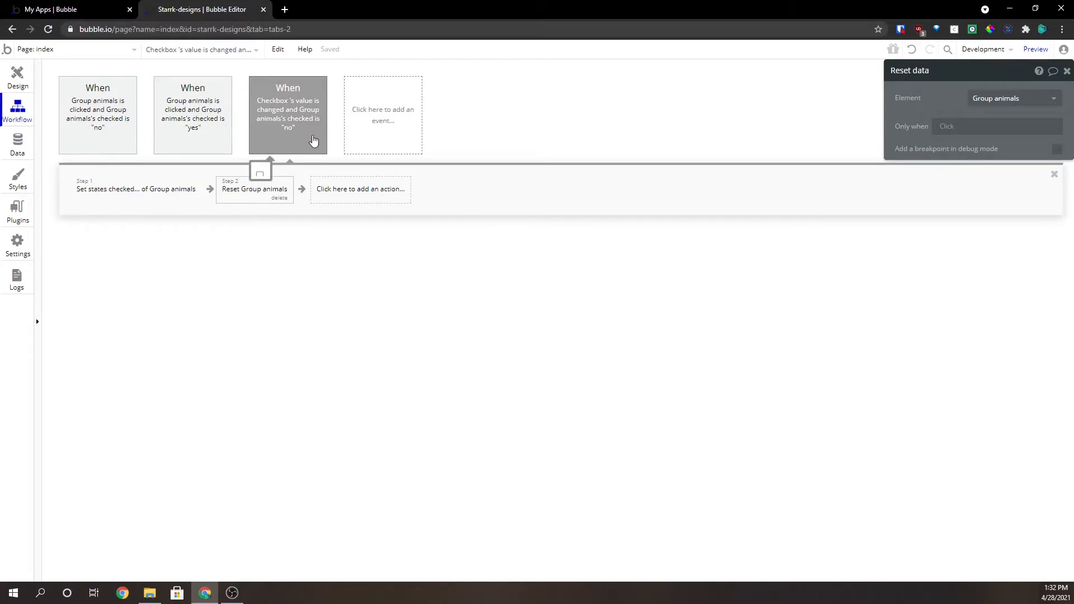
pyautogui.rightClick(287, 114)
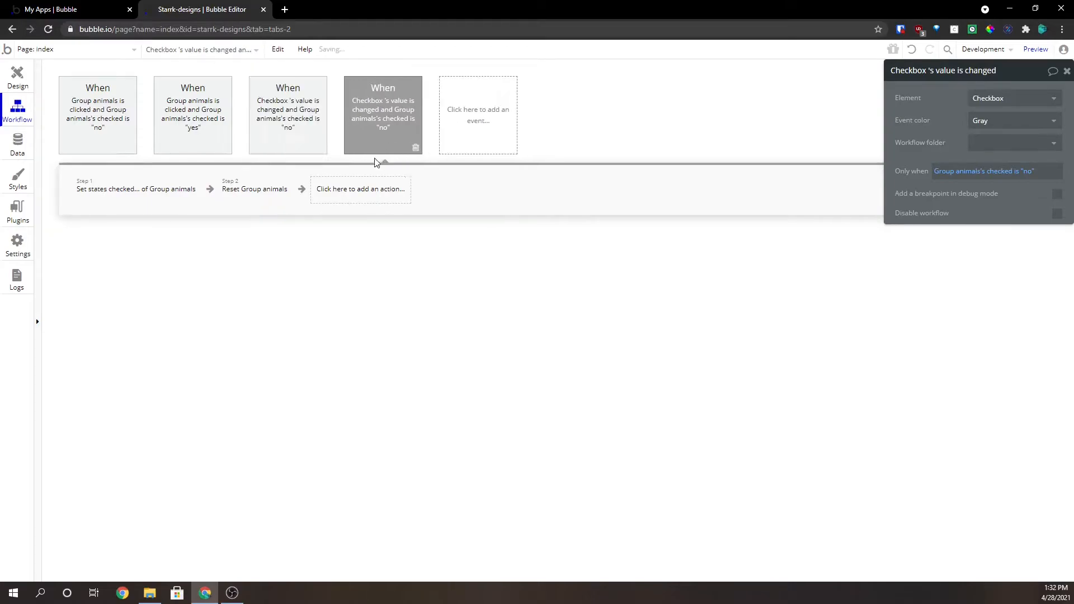
# Gate the copied checkbox workflow on checked is "yes" and change its Set state value
pyautogui.click(984, 171)
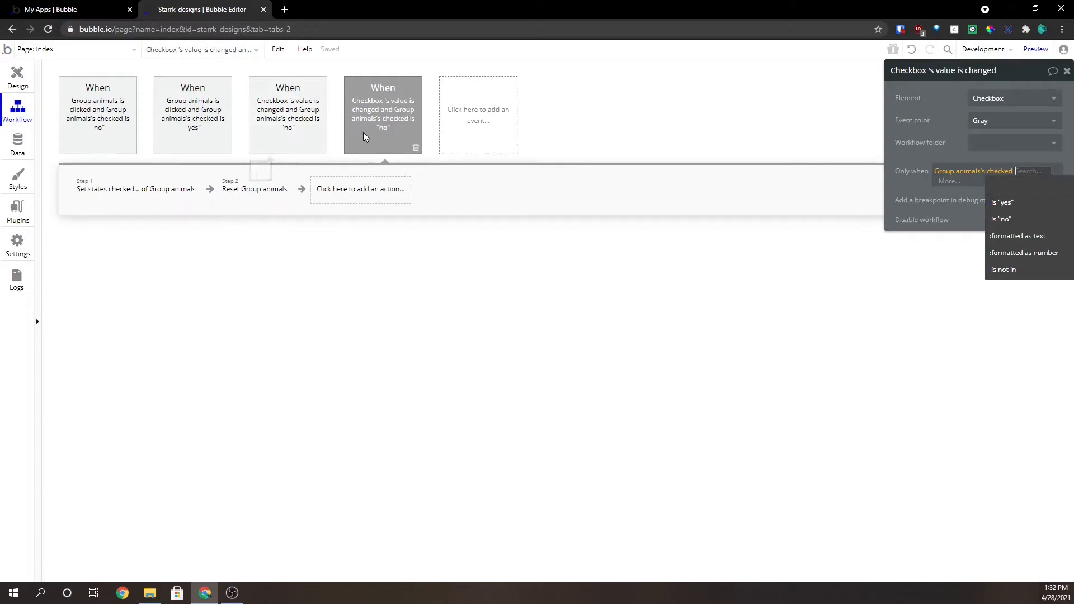
pyautogui.click(1003, 203)
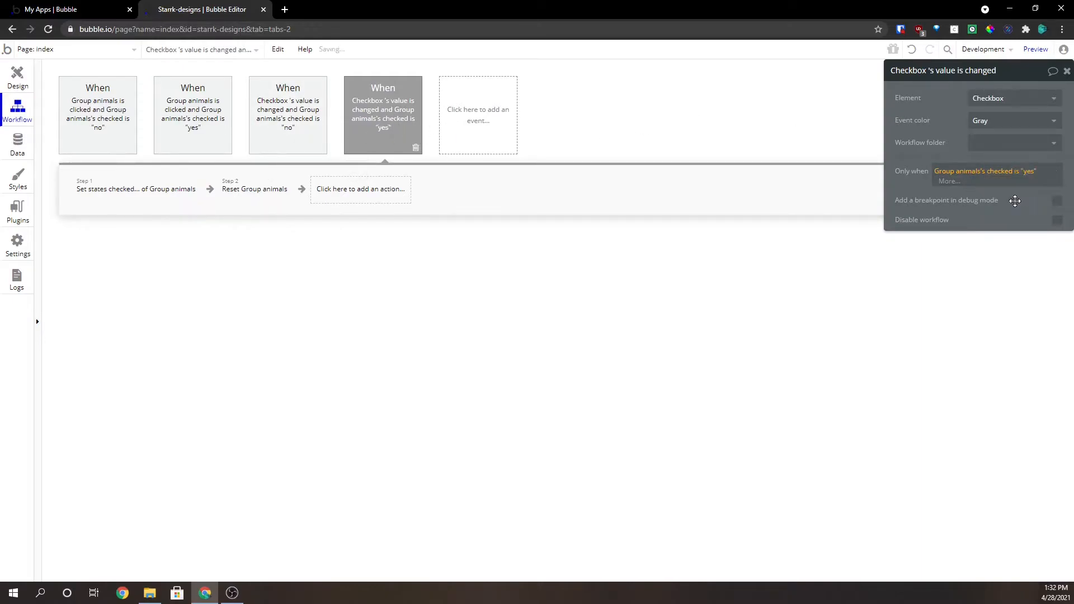
pyautogui.click(135, 188)
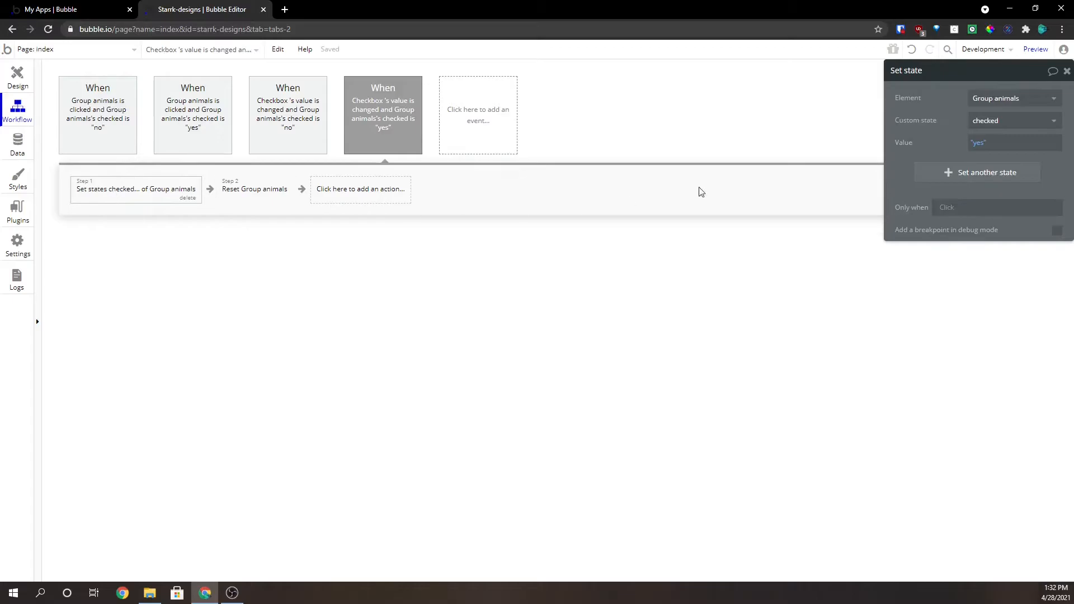
pyautogui.click(1013, 142)
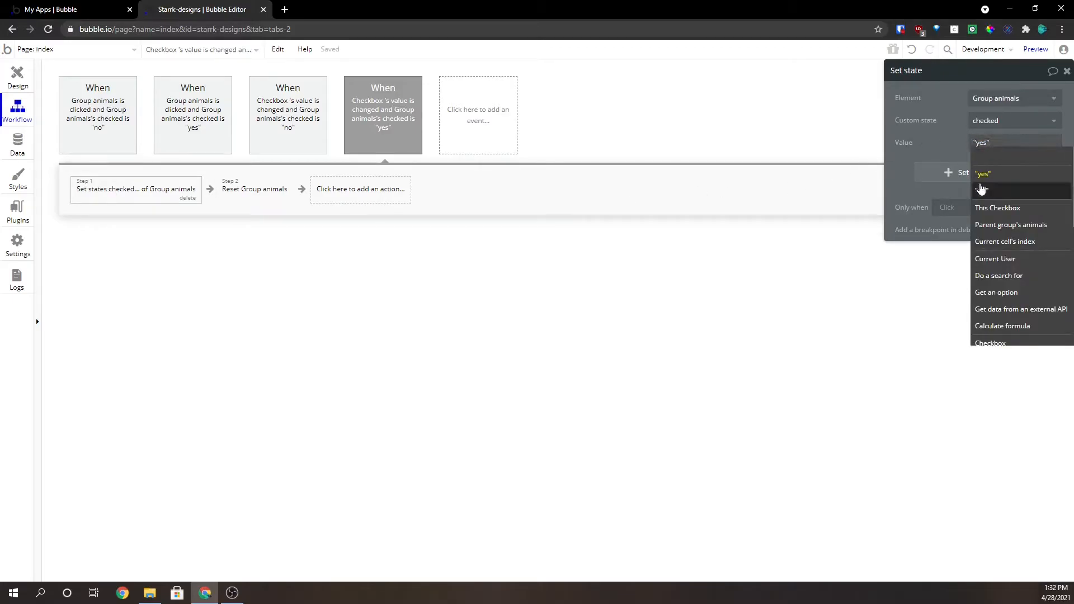
pyautogui.click(981, 173)
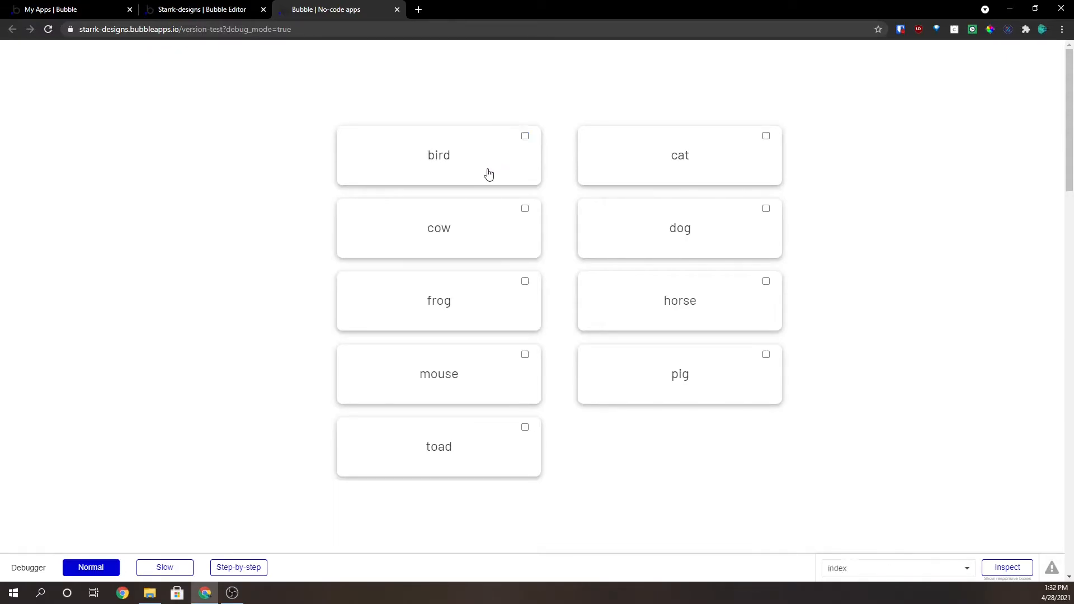
# In preview, tick and untick the bird card's checkbox repeatedly to observe it clearing itself
pyautogui.click(525, 135)
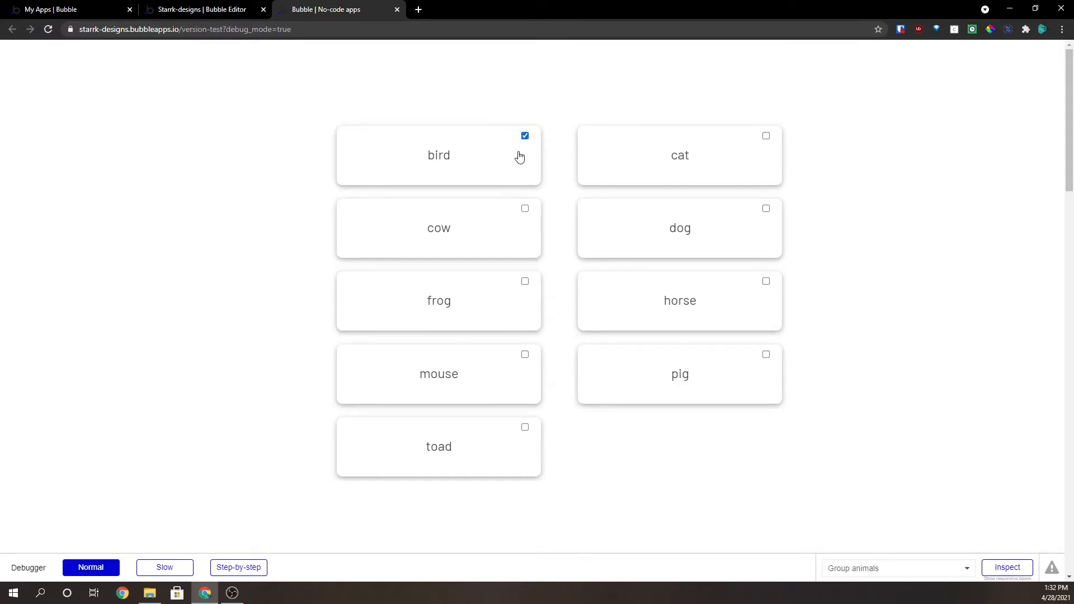
pyautogui.click(525, 135)
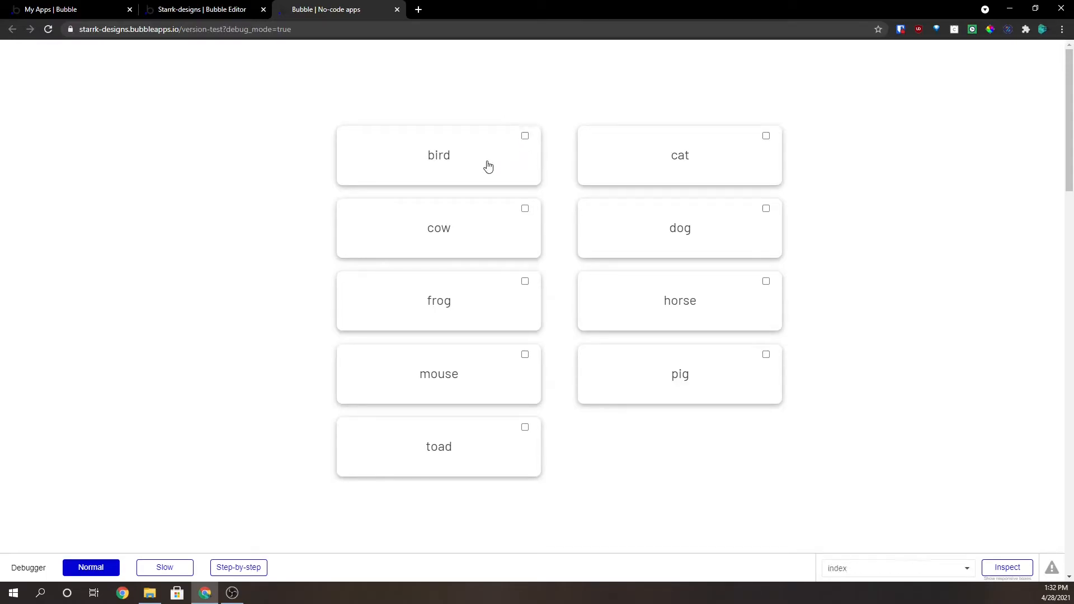
pyautogui.click(525, 135)
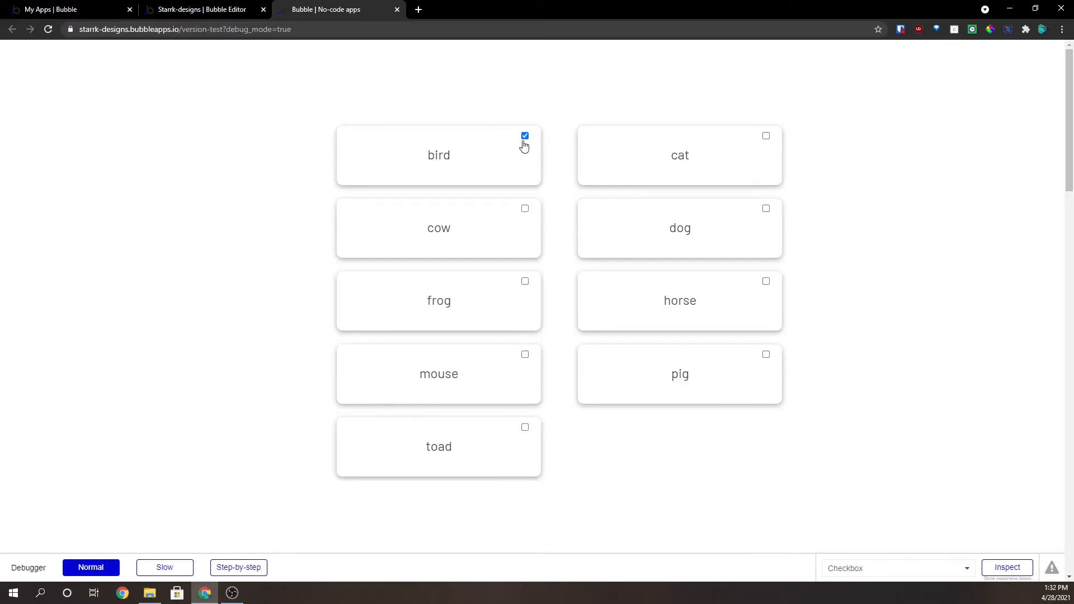
pyautogui.click(525, 135)
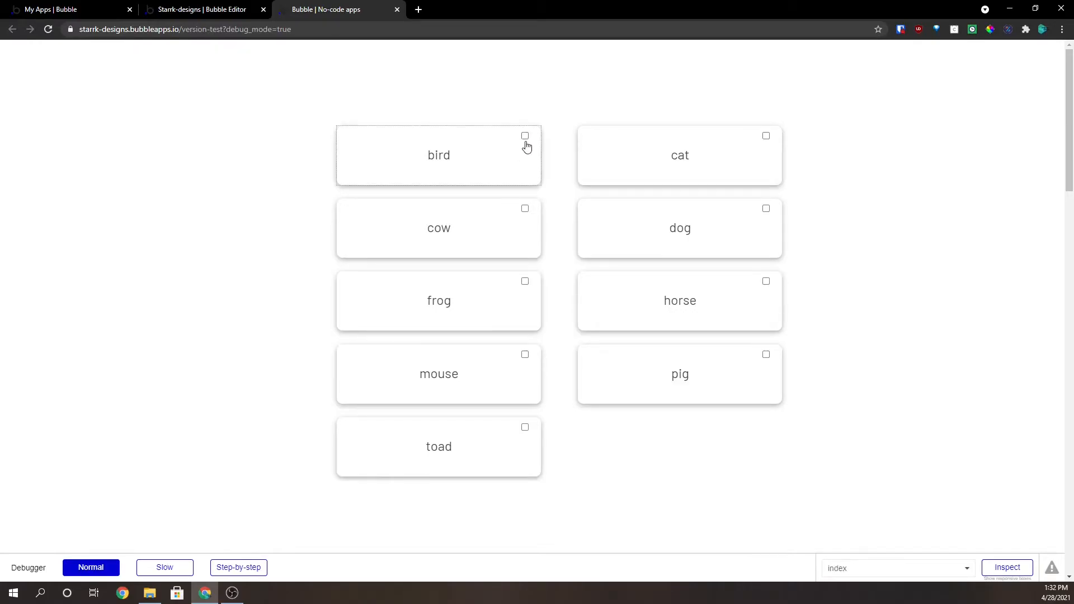
pyautogui.click(524, 136)
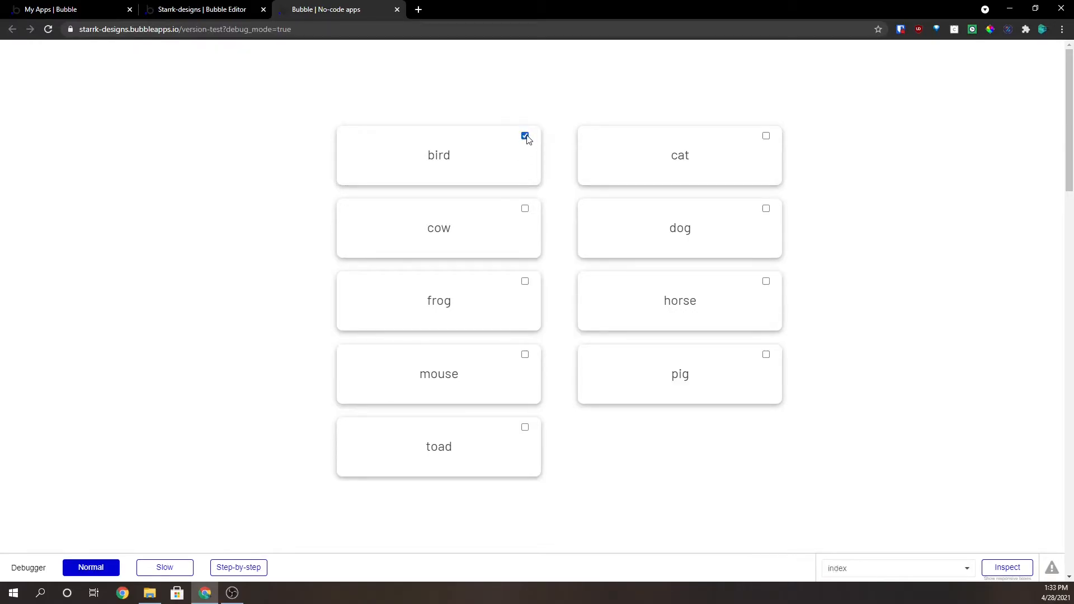
pyautogui.click(525, 135)
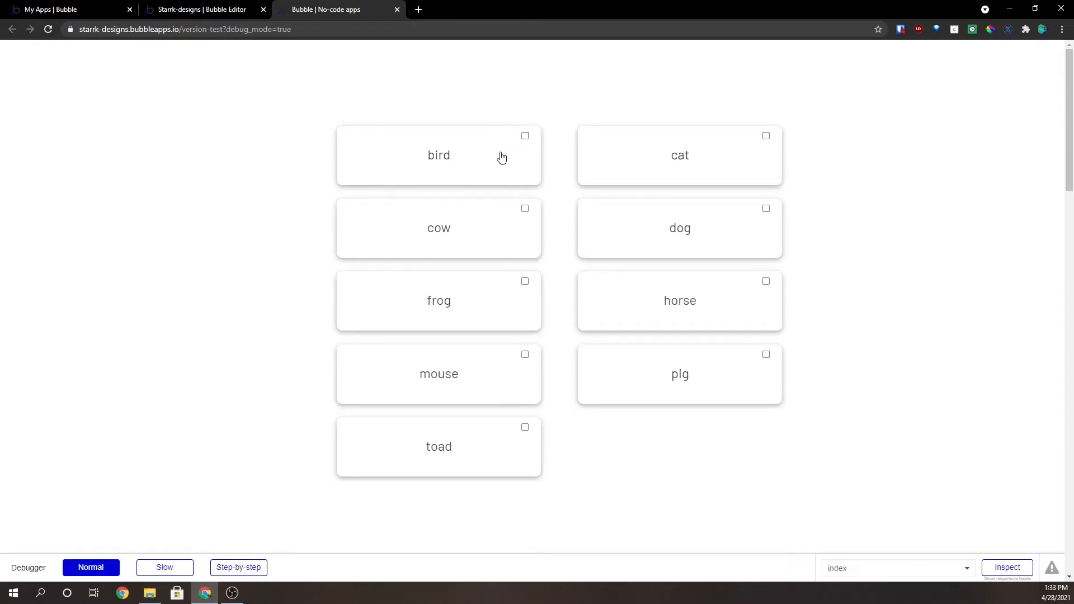
pyautogui.click(200, 9)
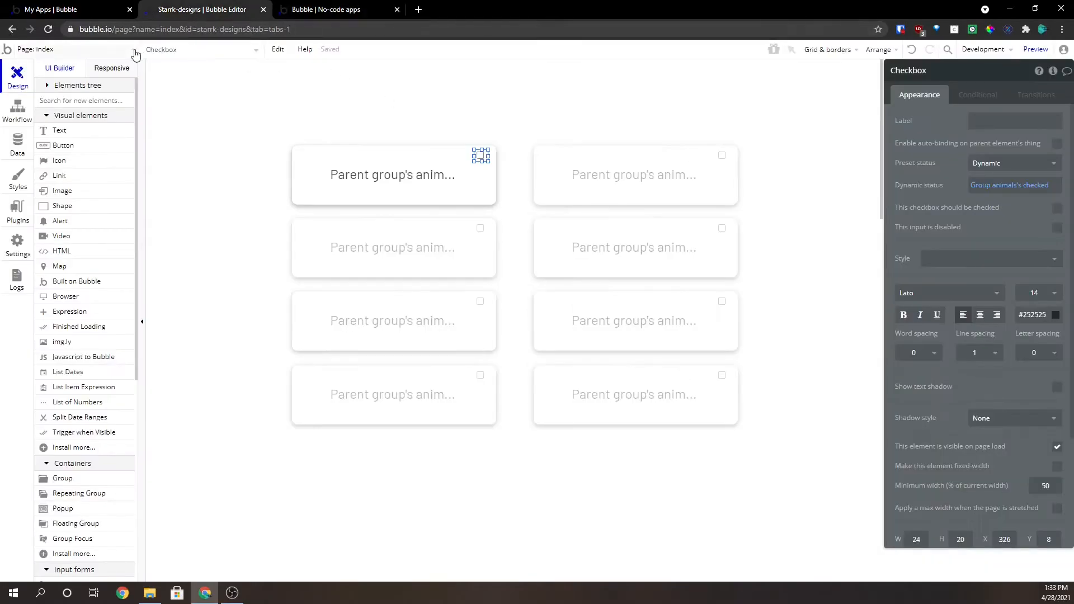
# Switch between Design and Workflow views to reach the unchecked-card click workflow
pyautogui.click(16, 110)
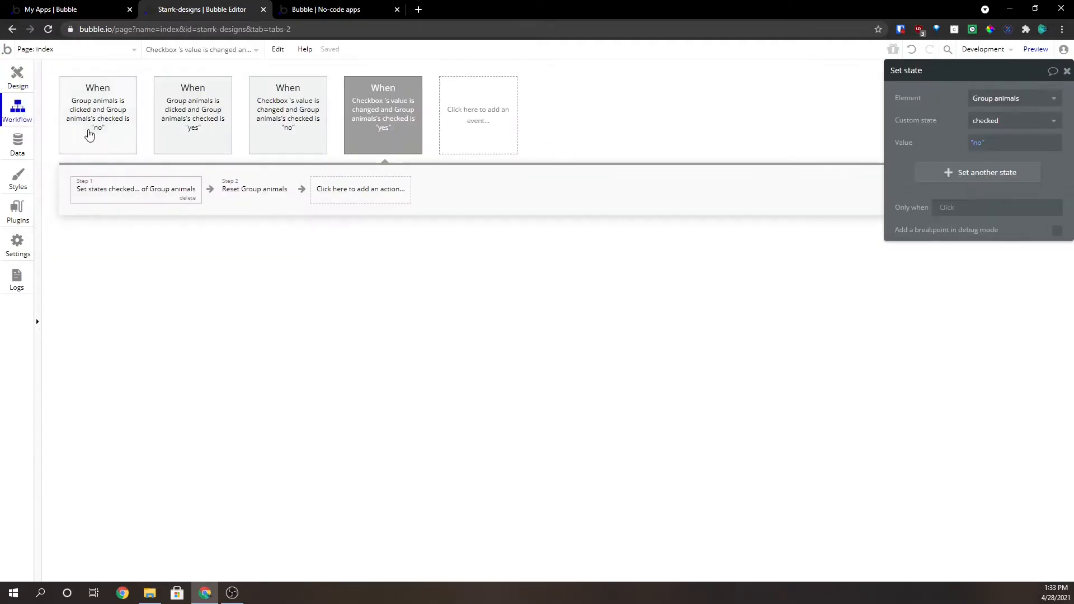
pyautogui.click(17, 75)
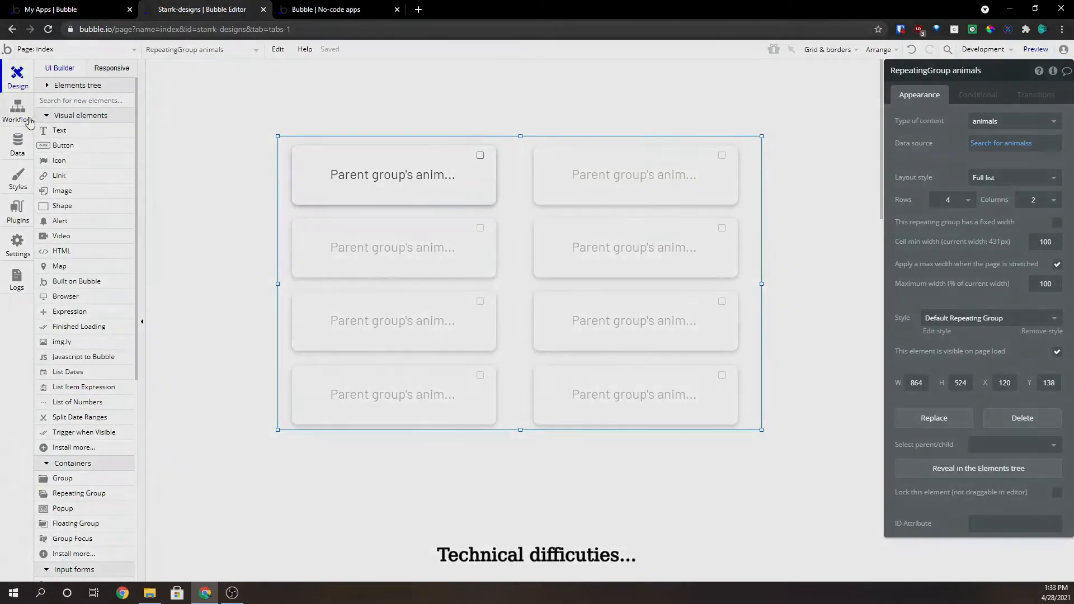
pyautogui.click(17, 110)
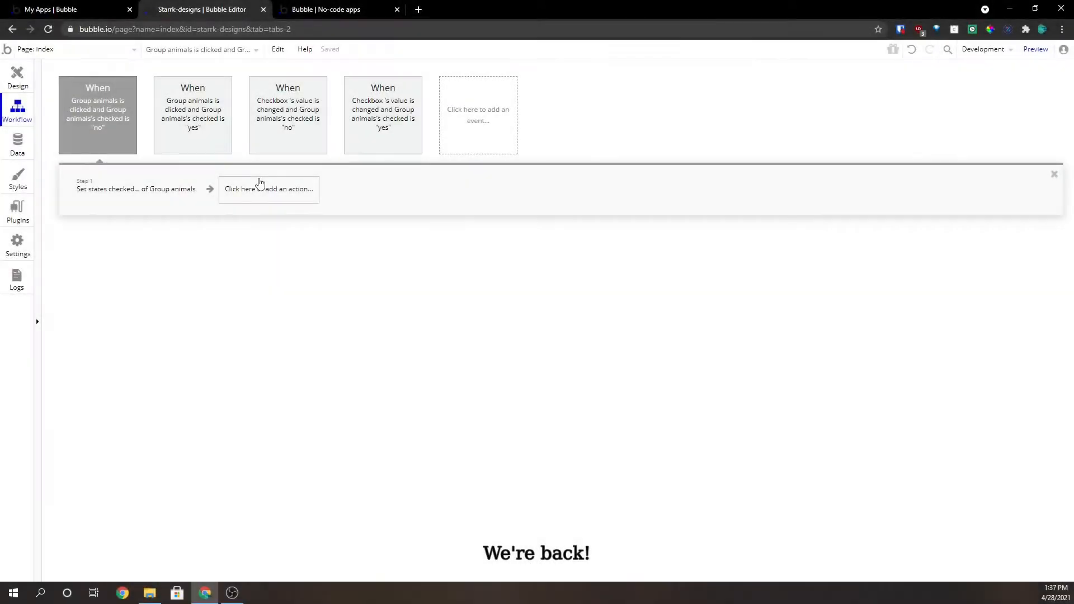
# Add a Make changes to thing step on Current User that adds to its animals field
pyautogui.click(268, 189)
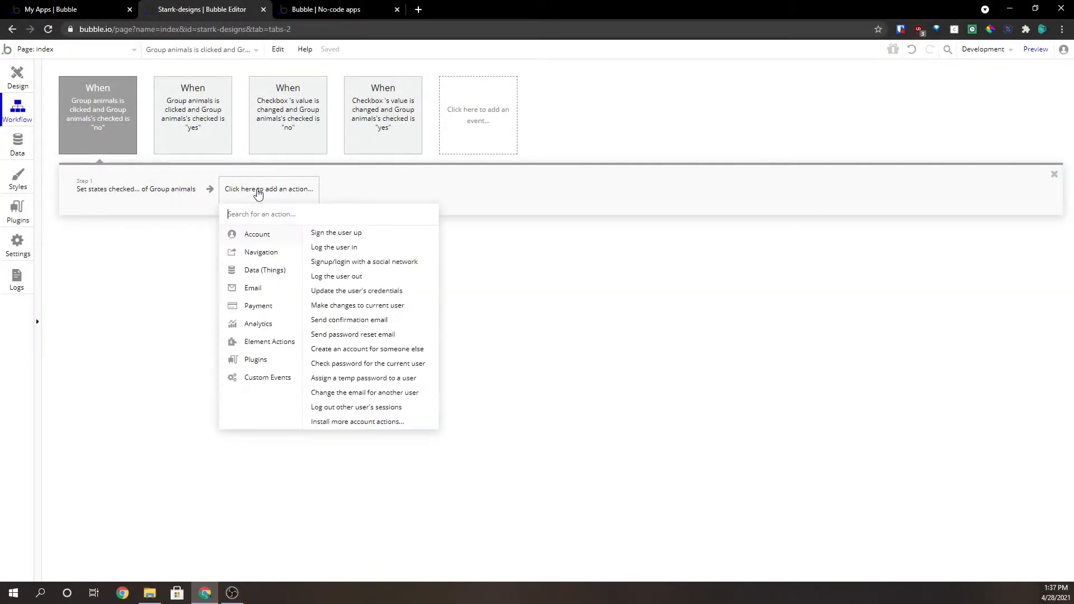
pyautogui.click(264, 270)
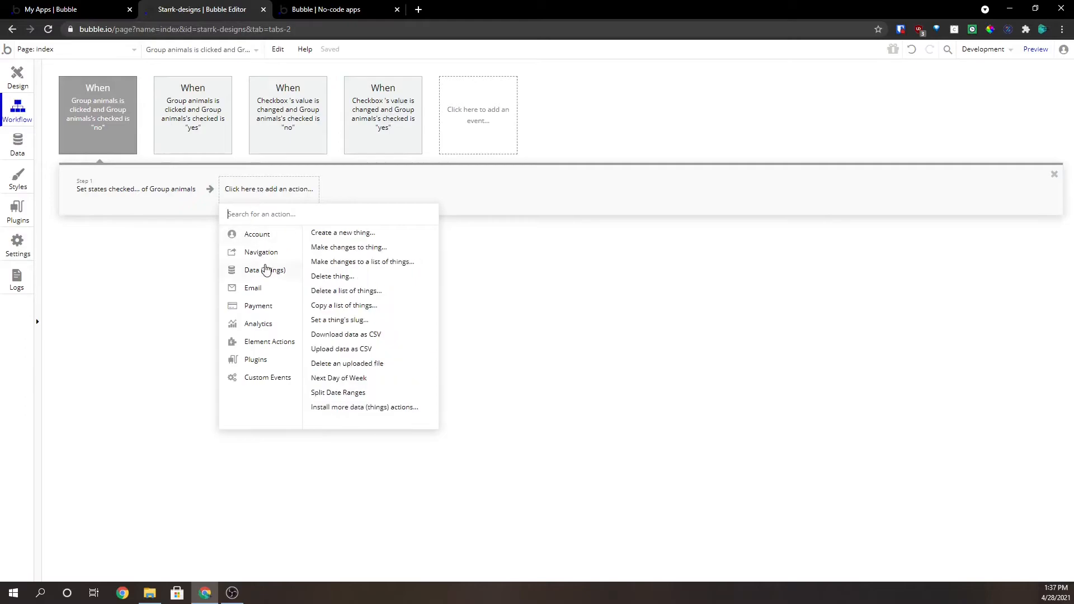
pyautogui.click(349, 246)
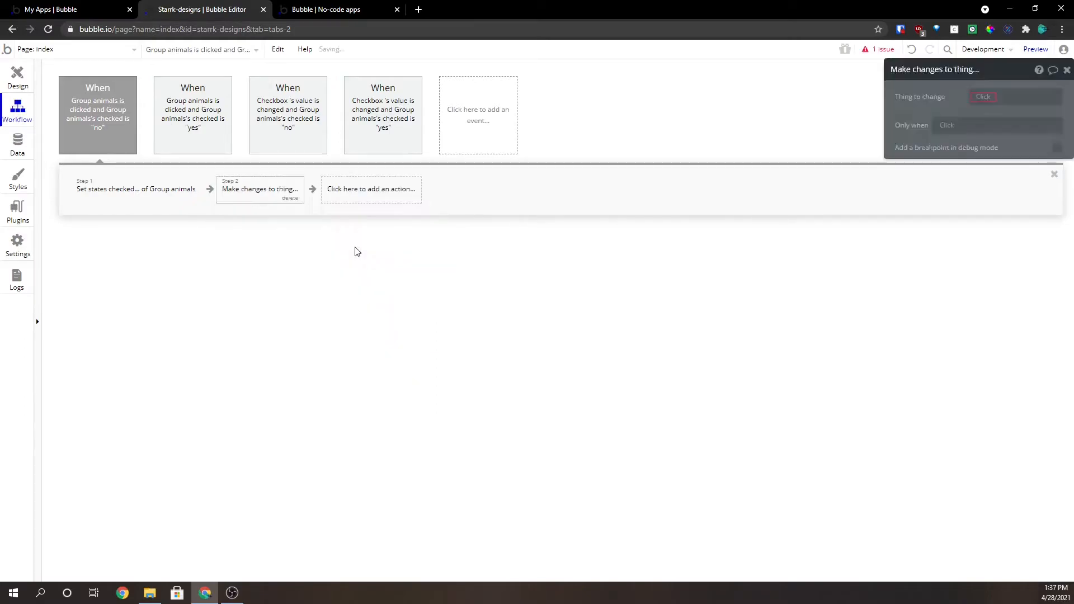
pyautogui.click(1015, 96)
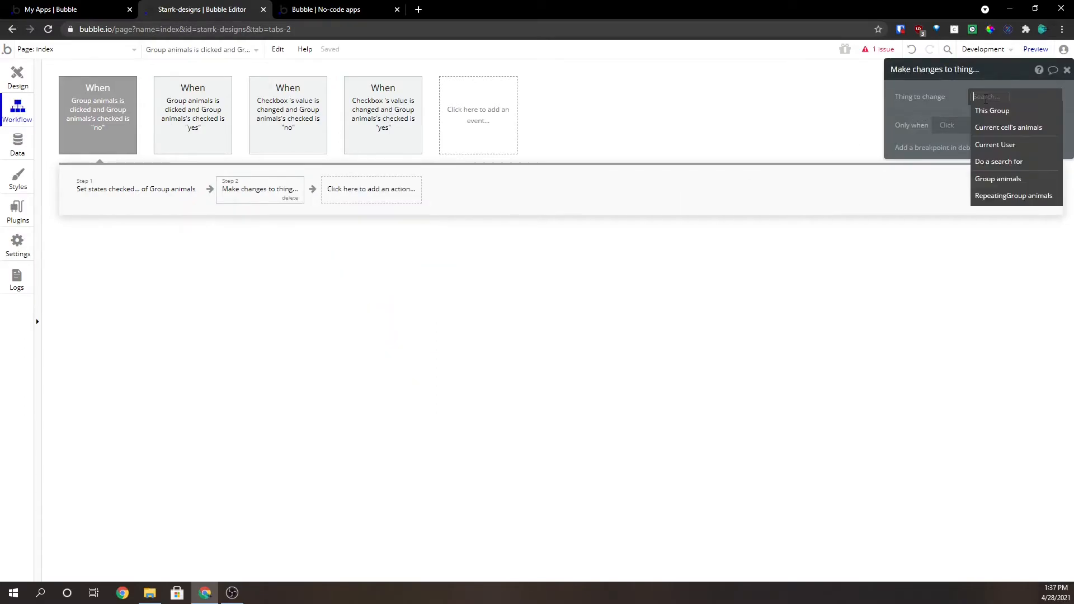
pyautogui.moveTo(920, 96)
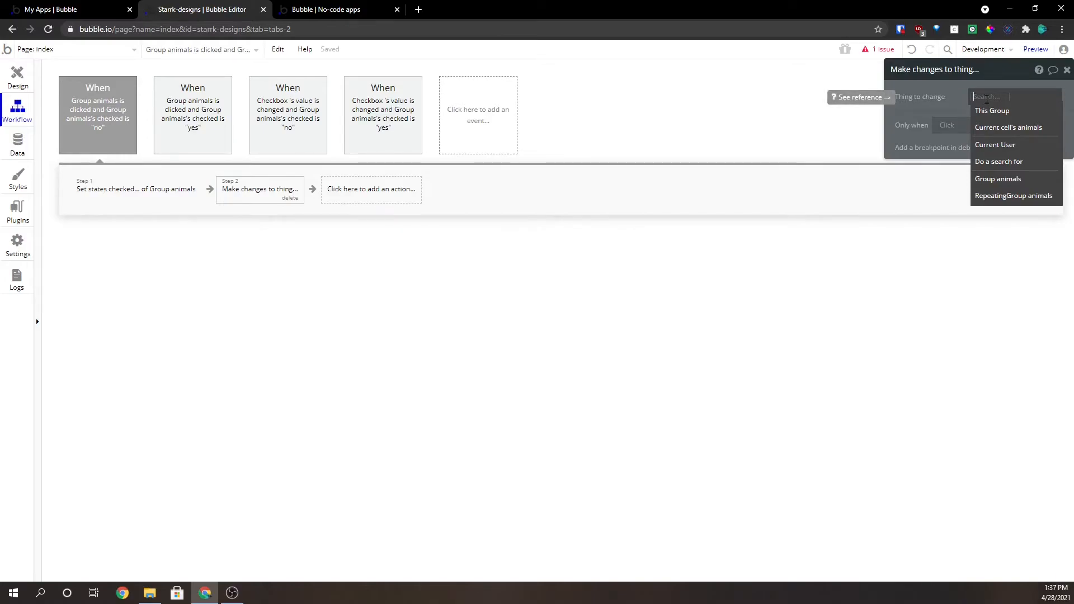
pyautogui.moveTo(1008, 127)
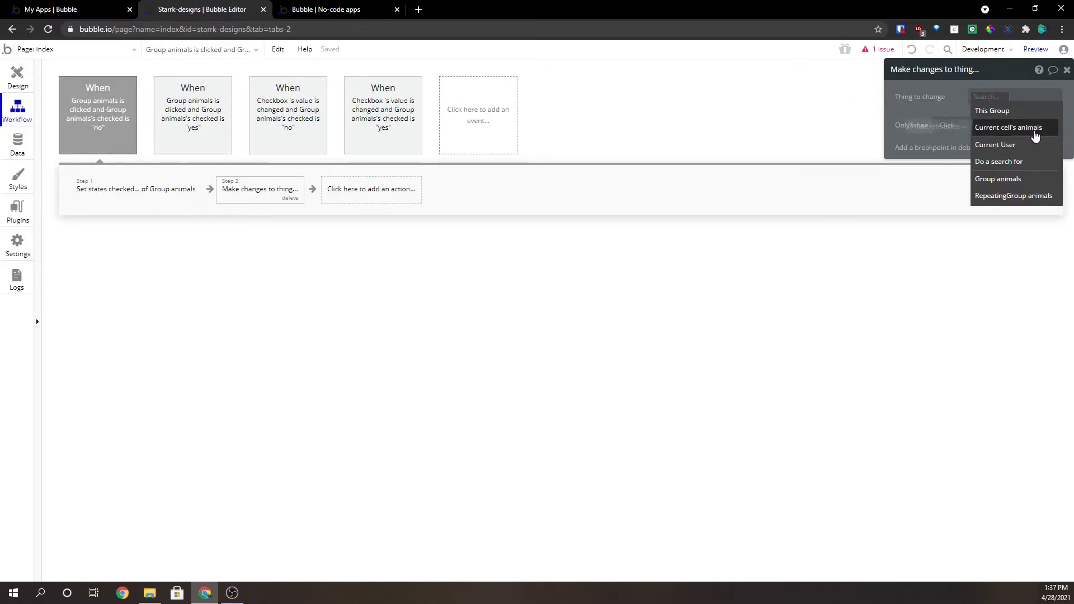
pyautogui.moveTo(1020, 148)
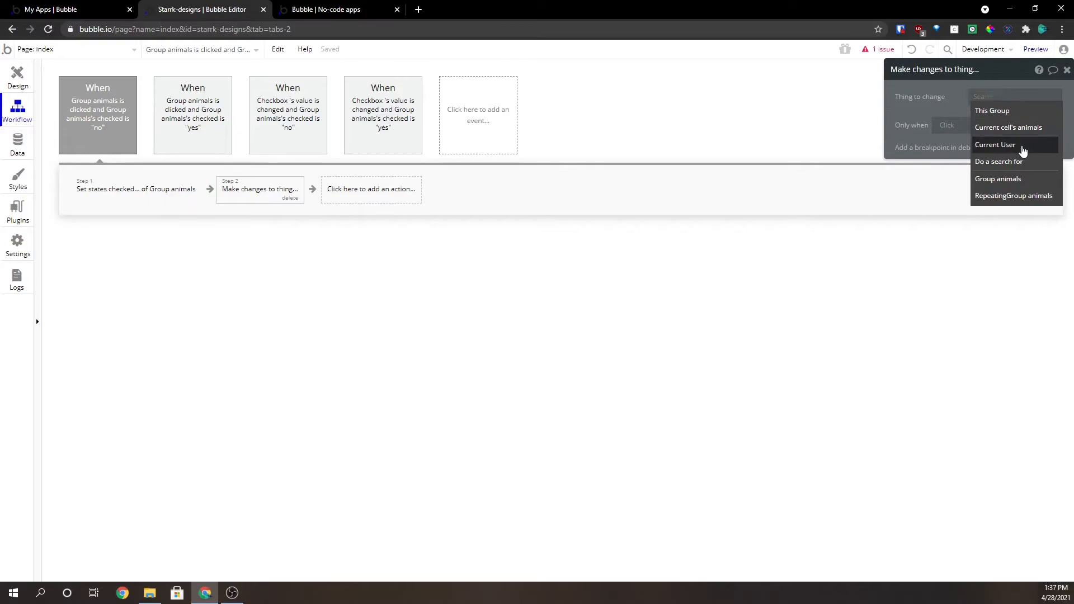
pyautogui.click(995, 145)
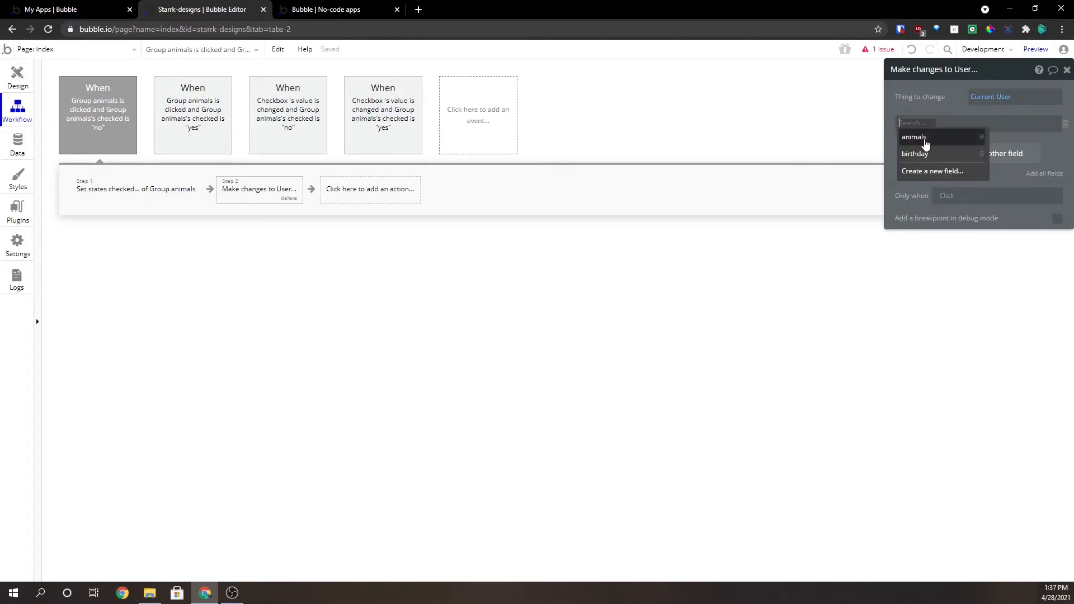
pyautogui.click(914, 136)
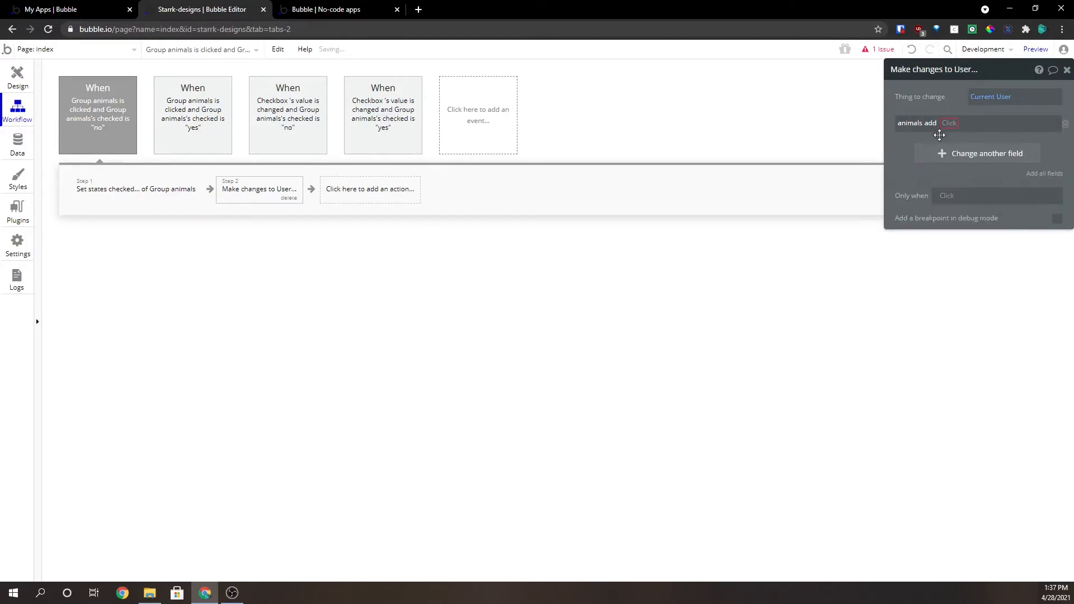
pyautogui.click(950, 123)
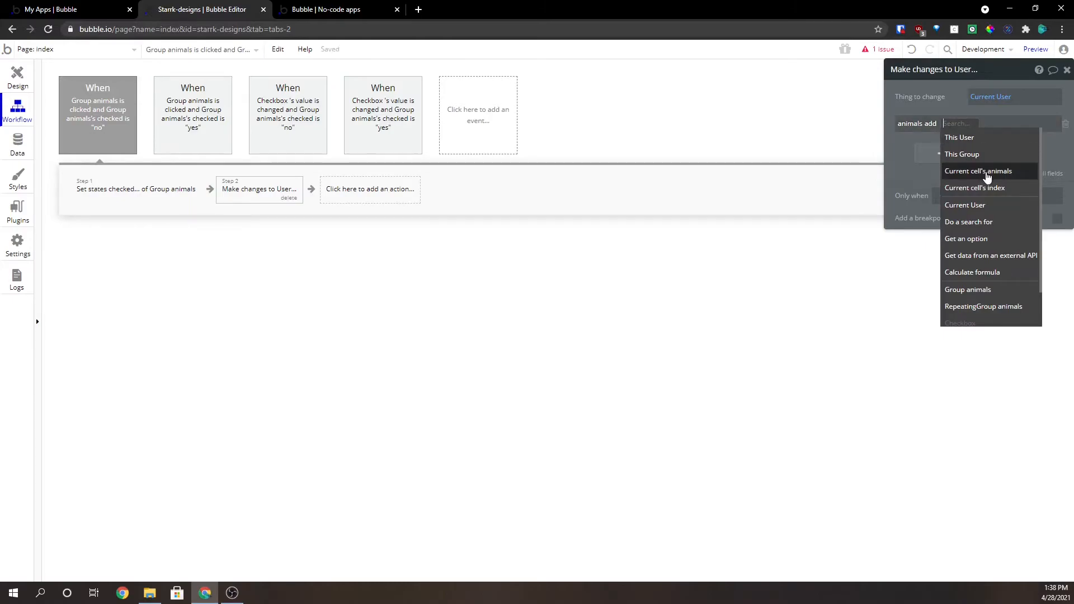
# Add Current cell's animals to the list only when This Group's checked is yes
pyautogui.click(977, 170)
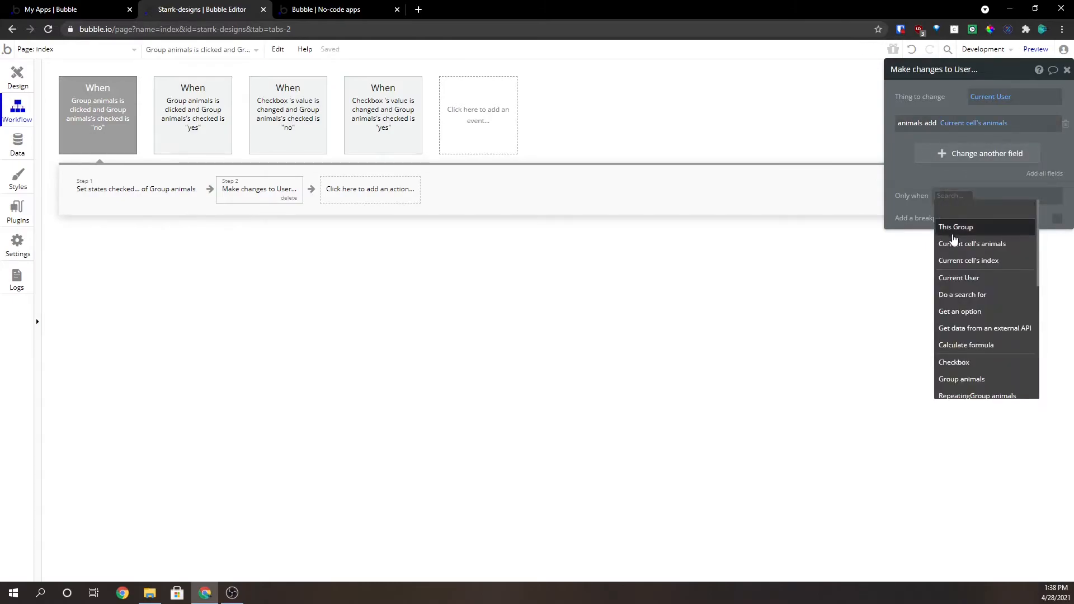
pyautogui.click(954, 227)
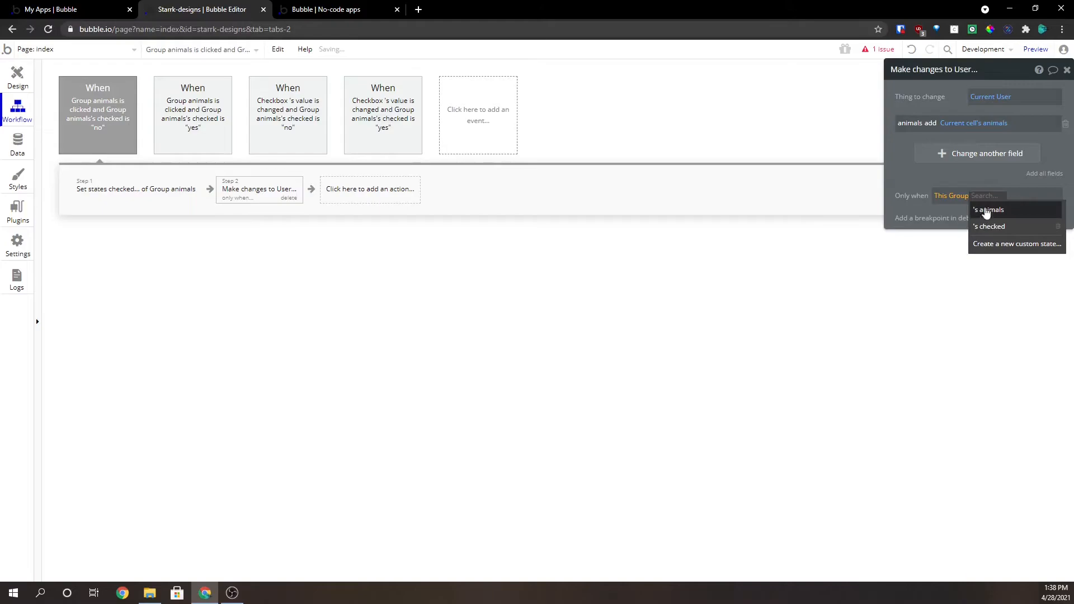
pyautogui.click(989, 226)
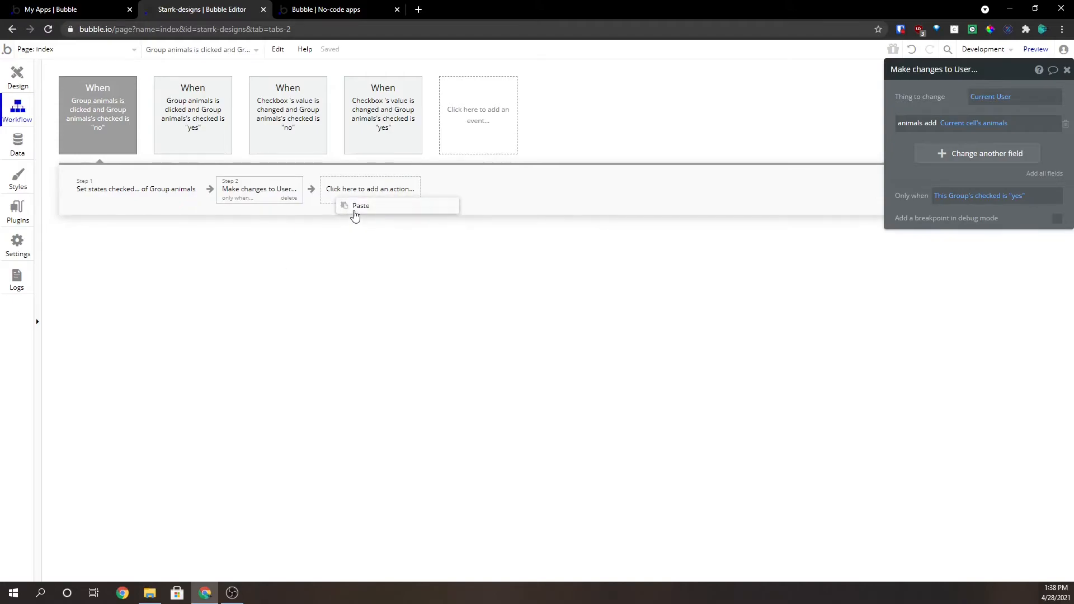
# Paste the step as step 3, removing the animal when checked is "no"
pyautogui.click(360, 206)
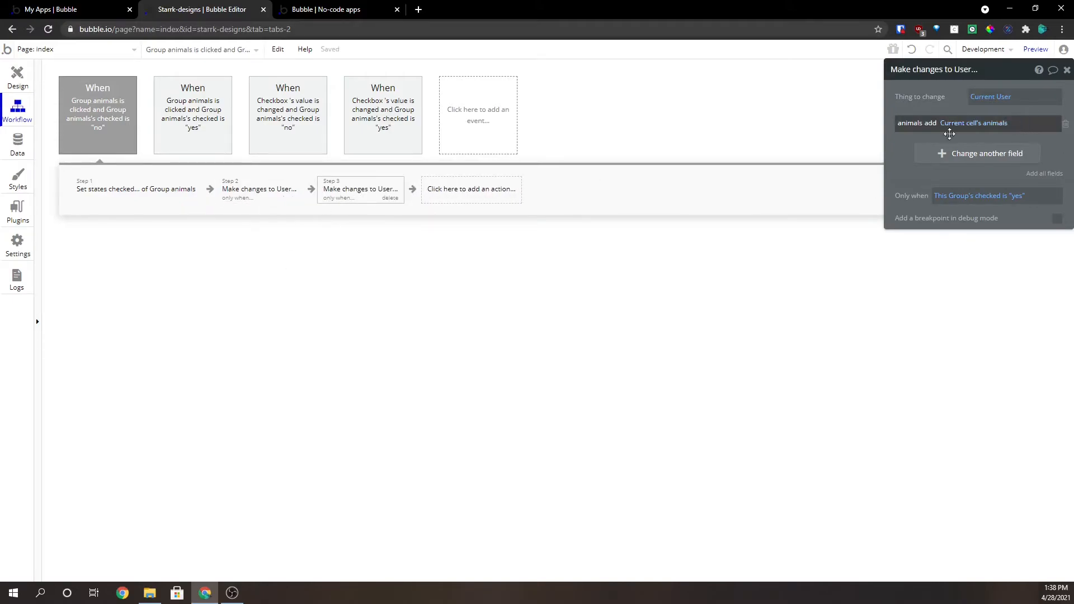
pyautogui.click(997, 194)
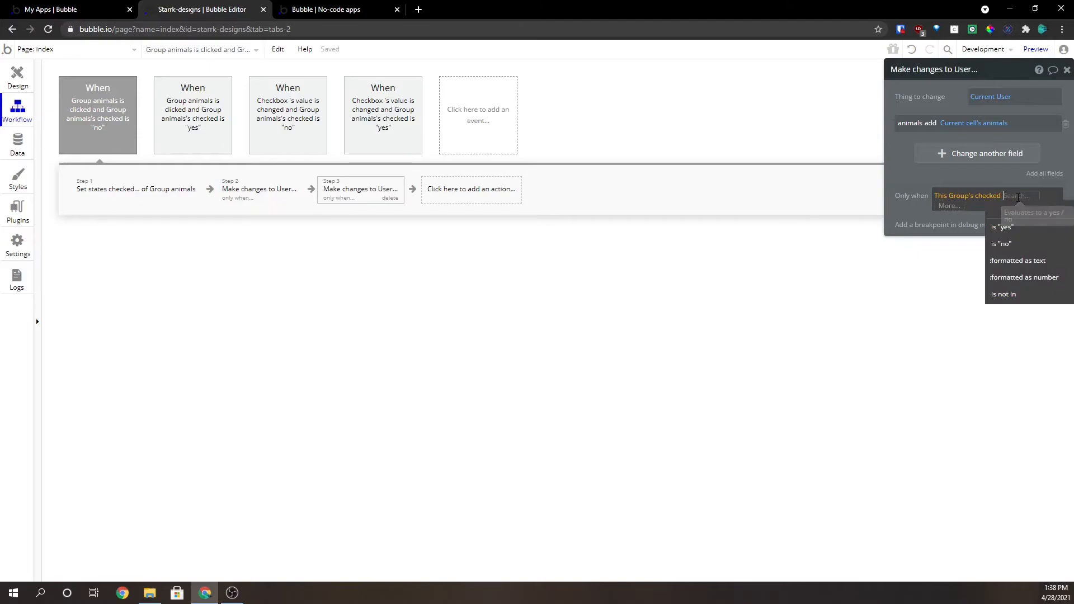
pyautogui.click(1000, 244)
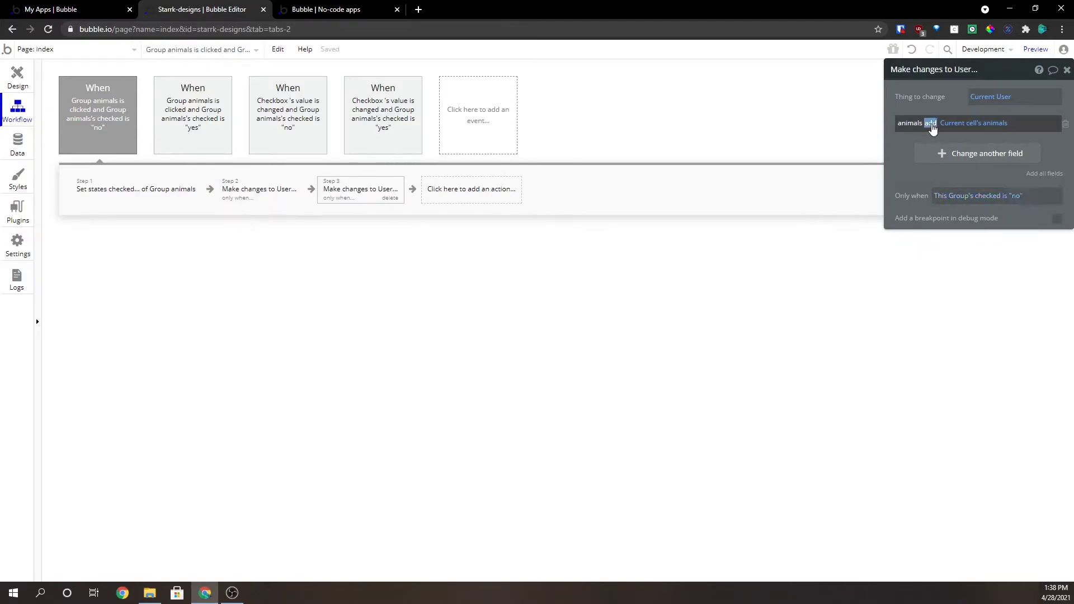
pyautogui.click(930, 124)
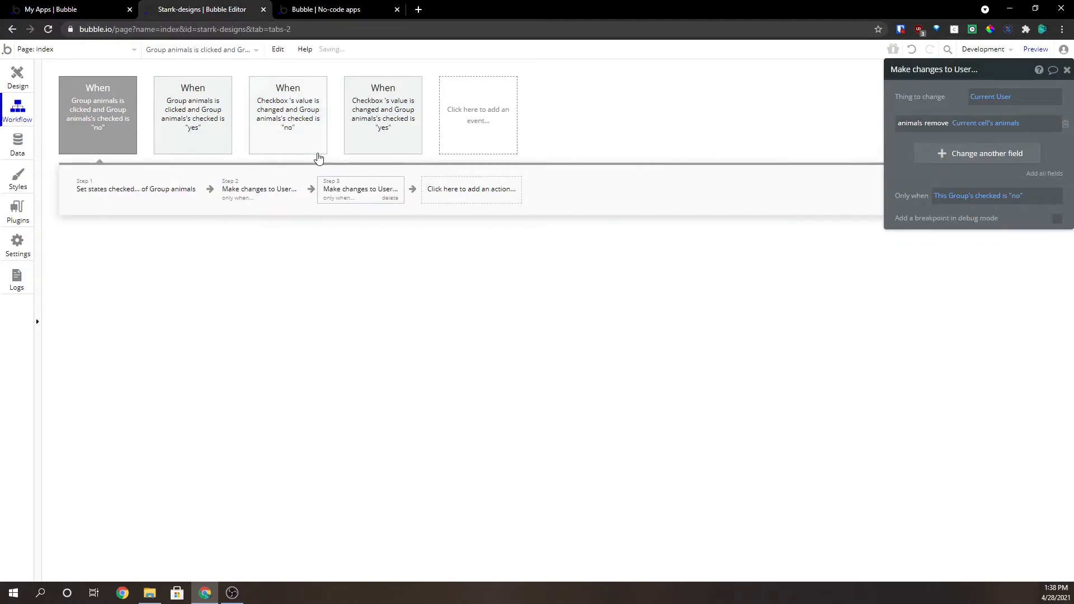
pyautogui.rightClick(259, 190)
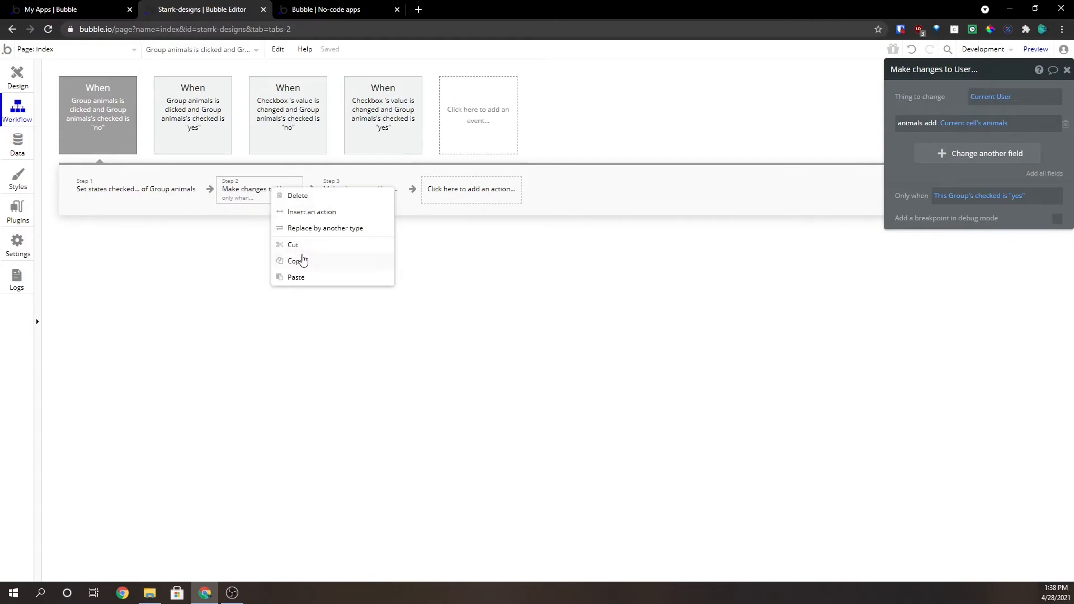
# Copy the add-animal step and paste it into the other checkbox workflows
pyautogui.click(297, 196)
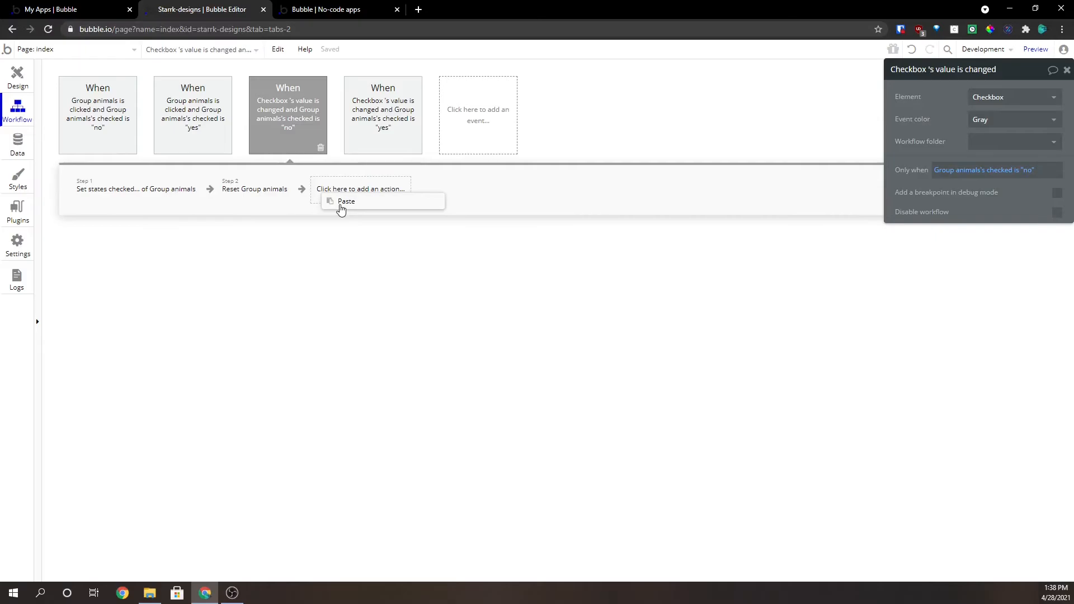
pyautogui.click(383, 115)
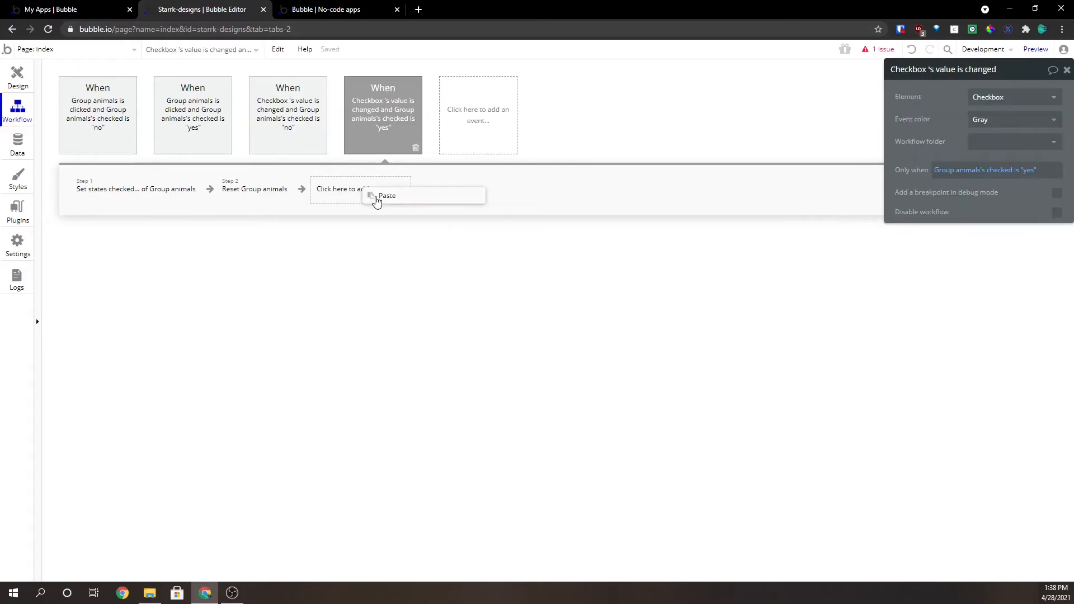
pyautogui.rightClick(376, 188)
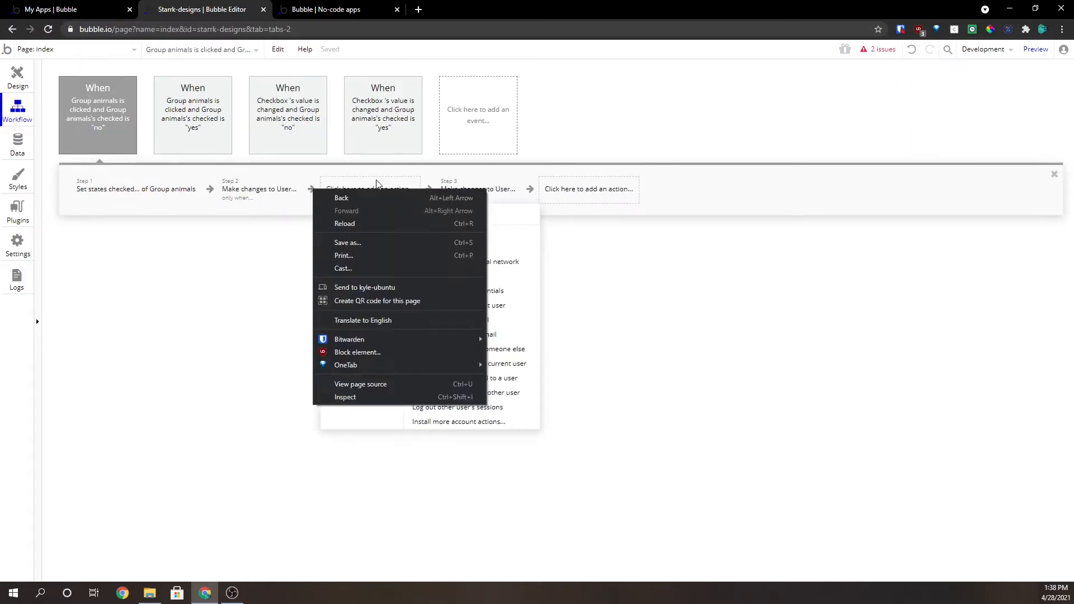
pyautogui.rightClick(359, 189)
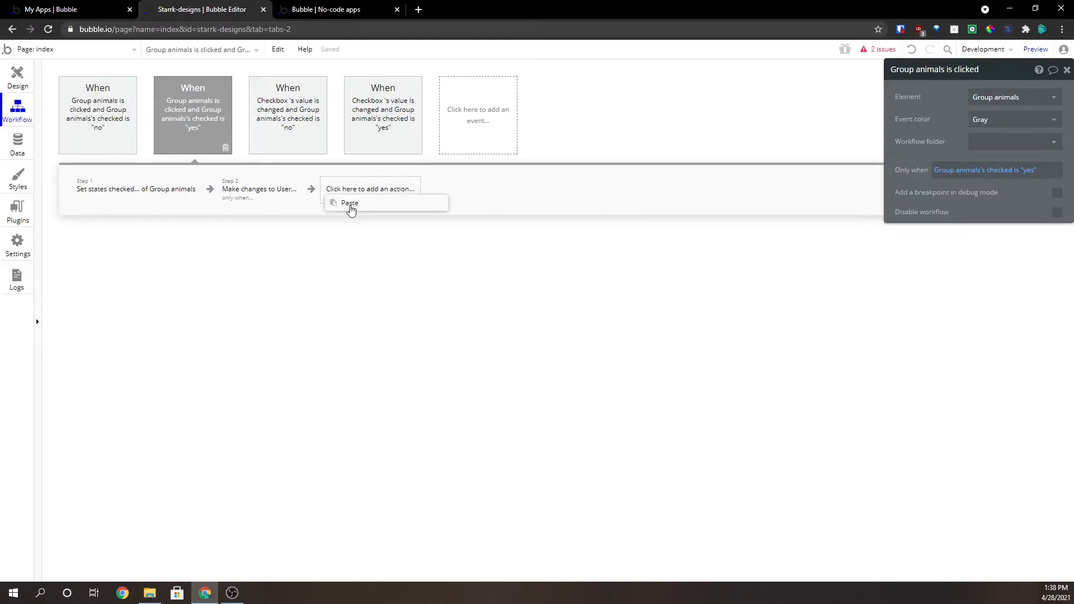
pyautogui.click(349, 202)
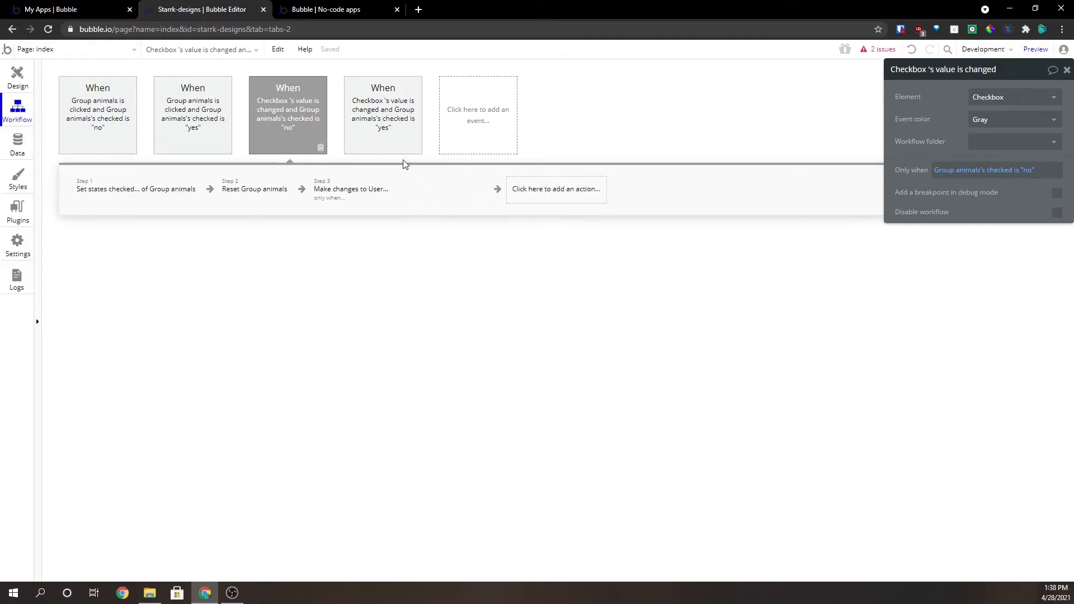
# Add a second 'Make changes to User' step 4 removing Parent group's animal from the user's list
pyautogui.click(383, 114)
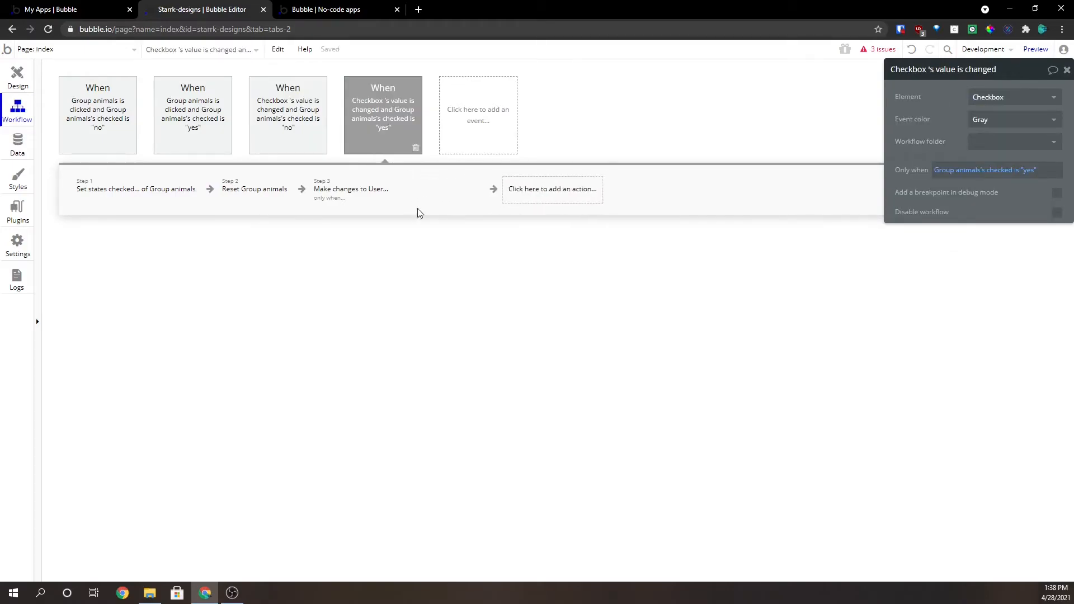
pyautogui.click(551, 189)
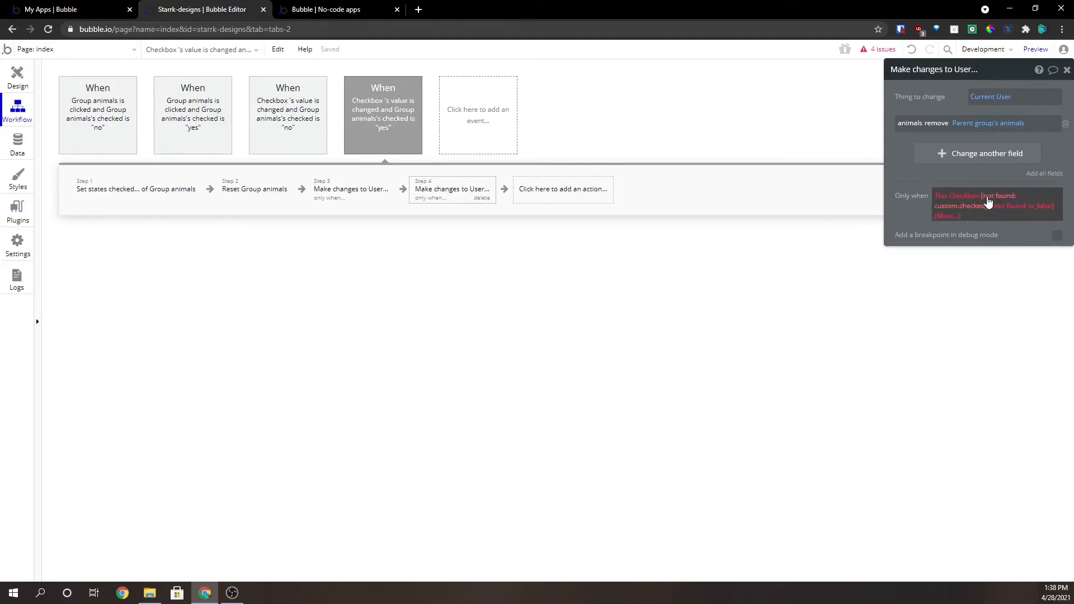
# Rebuild the remove step's condition as 'This Checkbox isn't checked'
pyautogui.click(973, 199)
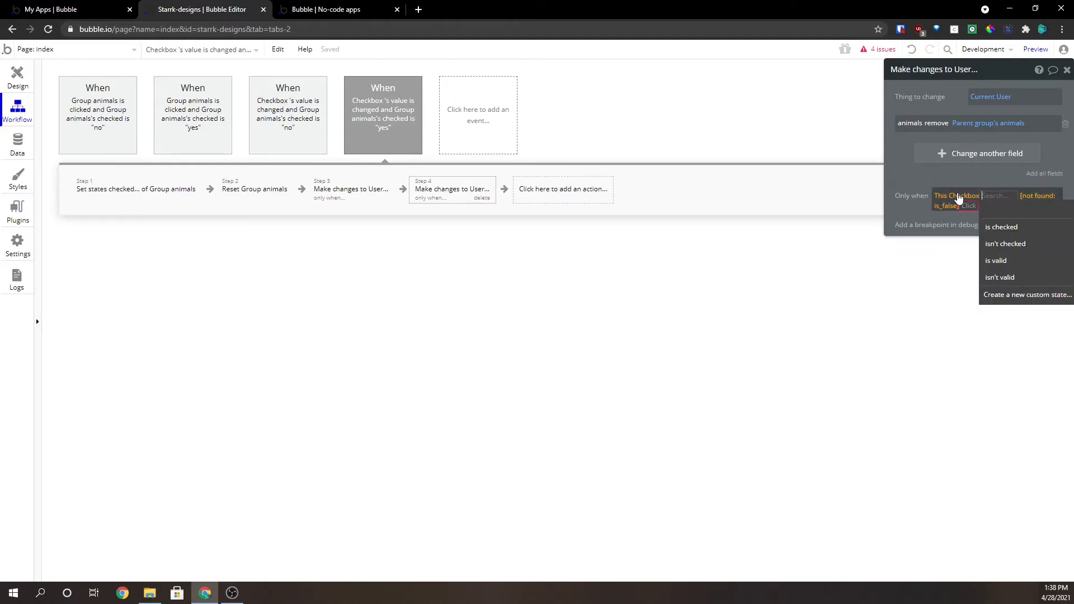
pyautogui.click(966, 194)
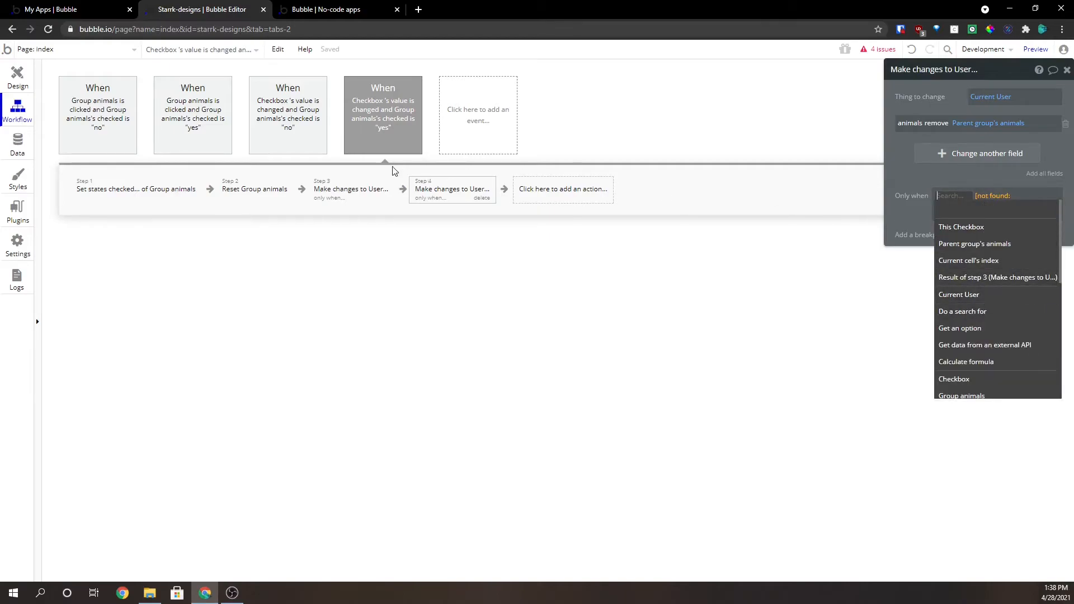
pyautogui.moveTo(350, 184)
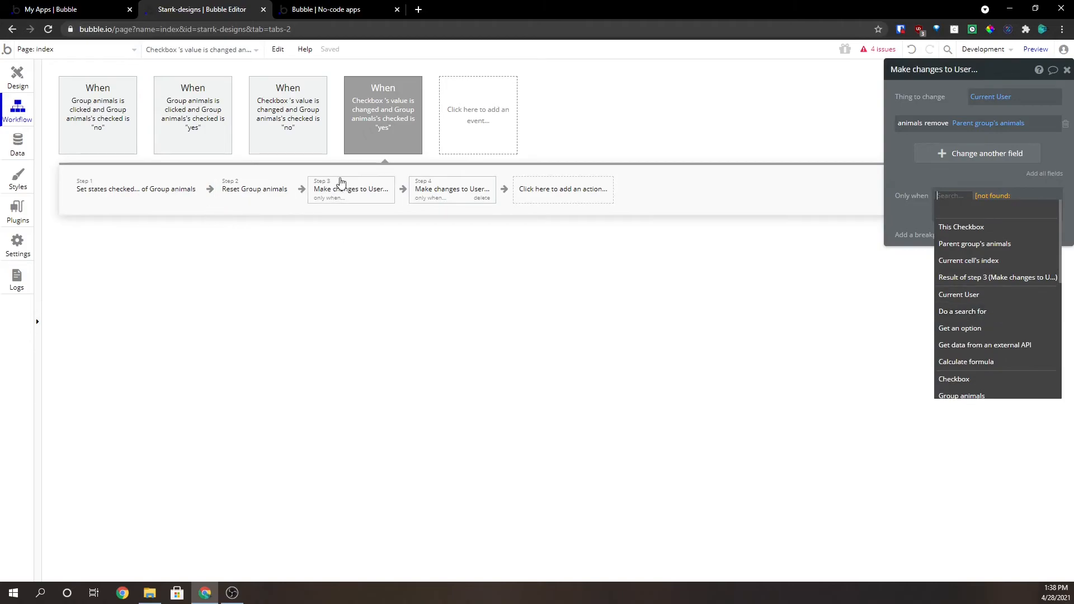
pyautogui.moveTo(380, 115)
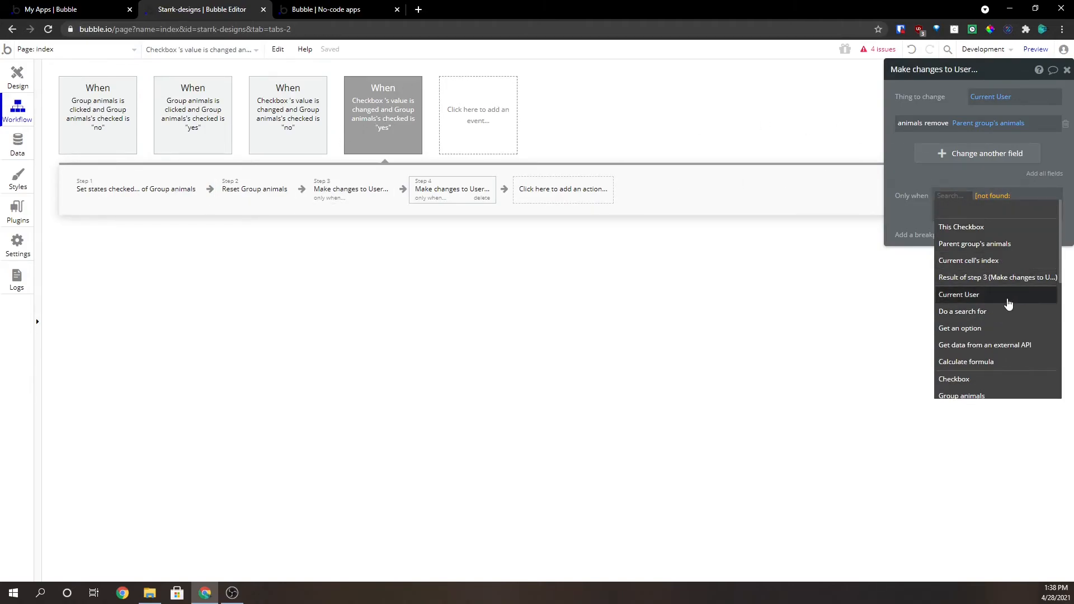
pyautogui.click(960, 227)
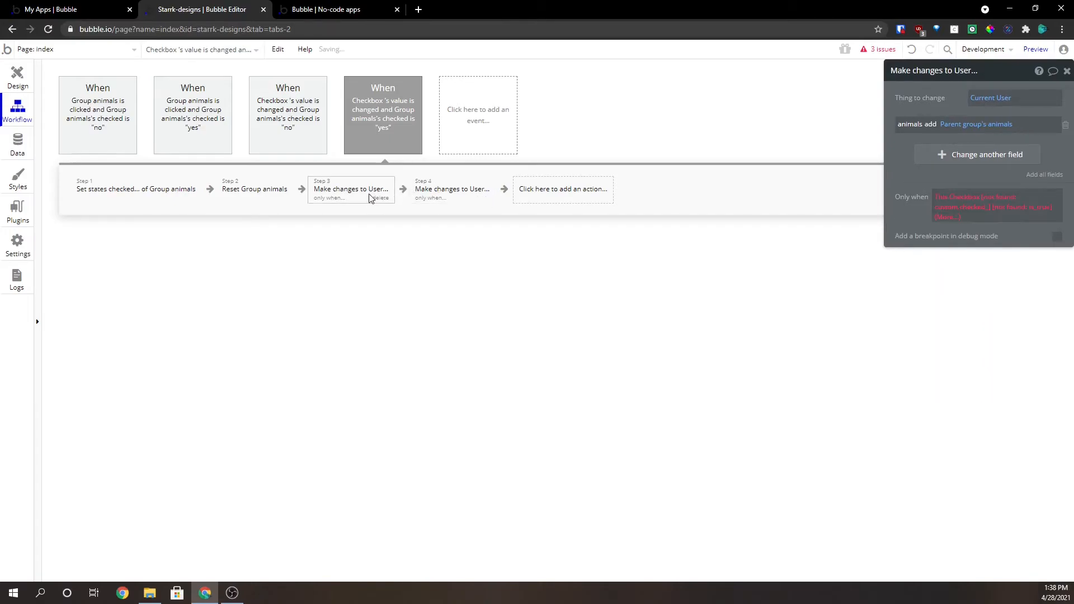
pyautogui.click(451, 188)
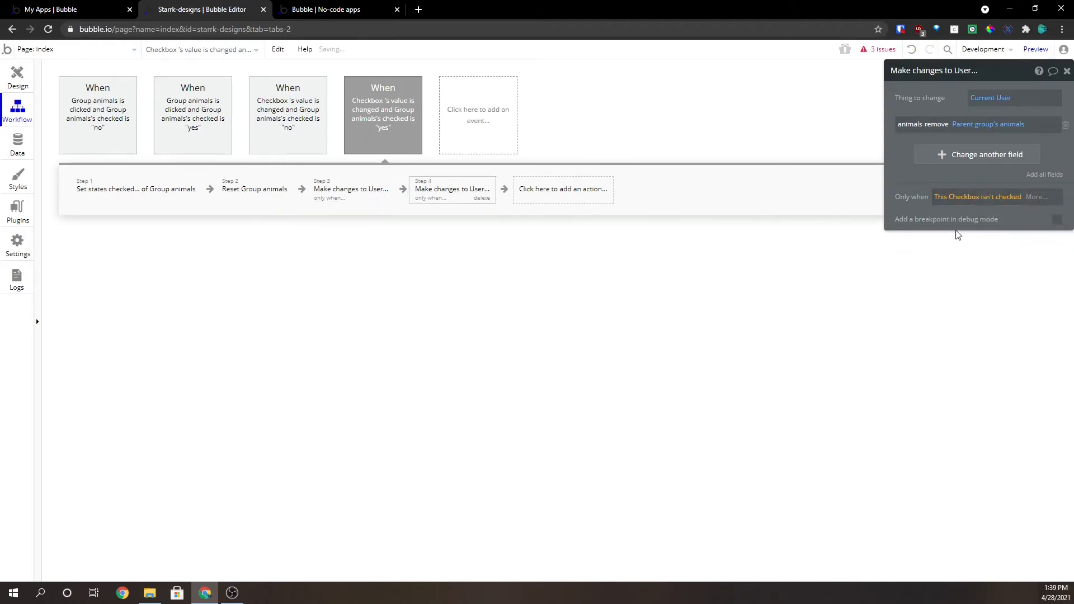
# Set the add step to run only when 'This Checkbox is checked' and launch the preview
pyautogui.click(977, 197)
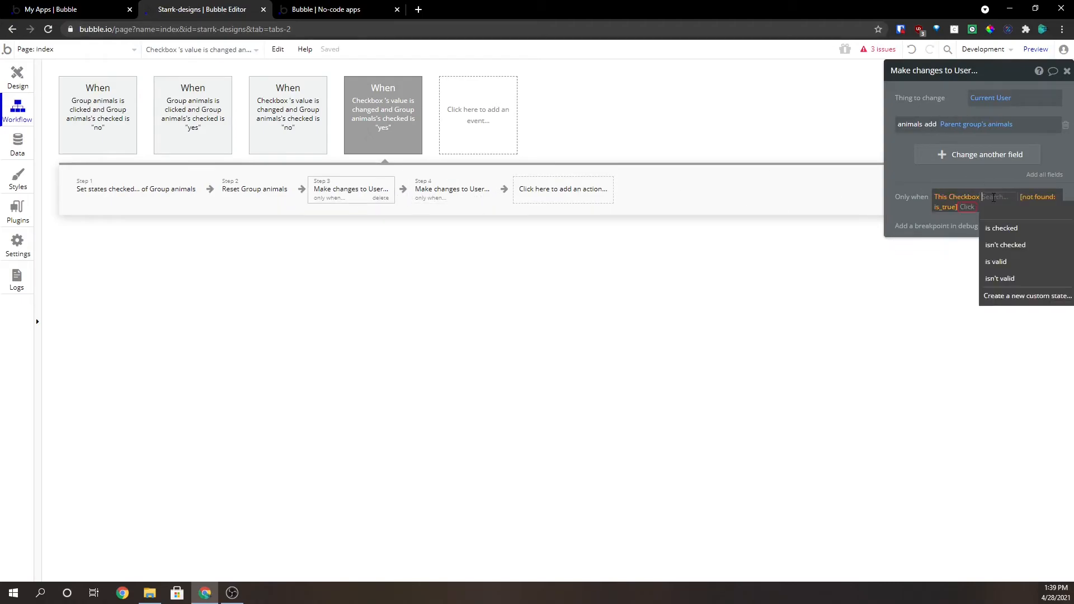
pyautogui.click(1000, 227)
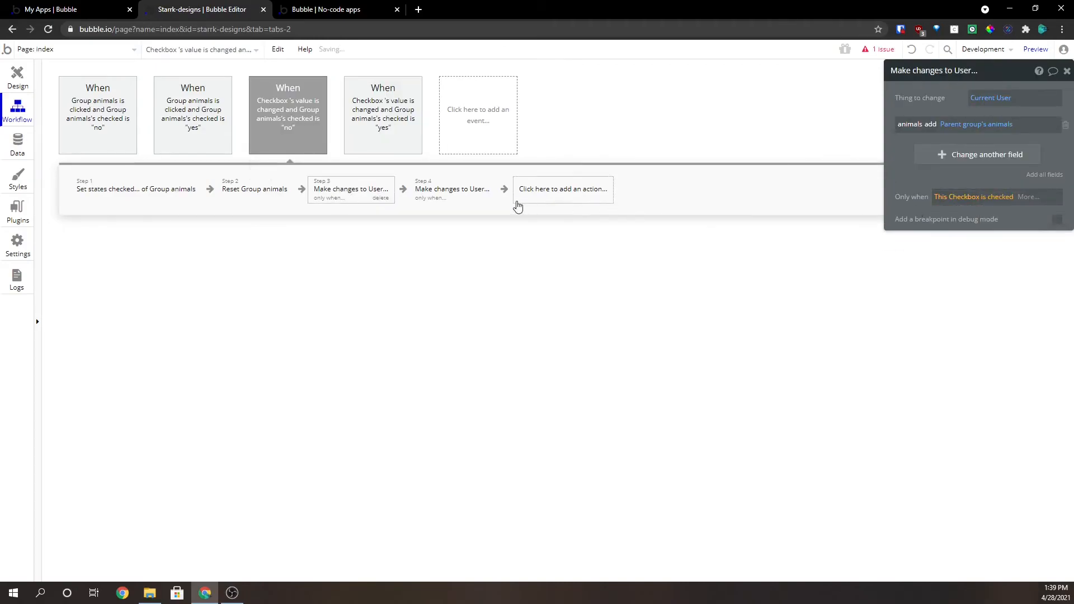
pyautogui.click(452, 189)
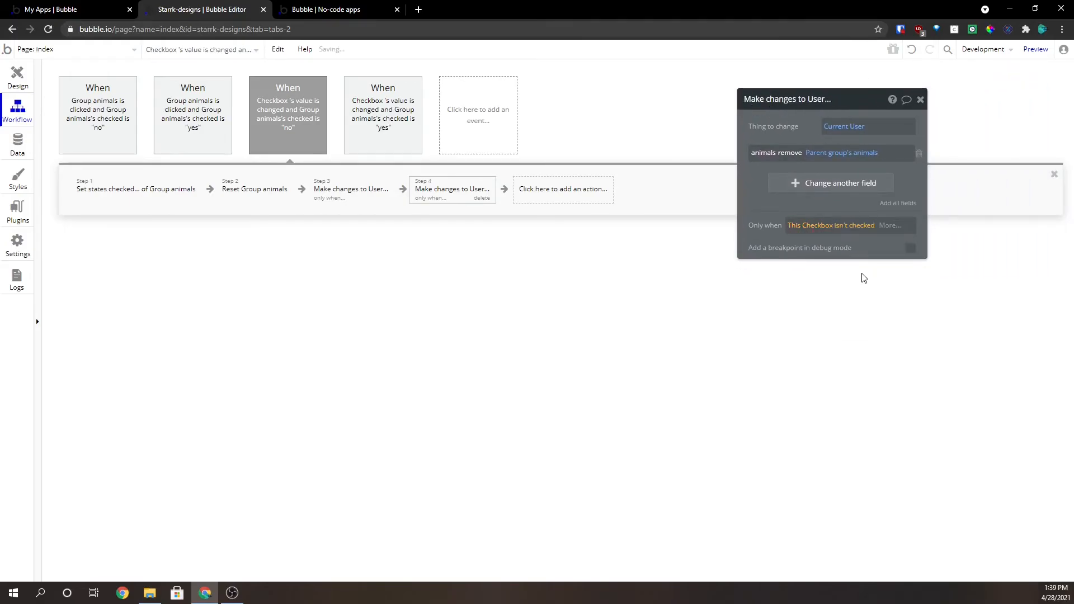
pyautogui.click(336, 9)
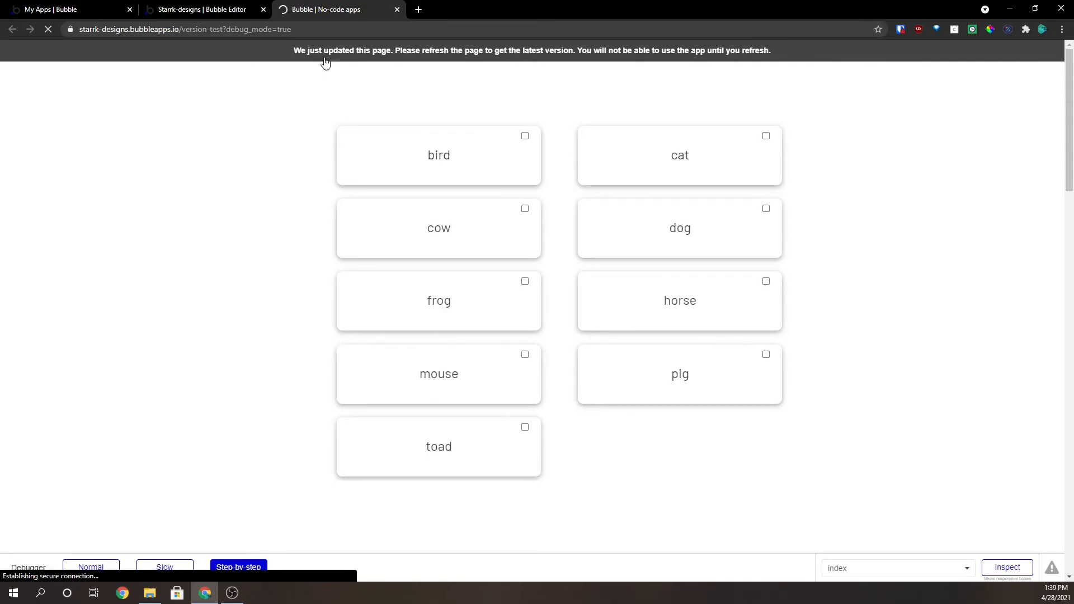
# Tick the bird card in the preview and return to the database view
pyautogui.click(202, 10)
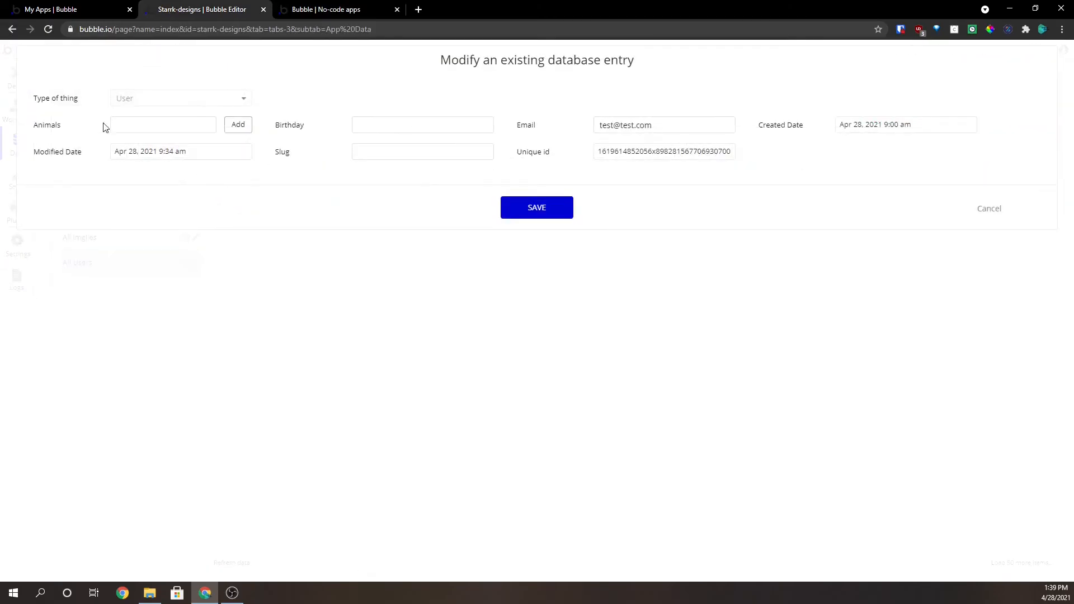
pyautogui.moveTo(989, 209)
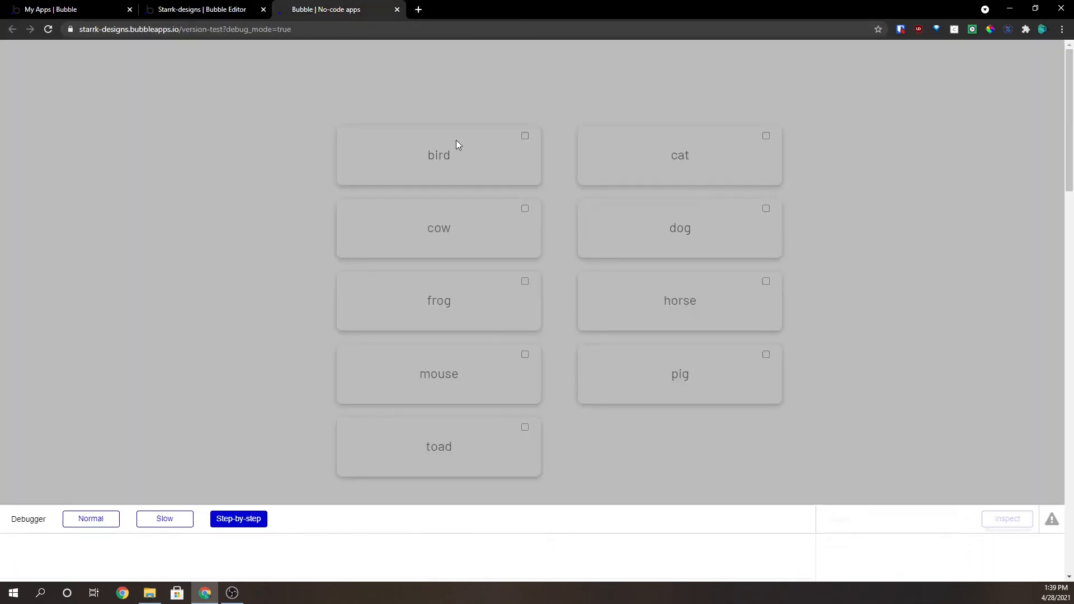
pyautogui.click(525, 136)
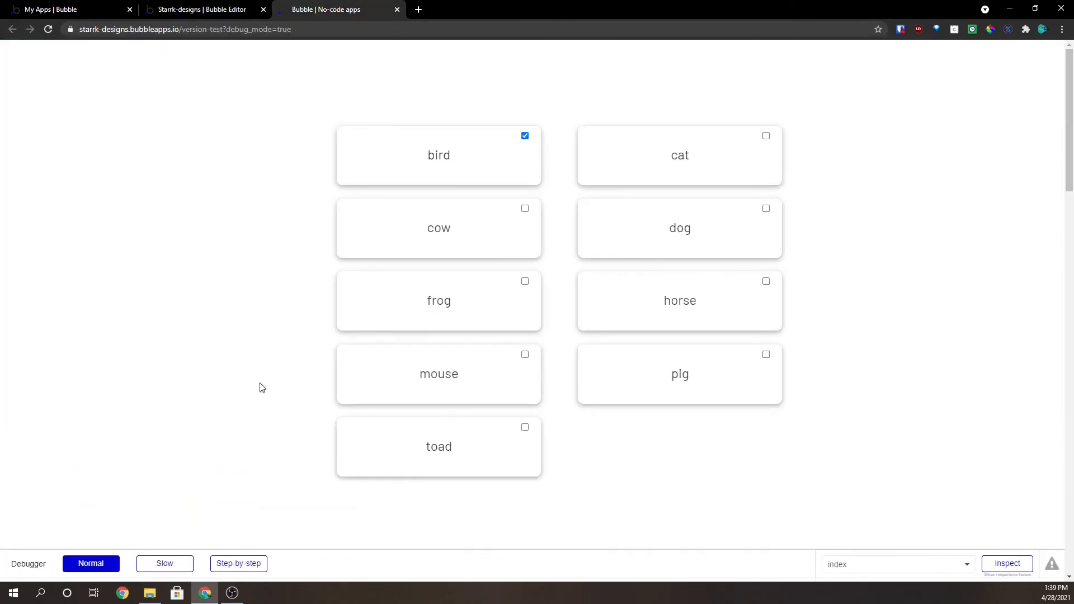
pyautogui.click(203, 9)
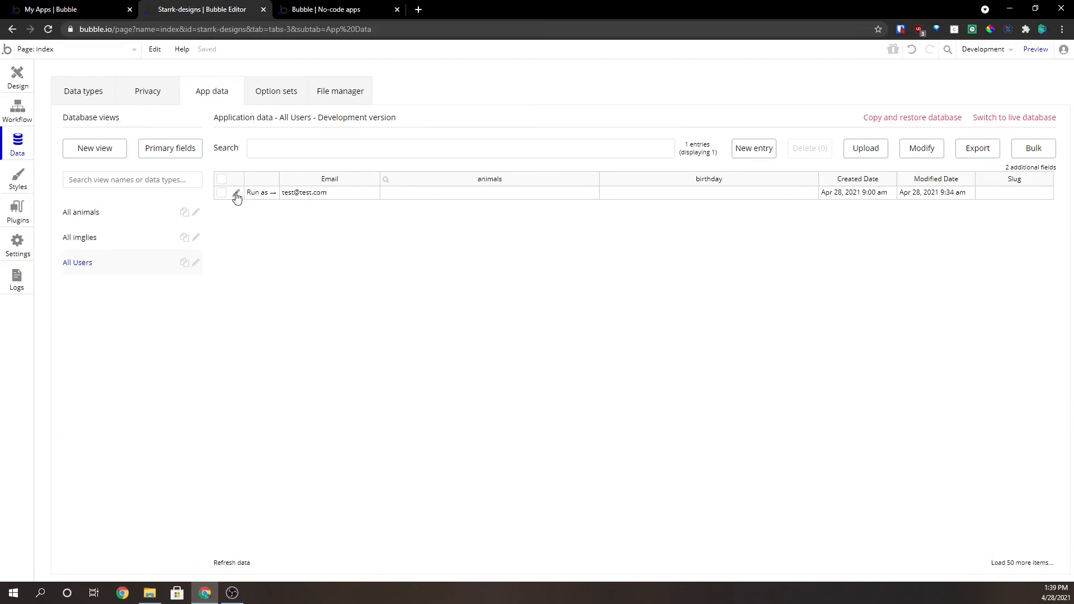
# Inspect the test user's entry in All Users to confirm Animals now holds one animal
pyautogui.click(236, 195)
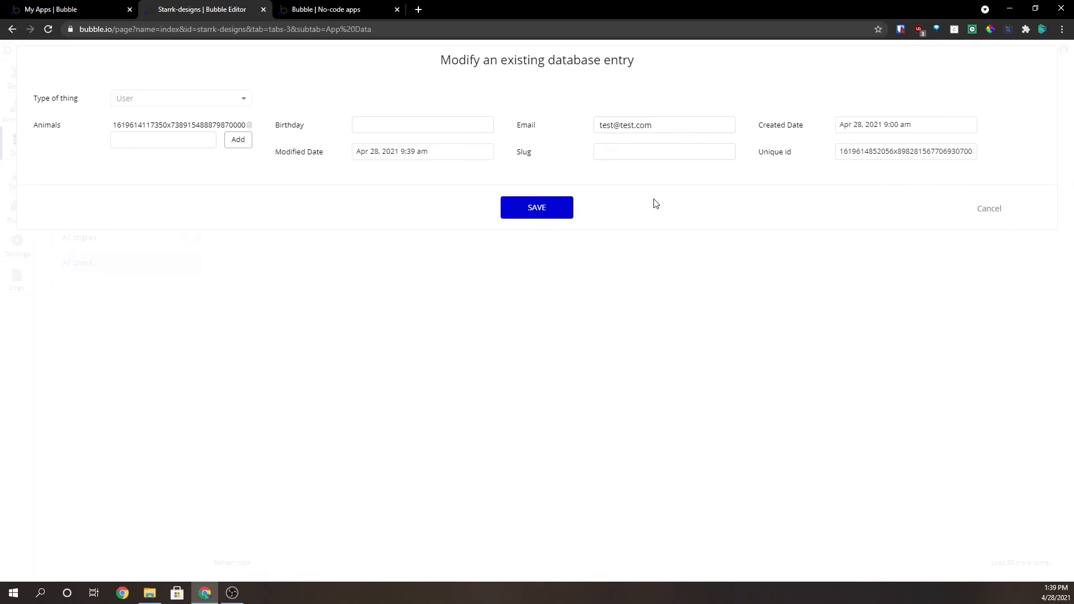
pyautogui.click(536, 209)
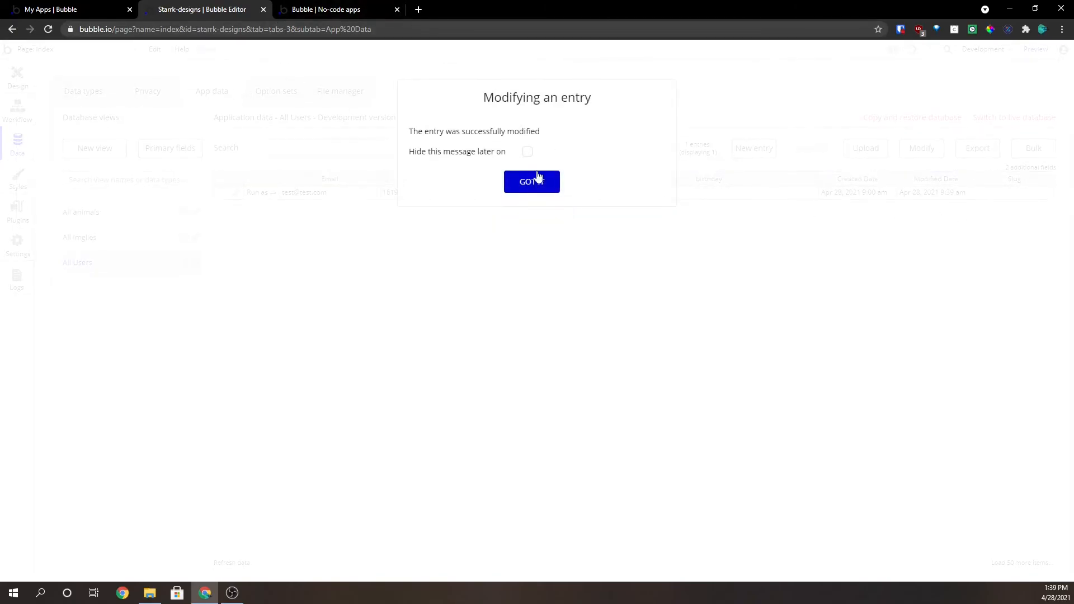
pyautogui.click(531, 182)
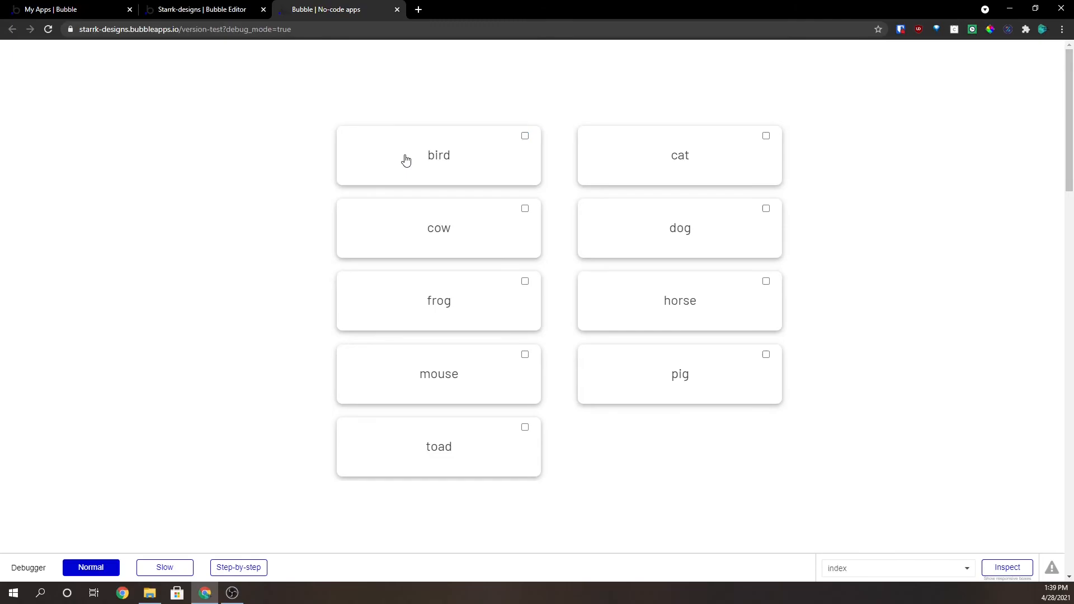
# Tick cow, frog, mouse, pig and untick some, checking the user's animals field in App data after each change
pyautogui.click(199, 10)
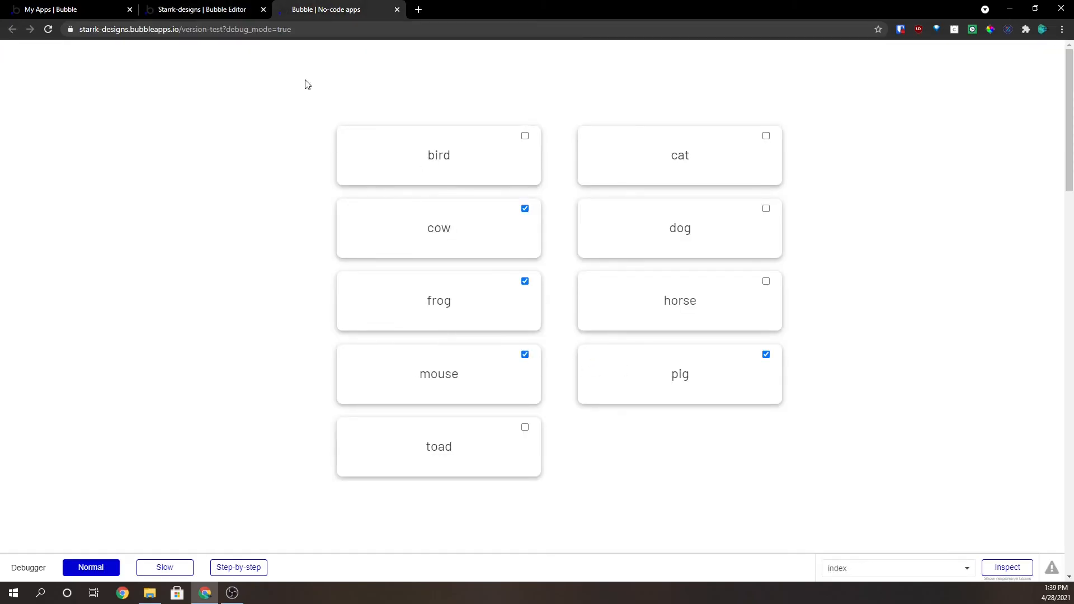
pyautogui.click(200, 9)
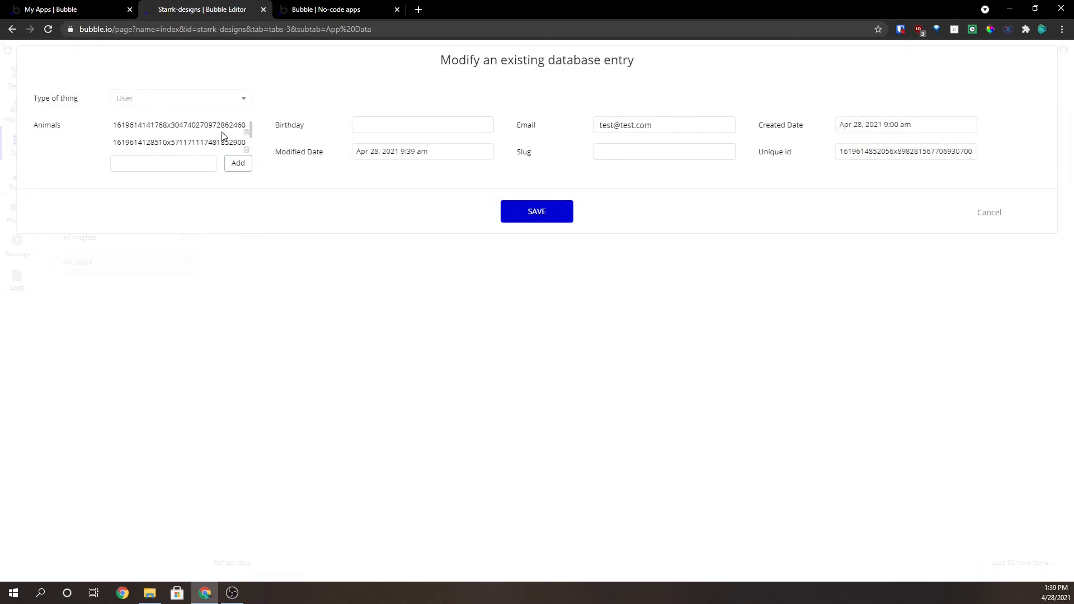
pyautogui.click(335, 10)
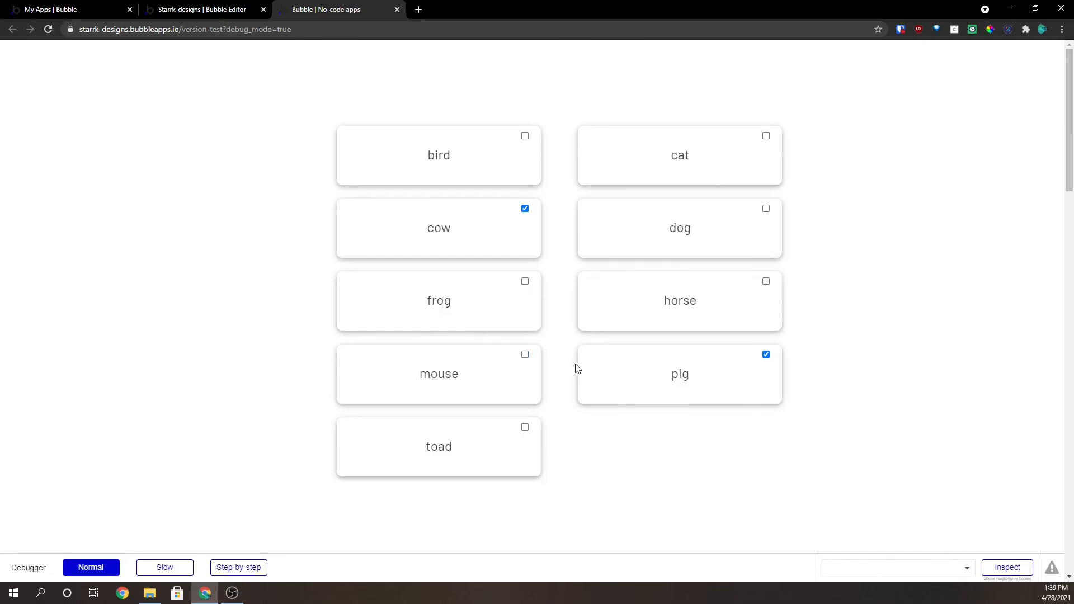
pyautogui.click(200, 10)
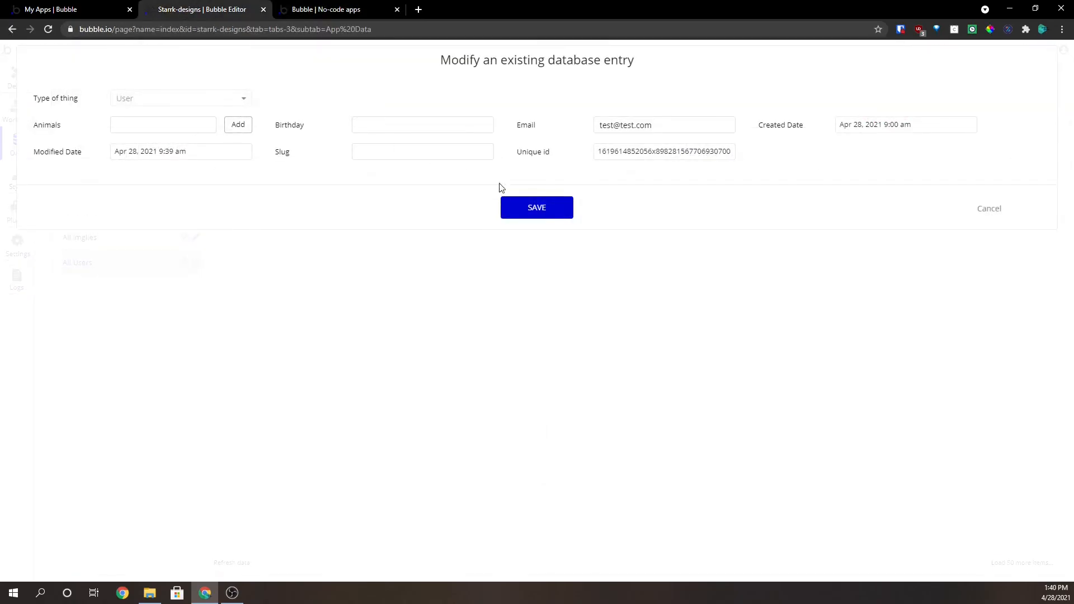
pyautogui.click(536, 208)
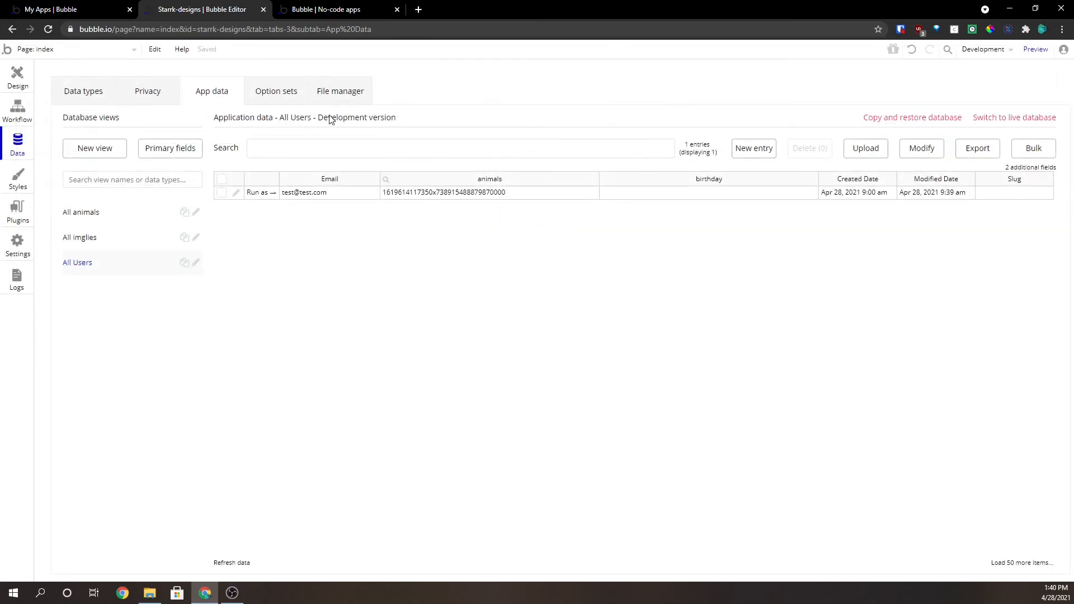
pyautogui.moveTo(82, 91)
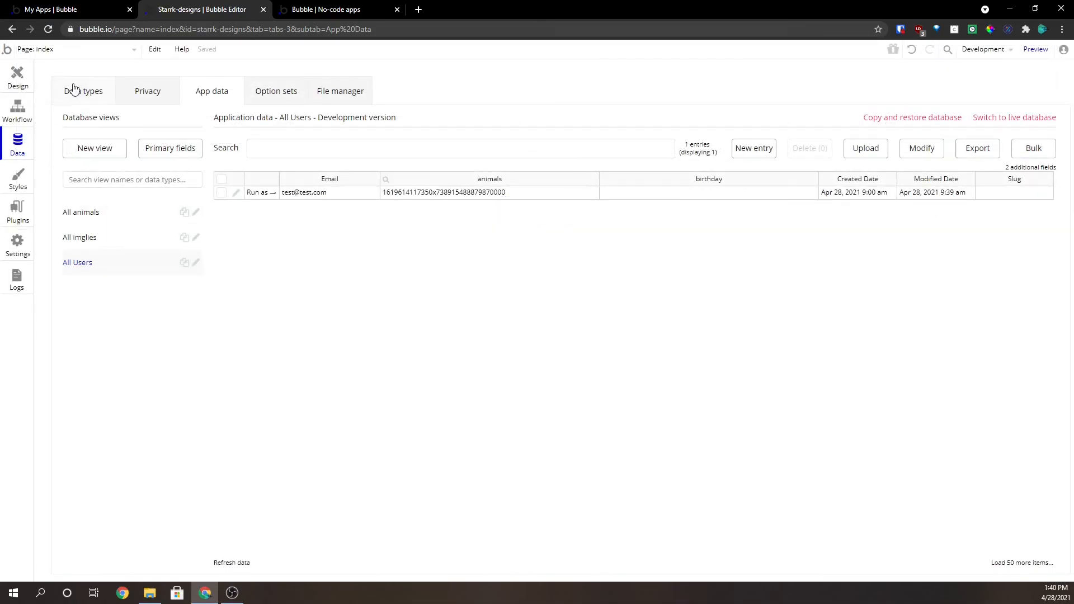